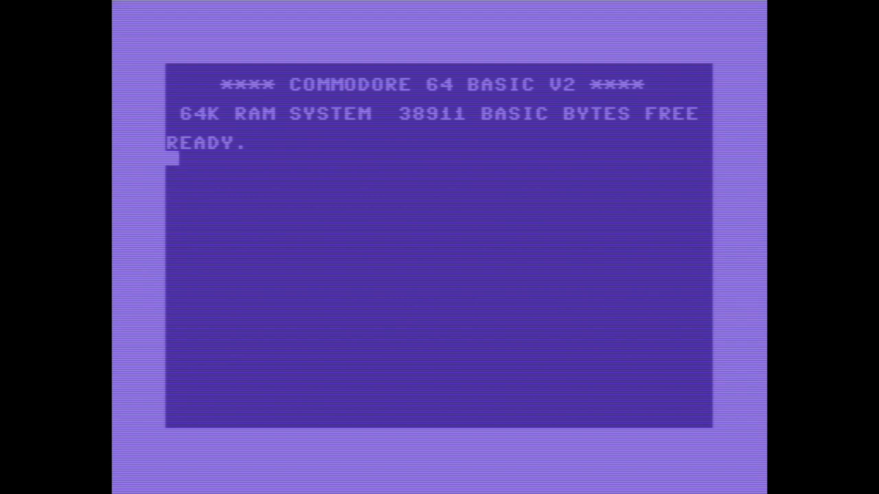
Enter line 10 PRINT"HELLO WORLD", RUN it to show HELLO WORLD, and begin line 20.
text(10)
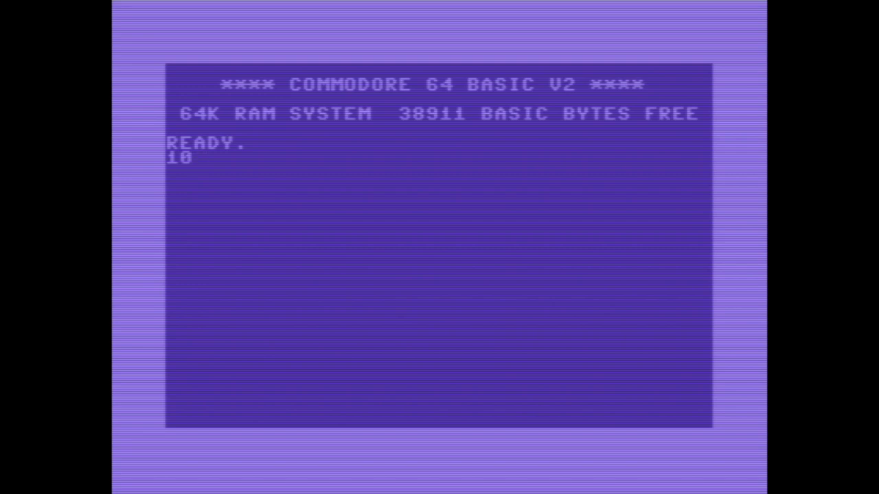
text(PRINT)
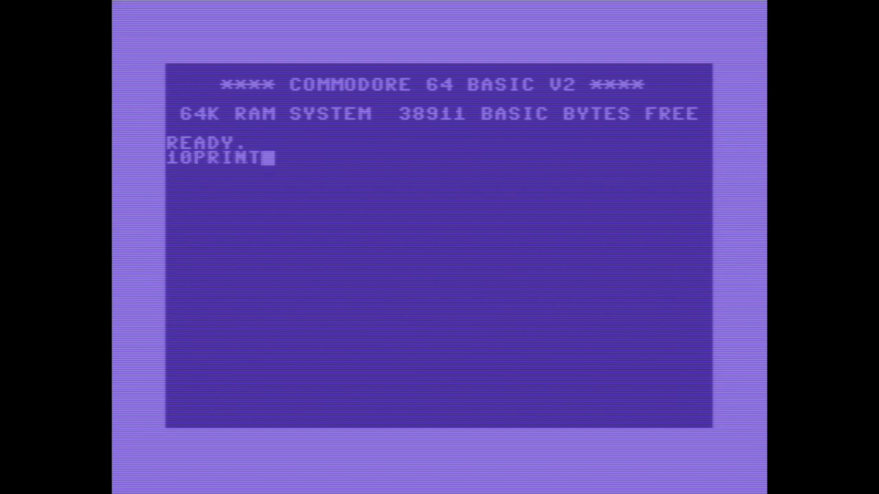
text(")
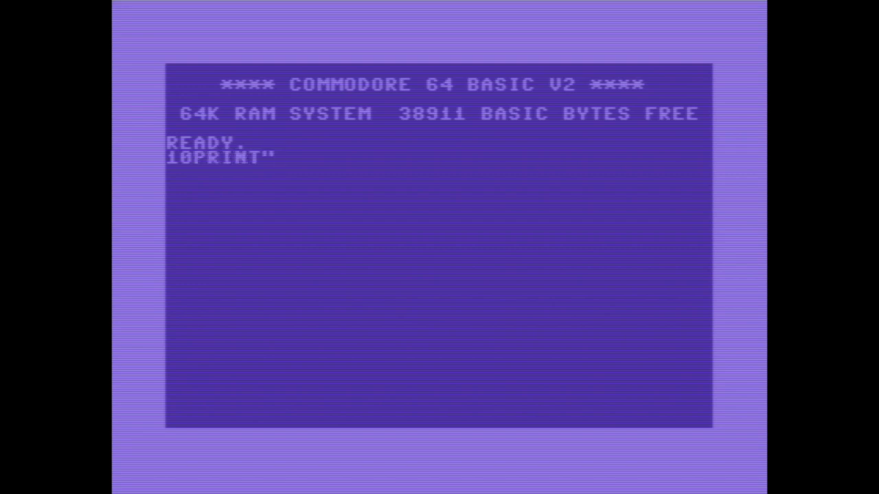
text(HELLO WORLD)
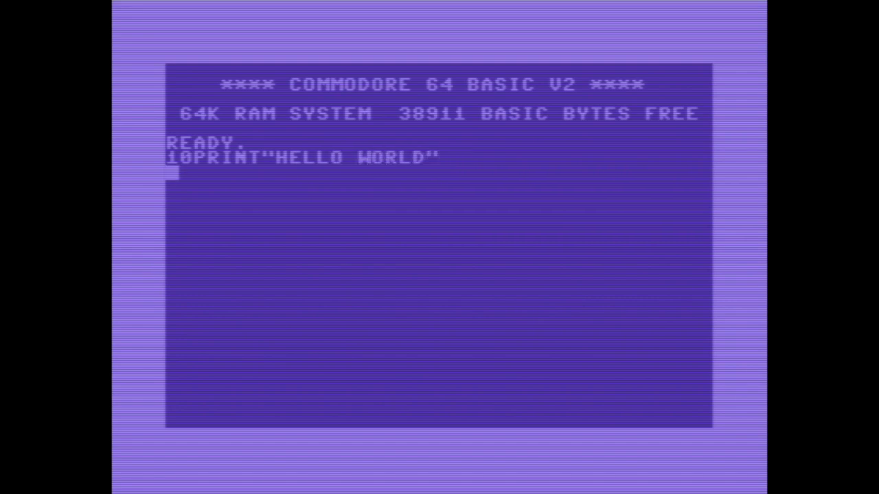
text(RUN)
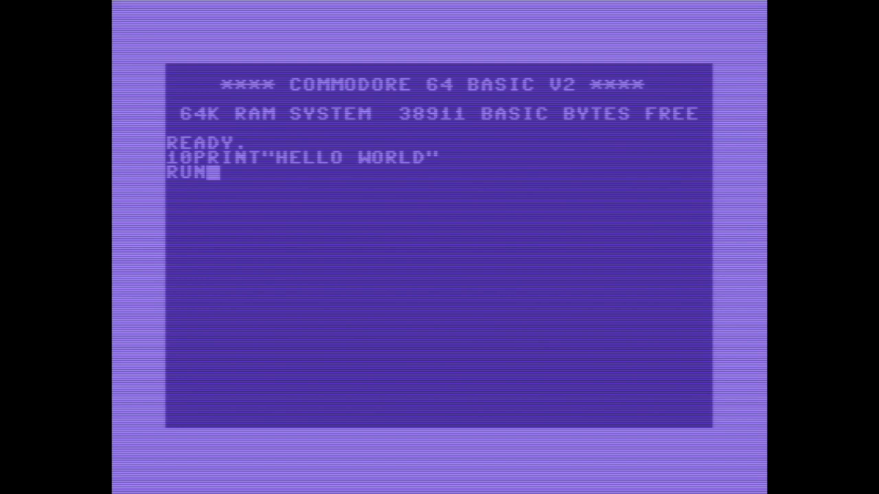
key(Return)
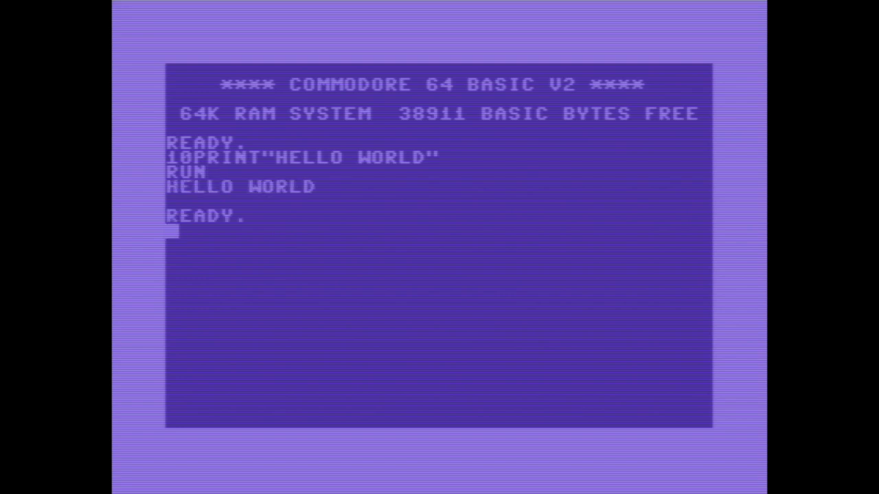
text(20)
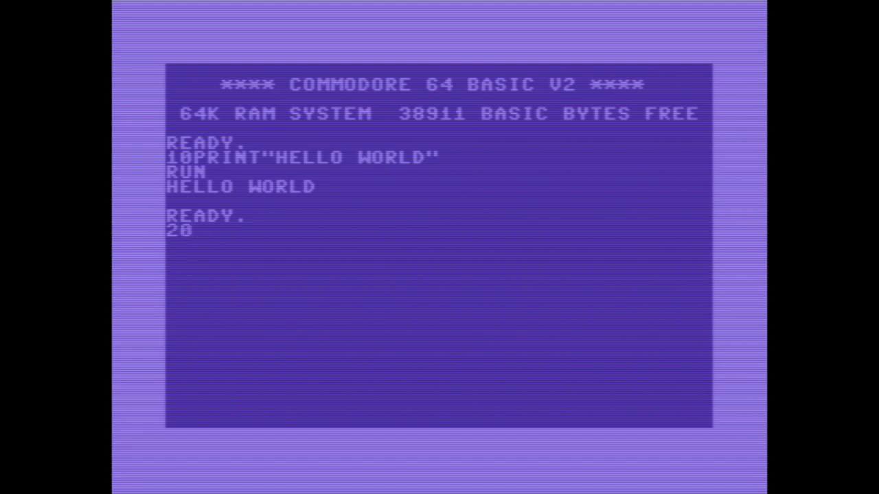
Add 20 GOTO 10 so the program loops printing HELLO WORLD.
text(GOTO)
text(SAVE"HELLO)
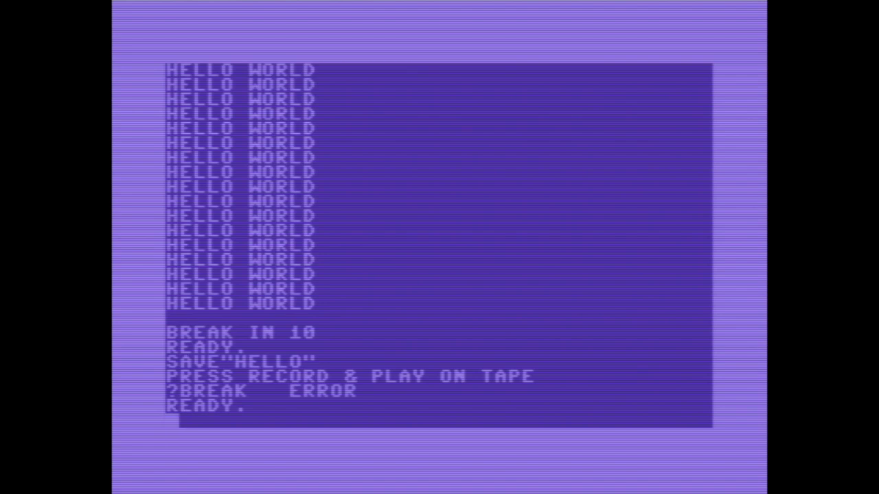
Write the format command OPEN15,8,15,"N0:DEMO,01":CLOSE15 at the READY prompt without running it.
text(OPEN15,8,)
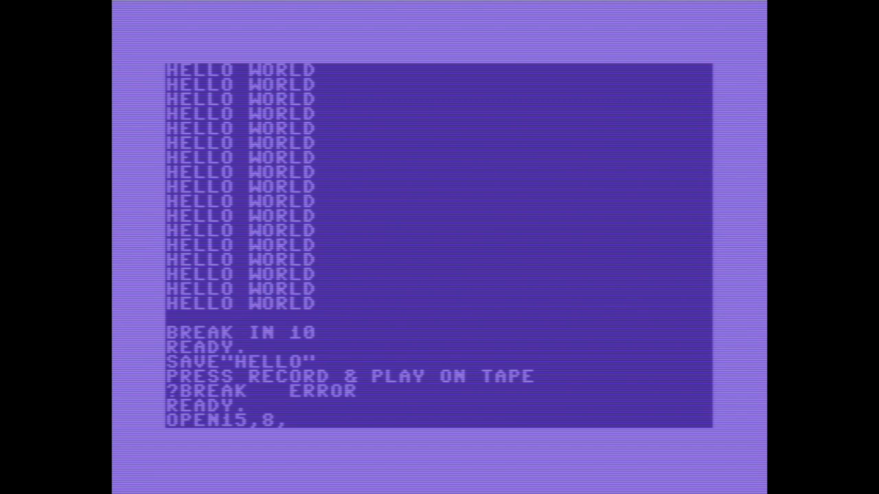
text(,)
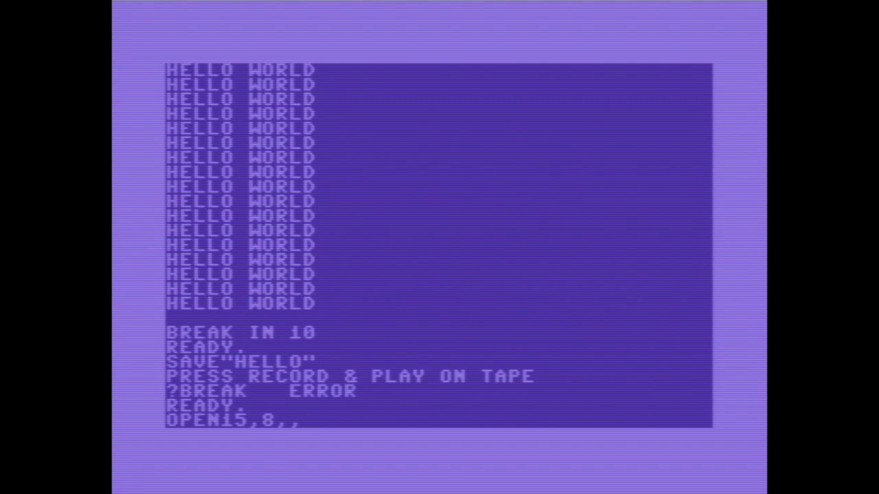
text(15,)
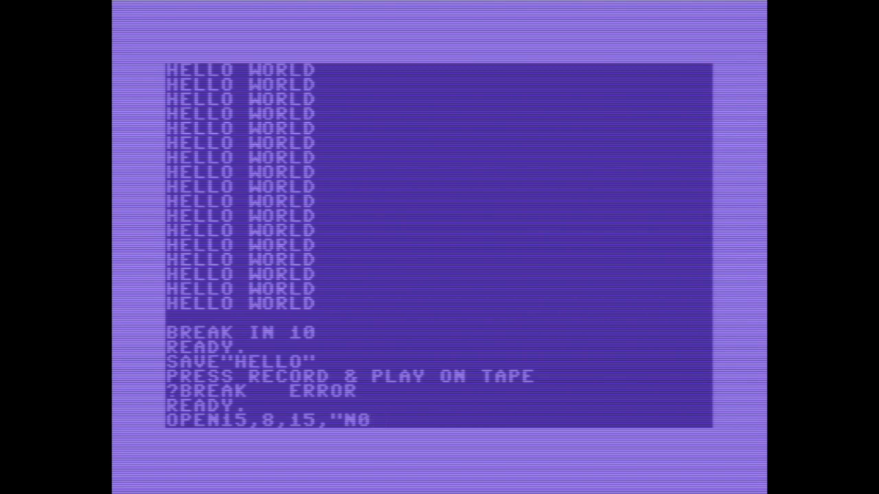
text(:)
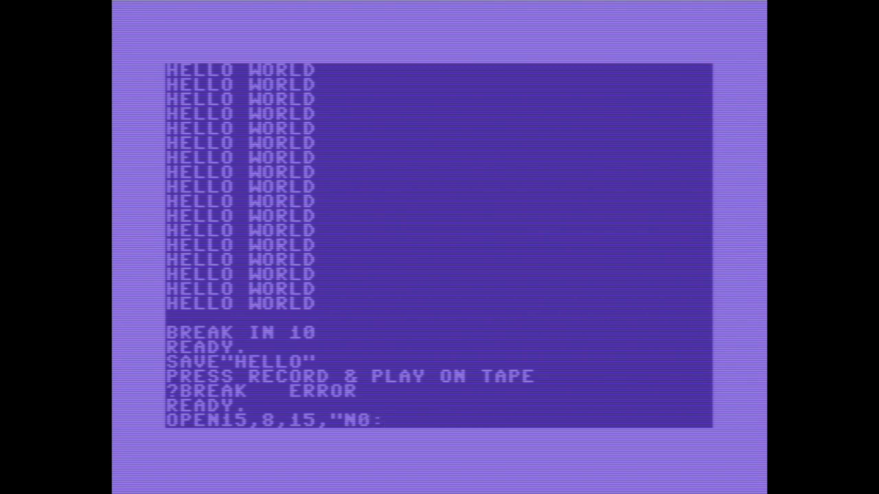
text(DEMO)
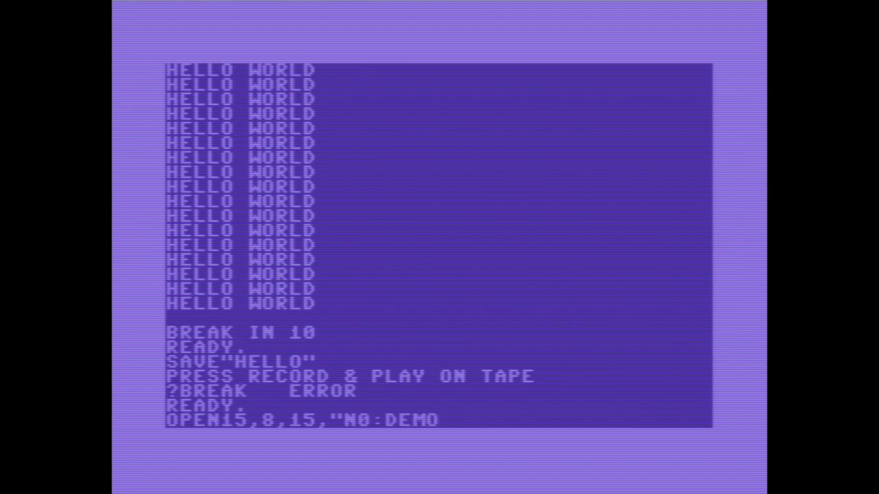
text(,)
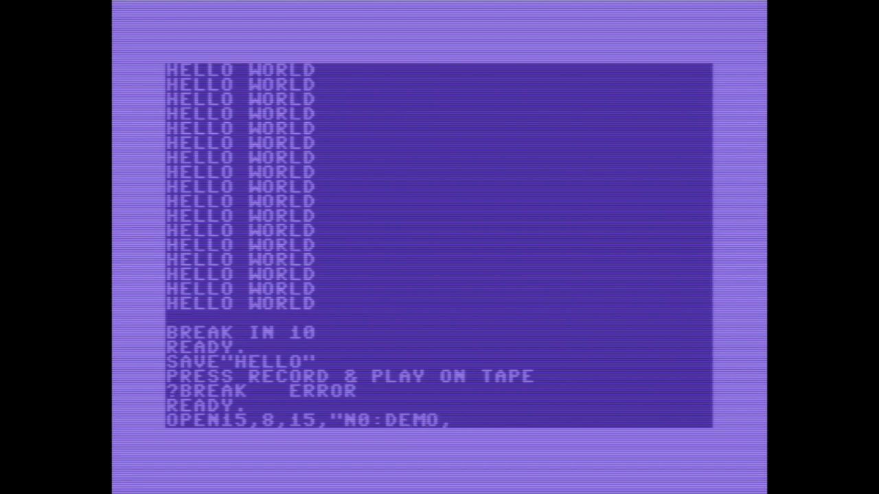
text(01)
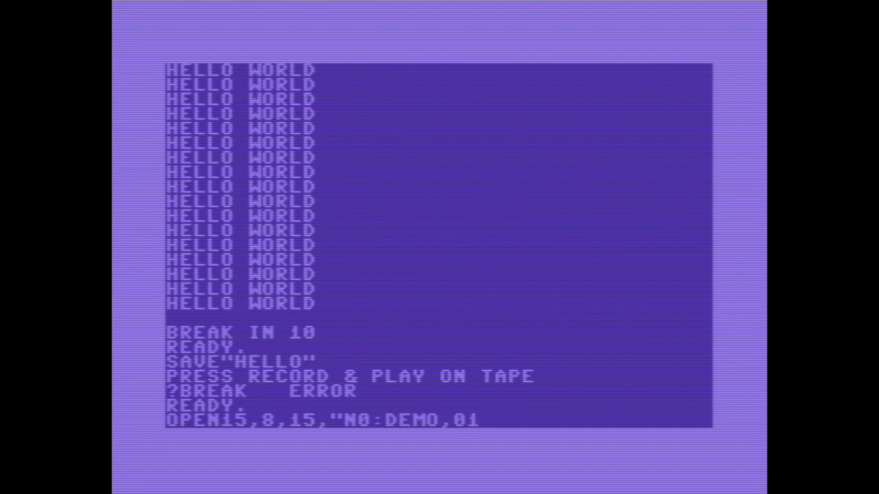
text(:CLOSE1)
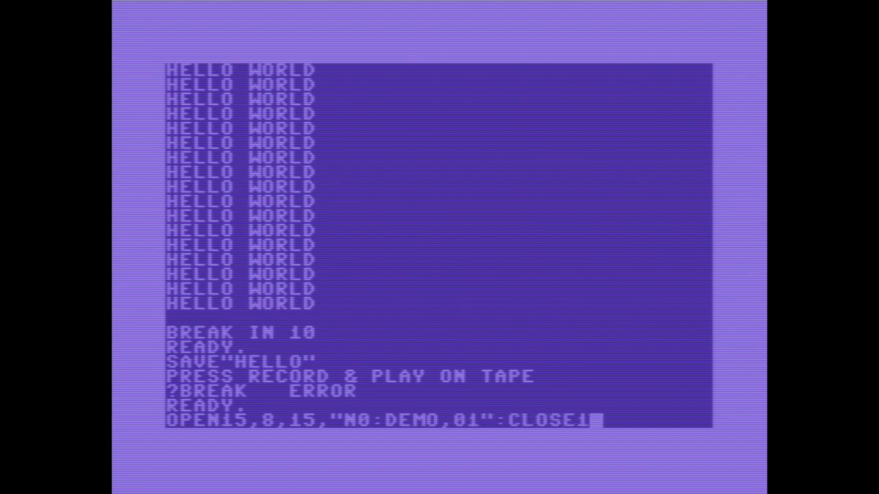
text(5)
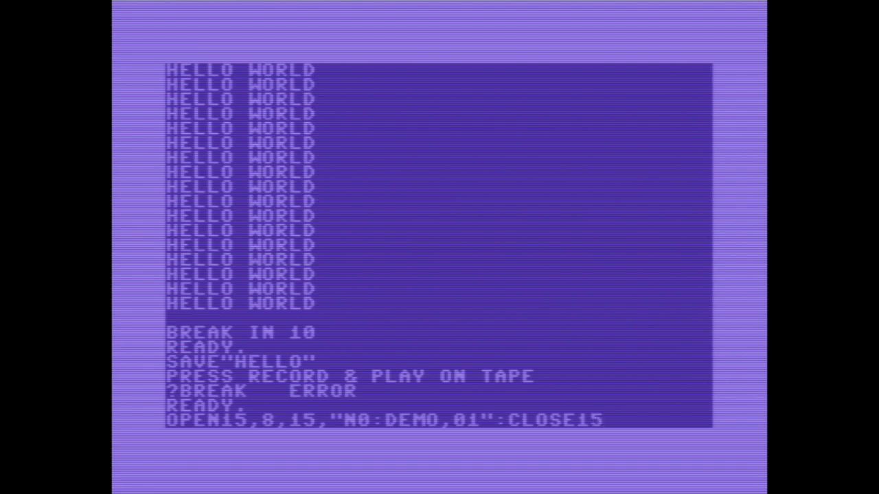
Execute the format command, naming the disk DEMO with id 01, and return to READY.
key(Return)
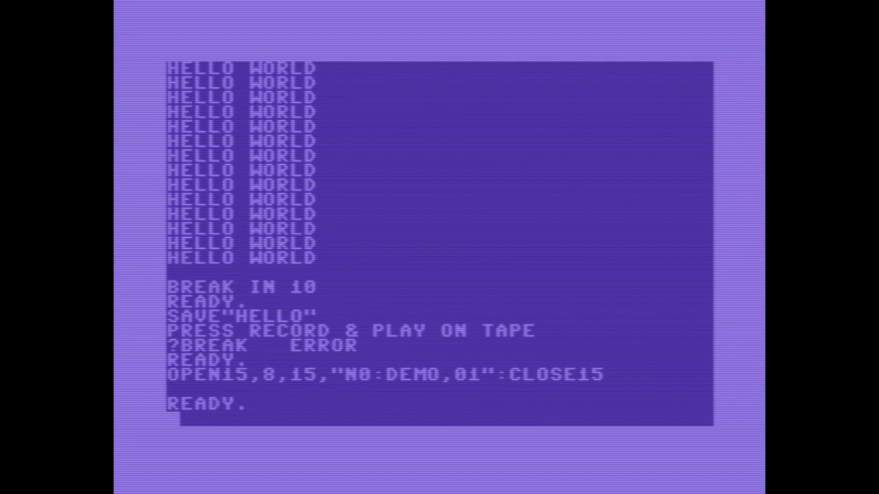
Save the HELLO program to the floppy with SAVE"HELLO",8.
text(SAVE"HE)
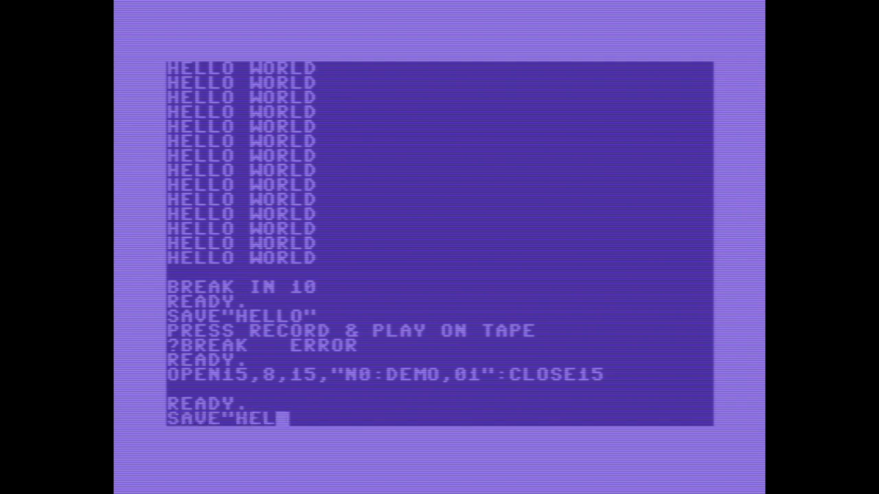
text(LO",8)
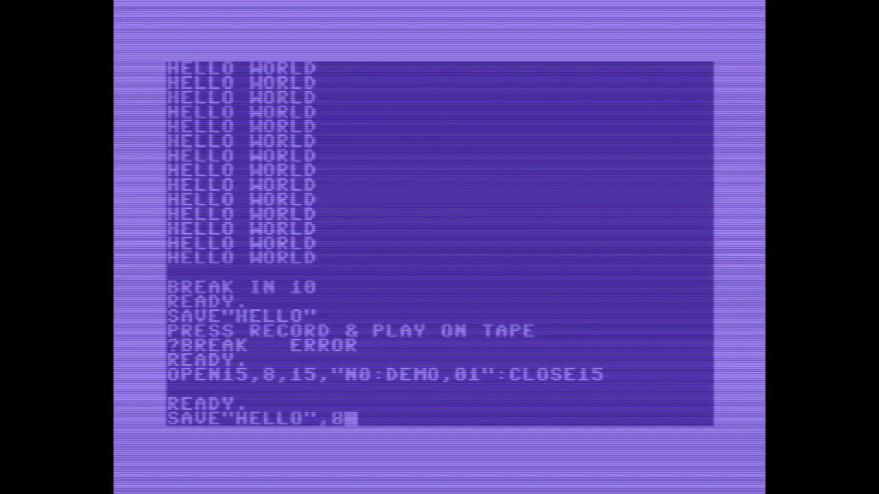
key(Return)
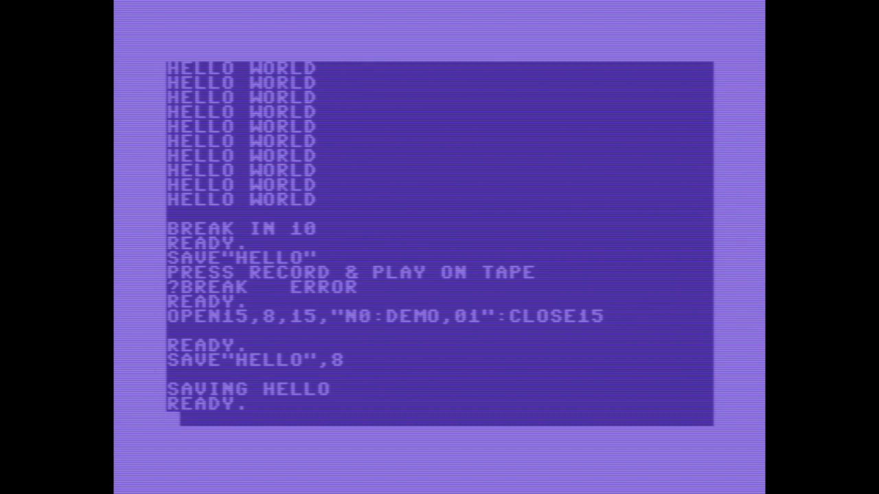
Verify the saved HELLO file against memory with VERIFY"HELLO",8, reporting OK.
text(VERIFY)
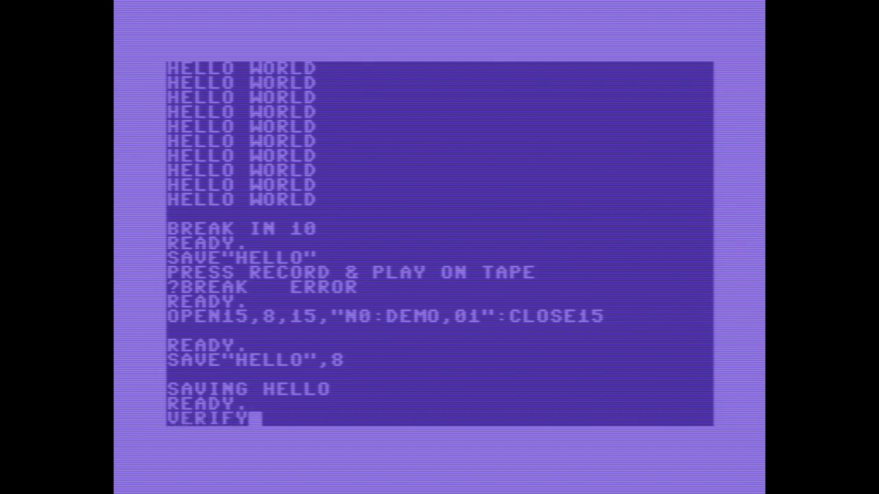
text("HELLO)
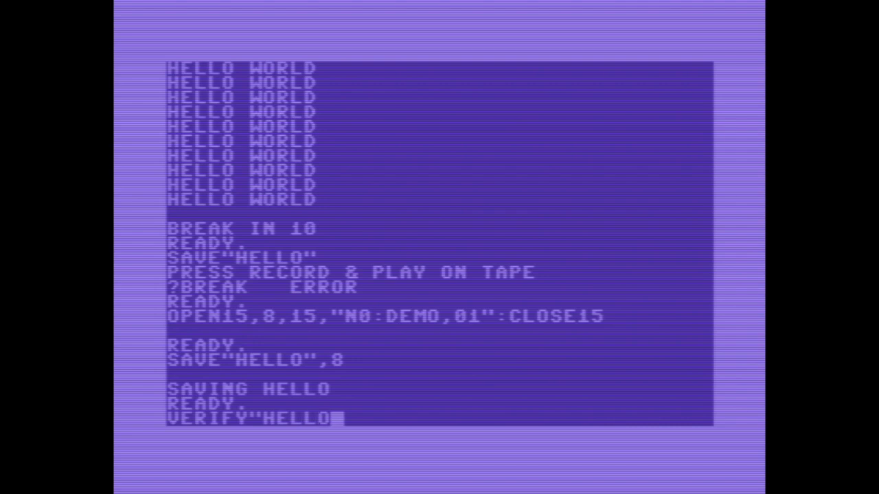
key(Return)
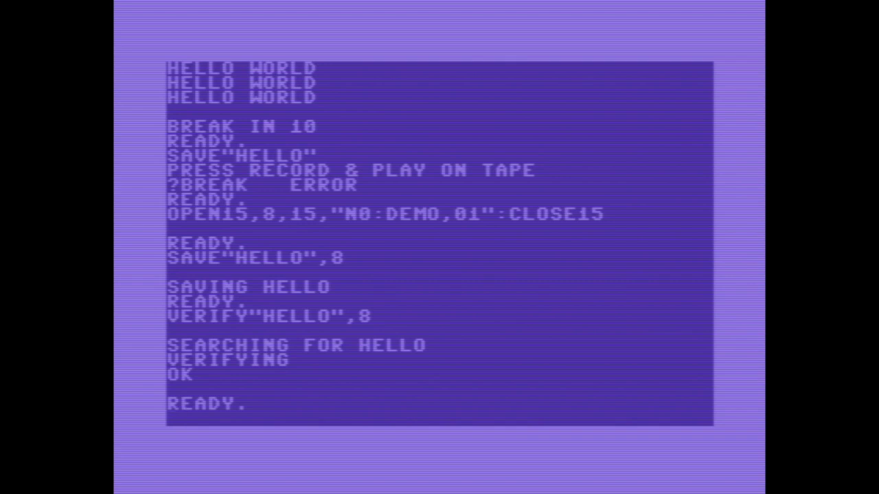
Load the disk directory with LOAD"$",8 to list DEMO holding HELLO with 663 blocks free.
text(LOAD")
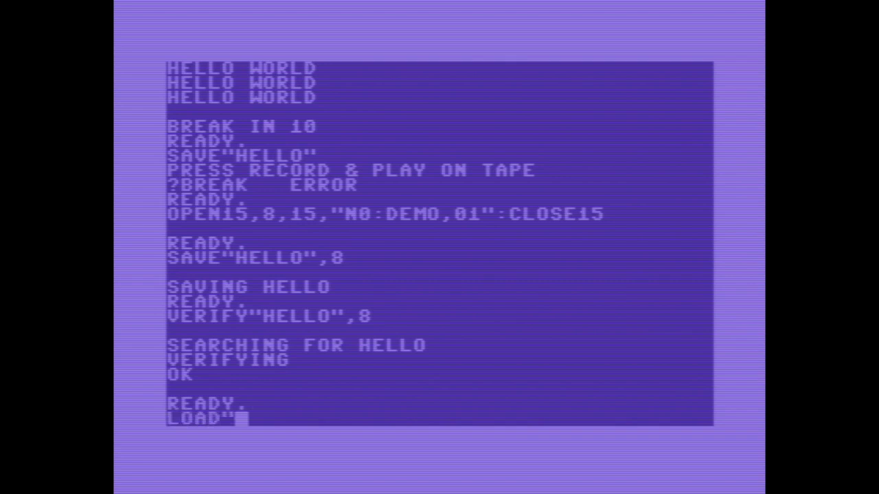
text($)
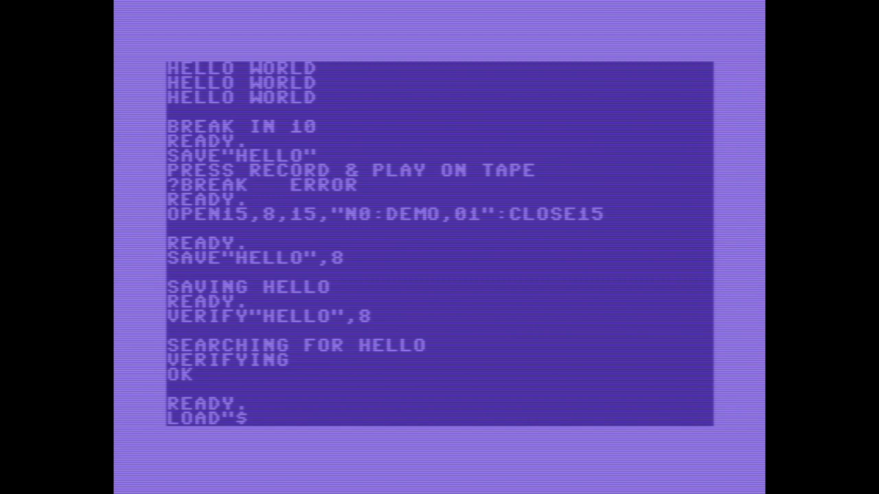
text(")
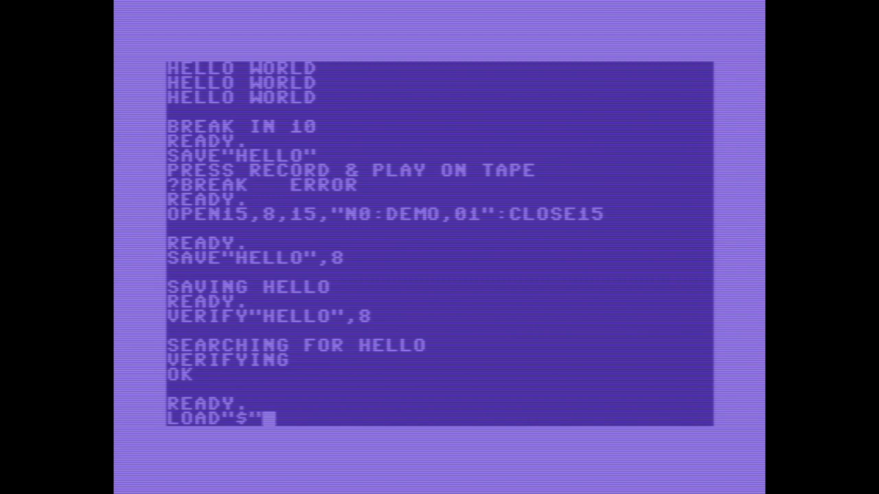
text(,8)
text(LIST)
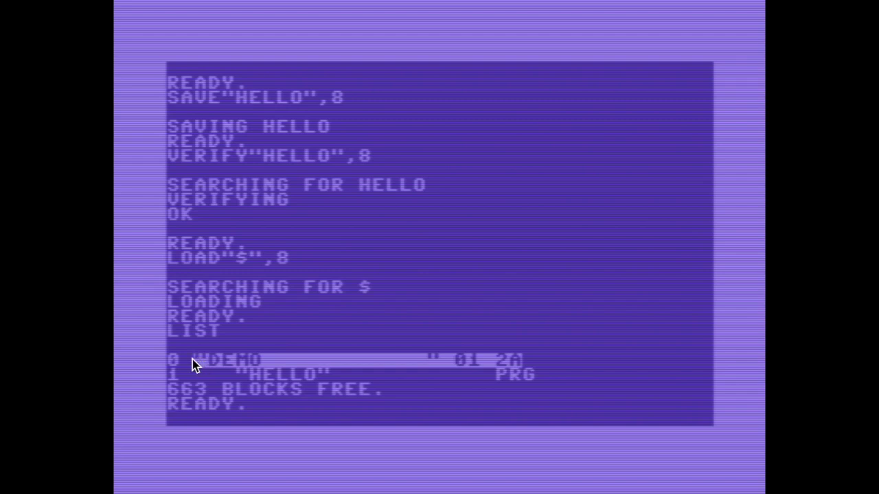
mouse_move(238, 368)
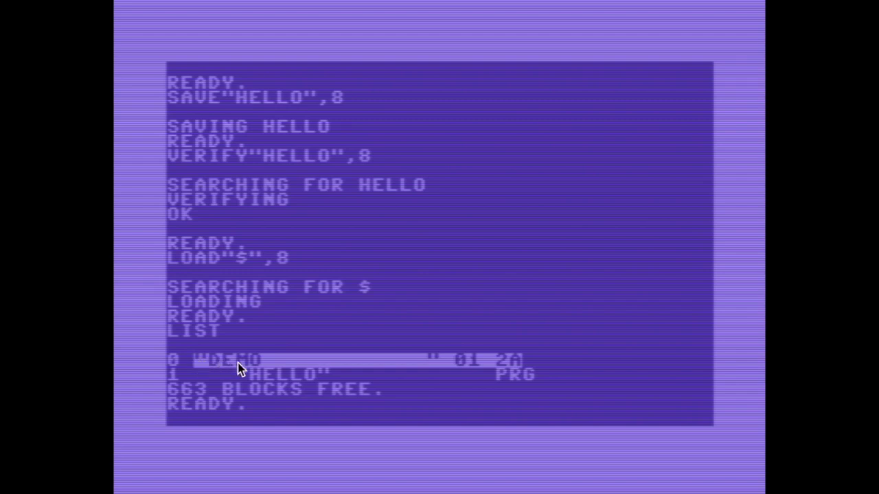
mouse_move(467, 365)
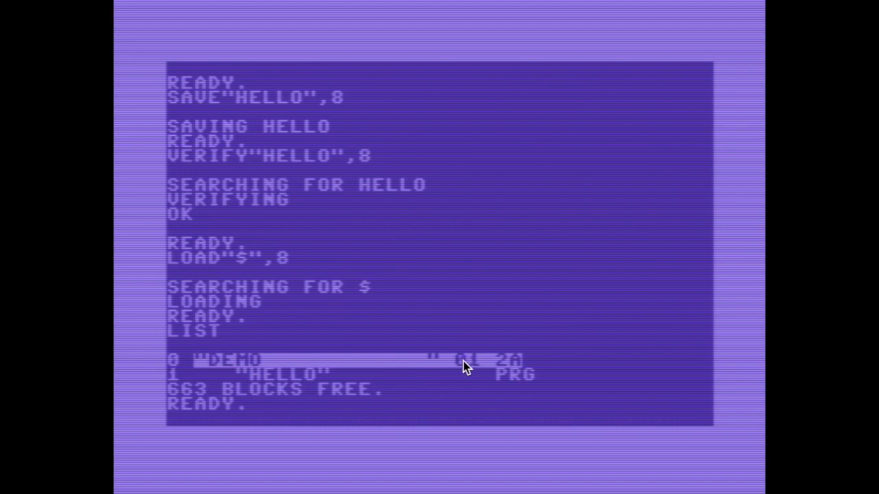
mouse_move(511, 365)
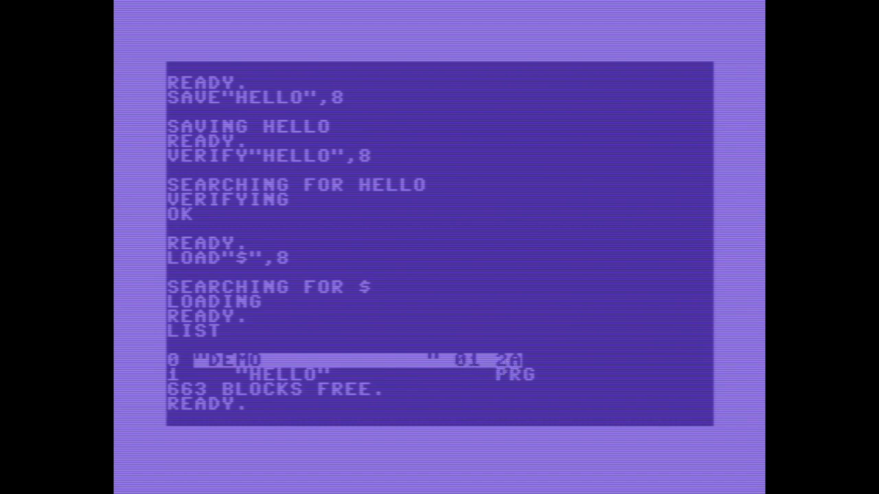
mouse_move(387, 366)
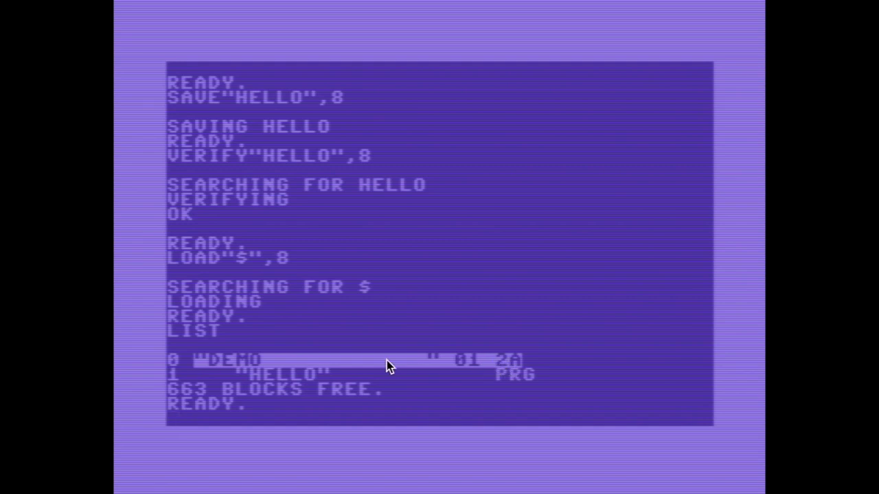
mouse_move(286, 382)
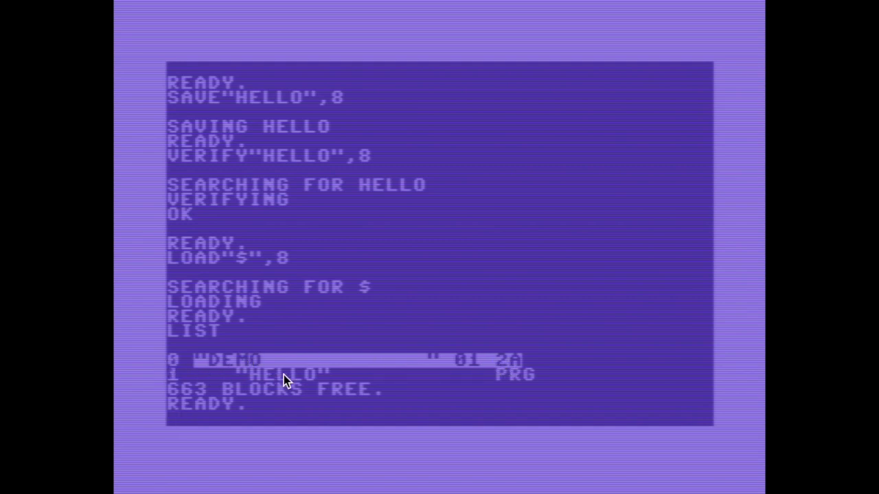
mouse_move(184, 383)
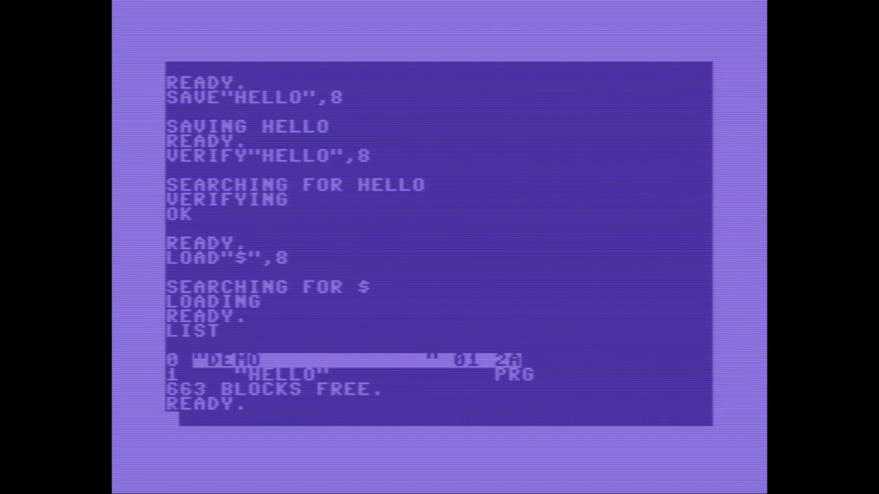
Load HELLO from disk and change line 10 to print HELLO WORLD!
text(LOAD")
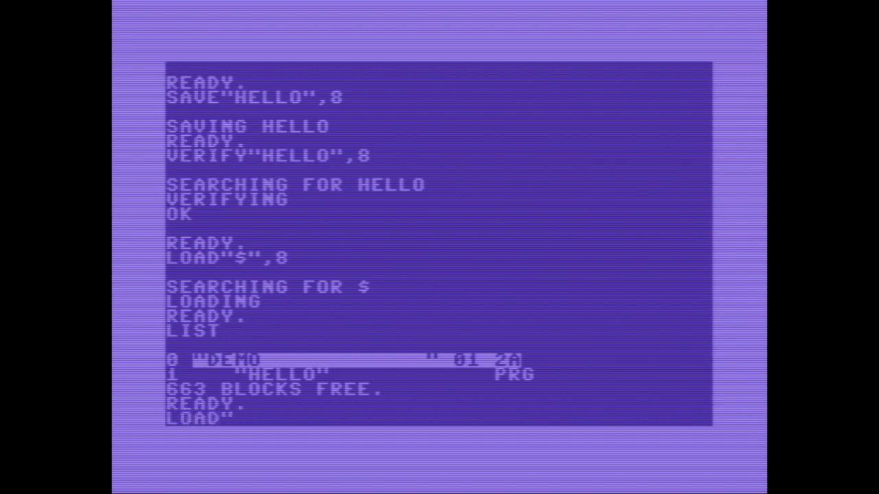
text(HELLO",8)
text(LIST)
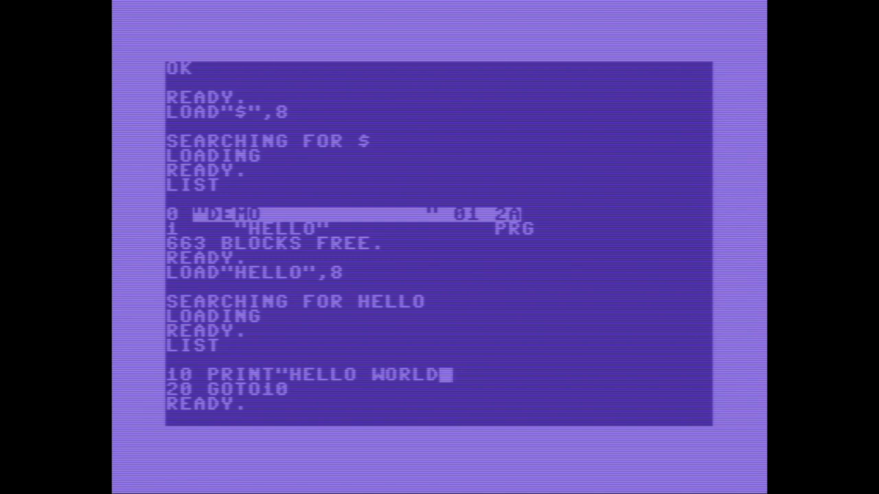
text(!")
text(SAVE"HELLO",8)
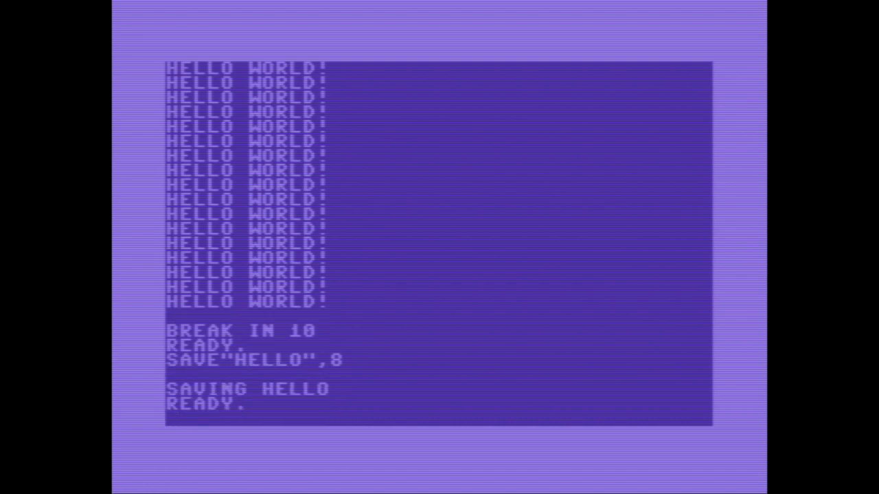
Verify the HELLO file on disk against memory with VERIFY"HELLO",8.
text(V)
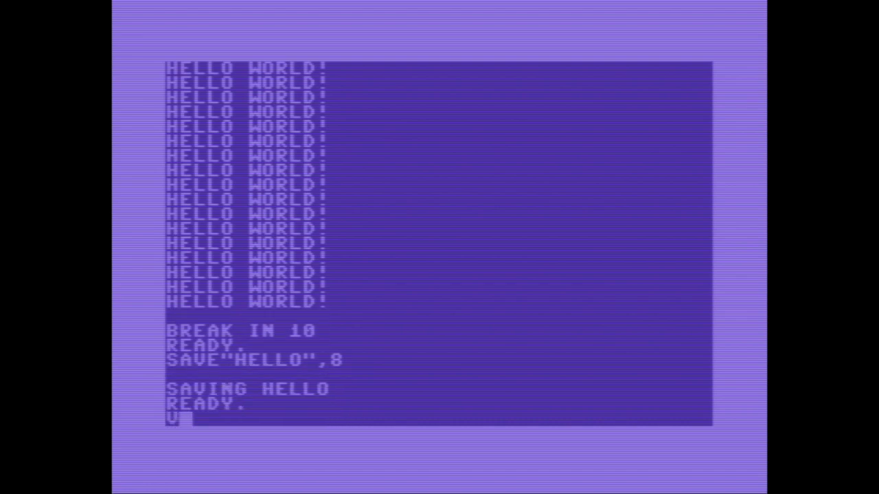
text(VERIFY"HELLO",8)
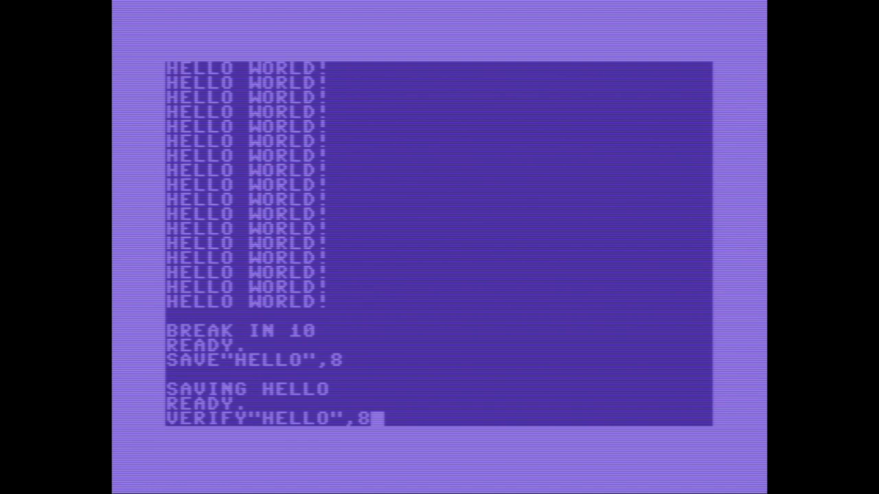
key(Return)
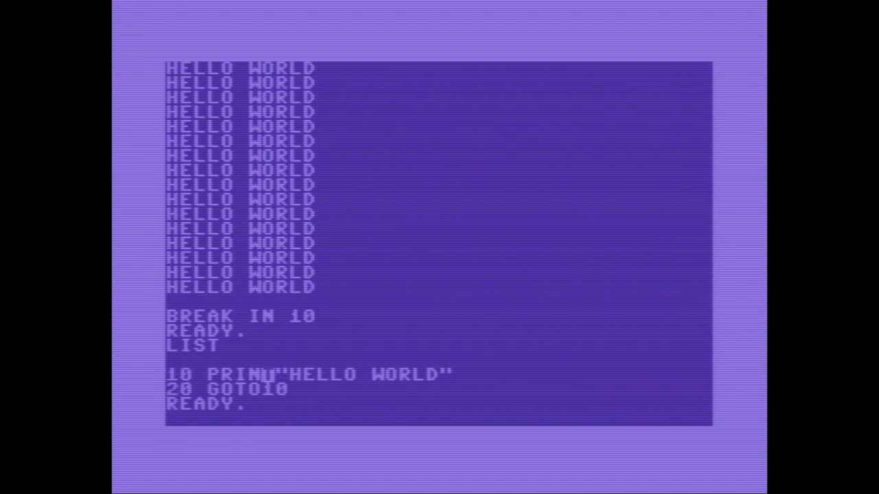
Add ! to line 10 and save over the disk copy with SAVE"@0:HELLO",8.
text(!)
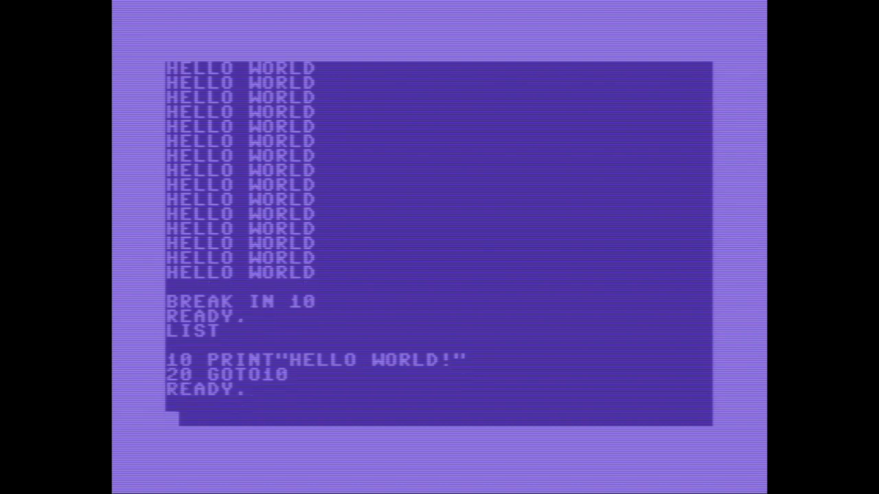
text(SAVE")
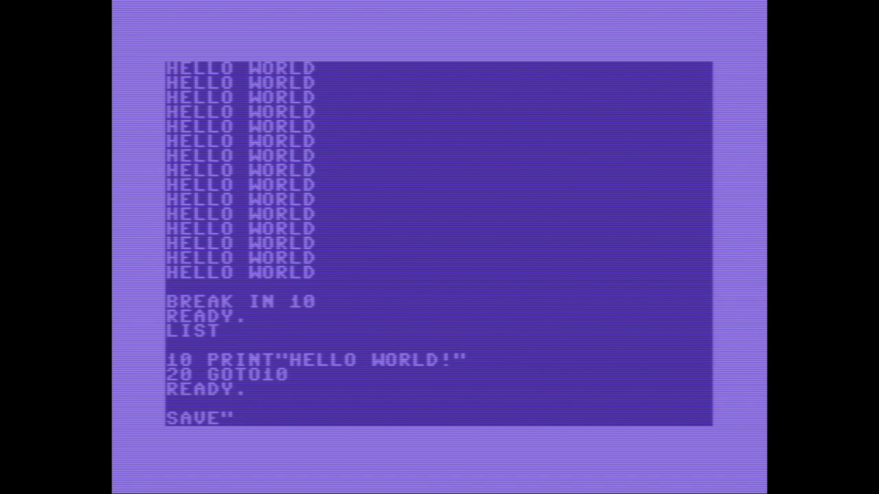
text(C)
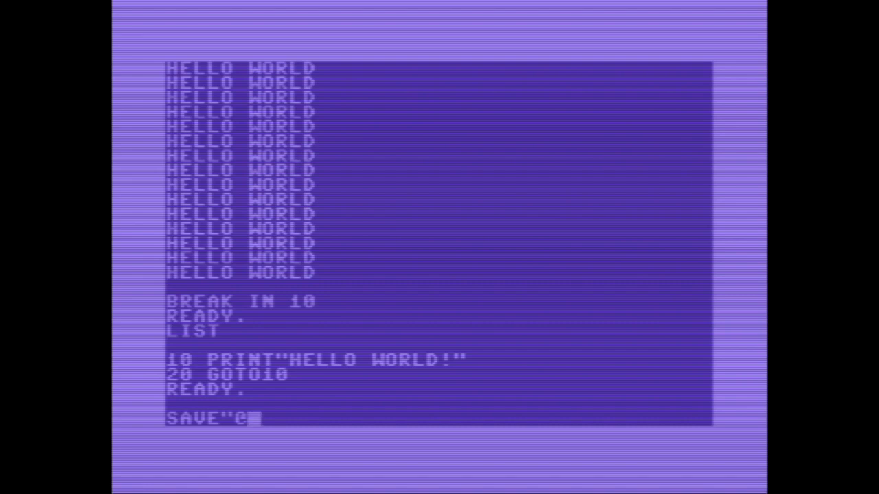
text(0:)
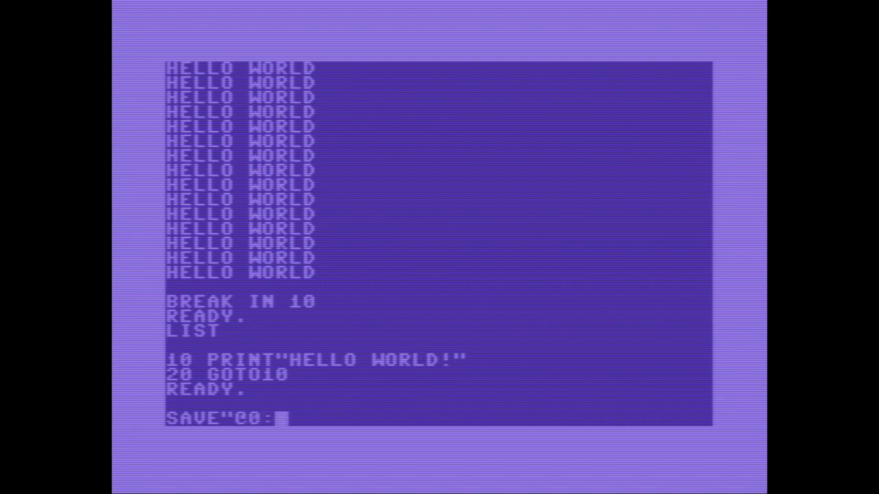
text(HELLO",8)
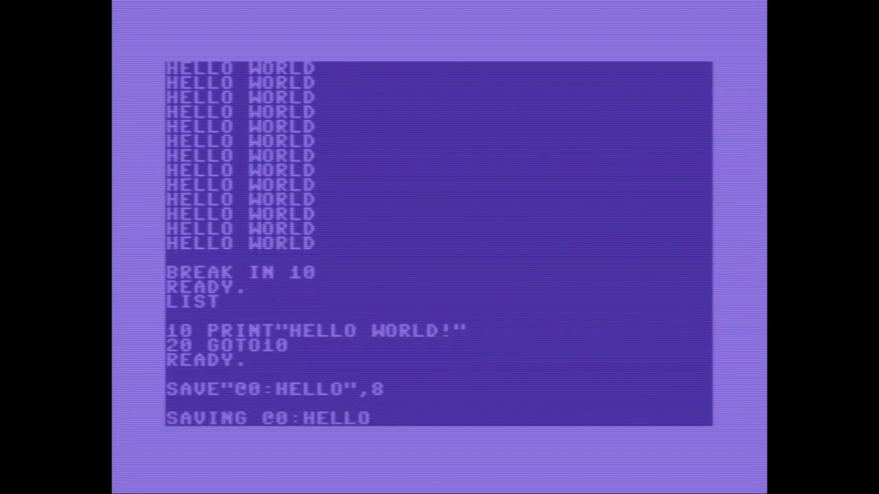
key(Return)
text(VERIFY"HE)
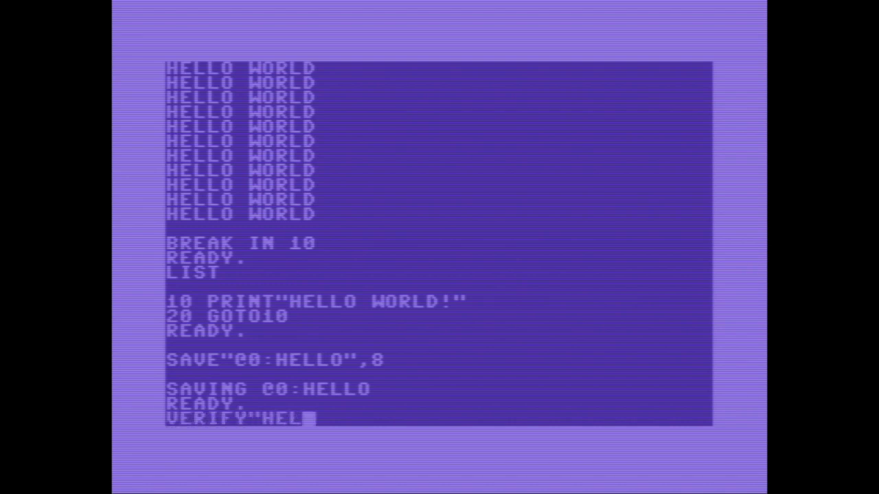
Verify the overwritten HELLO file OK, then begin loading HELLO again.
text(LO",)
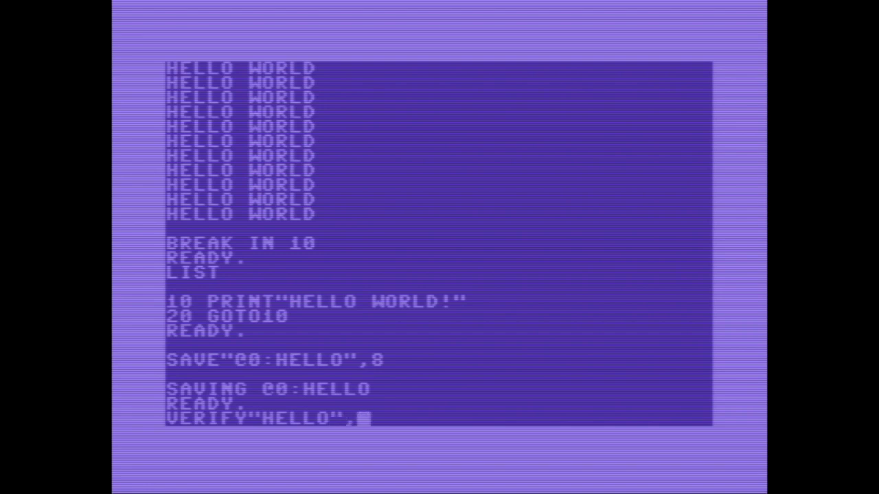
key(Return)
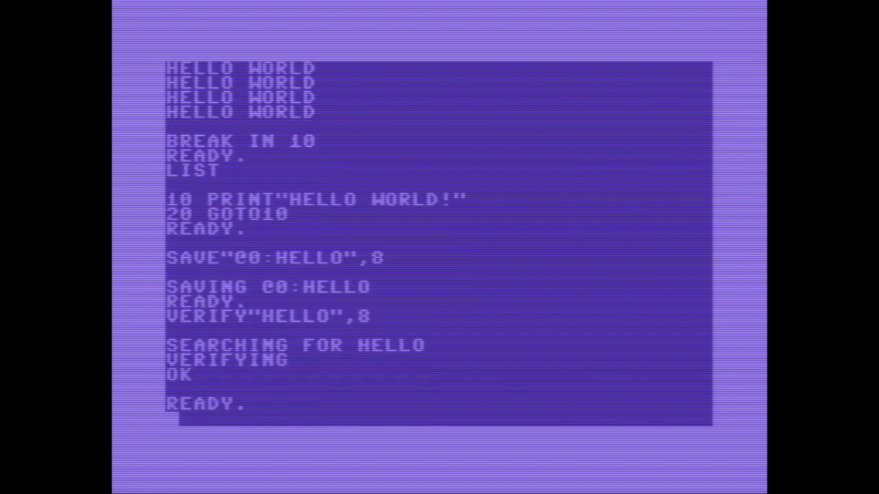
text(LOAD"HE)
text(20PRINT"SQUARE ROOT)
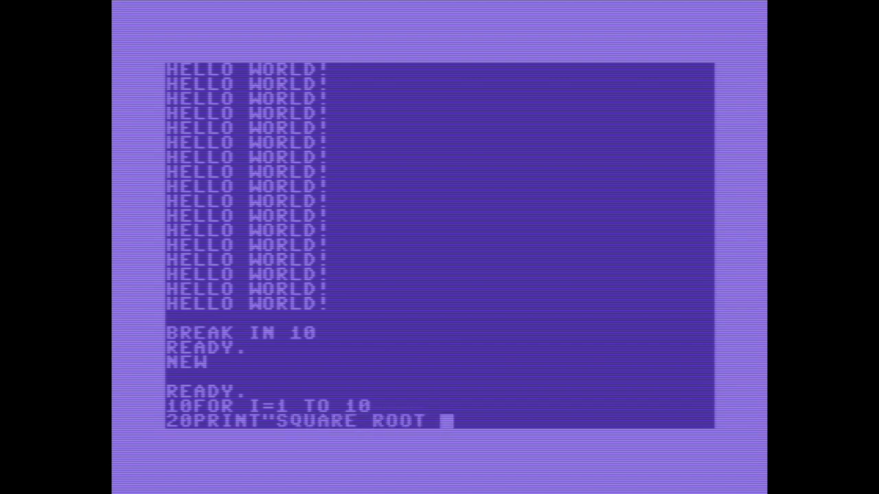
Finish line 20 PRINT"SQUARE ROOT OF"I"="SQR(I), run the loop for 1 to 10 and list it.
text(OF")
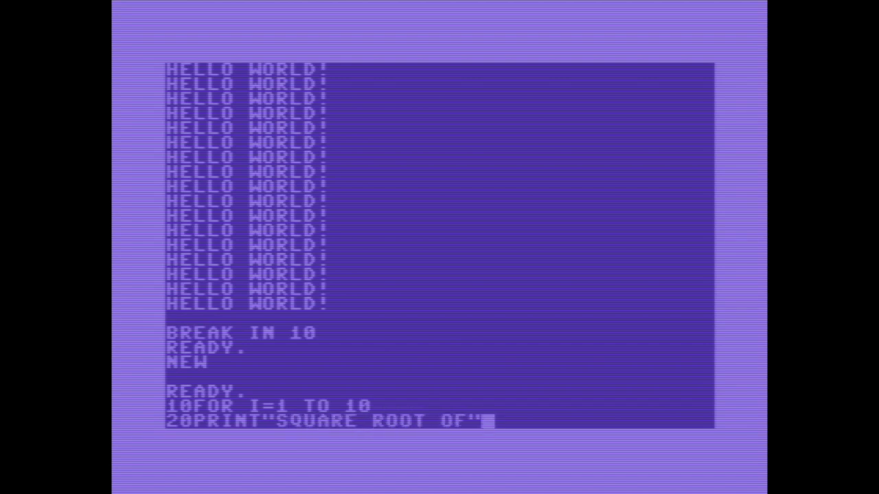
text(I"="SQR(I))
text(30NEXT I)
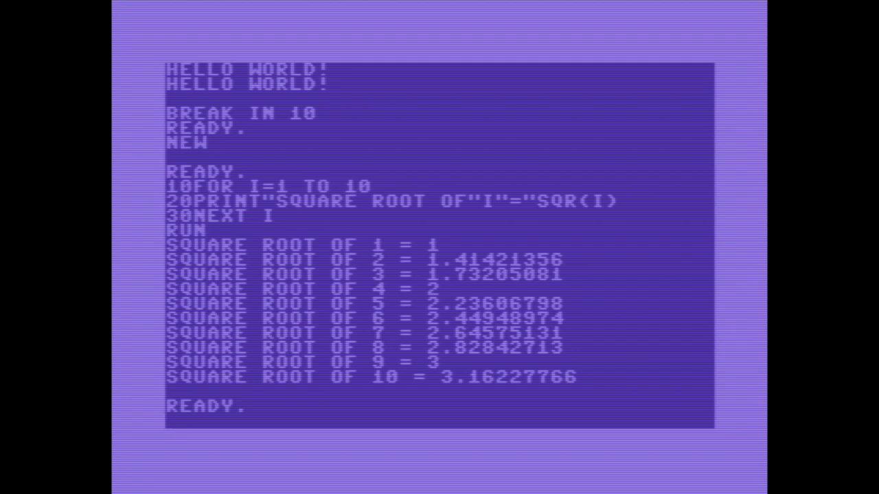
text(LIST)
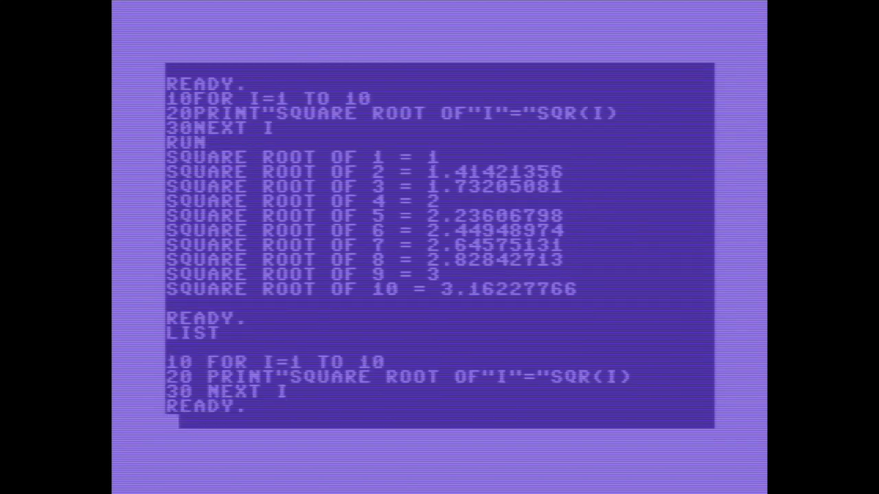
Add line 8 OPEN2,8,2,"SQUARES,S,W" to open the sequential file for writing.
text(80PEN)
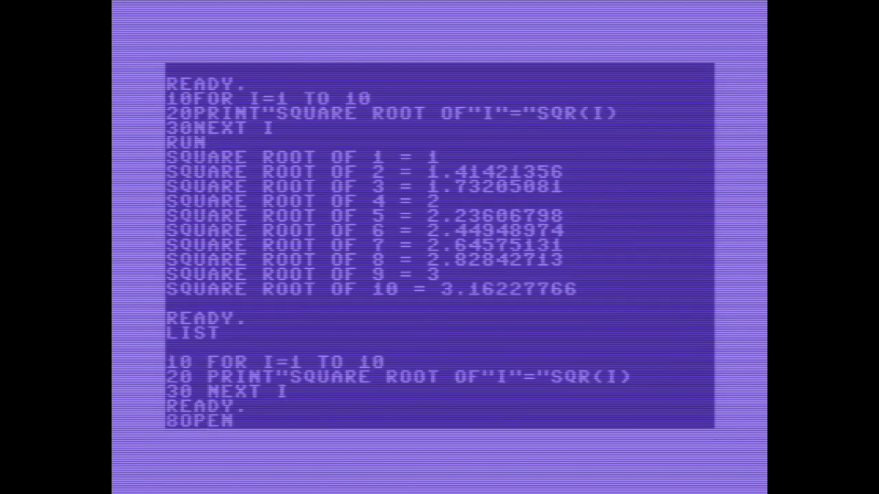
text(2,)
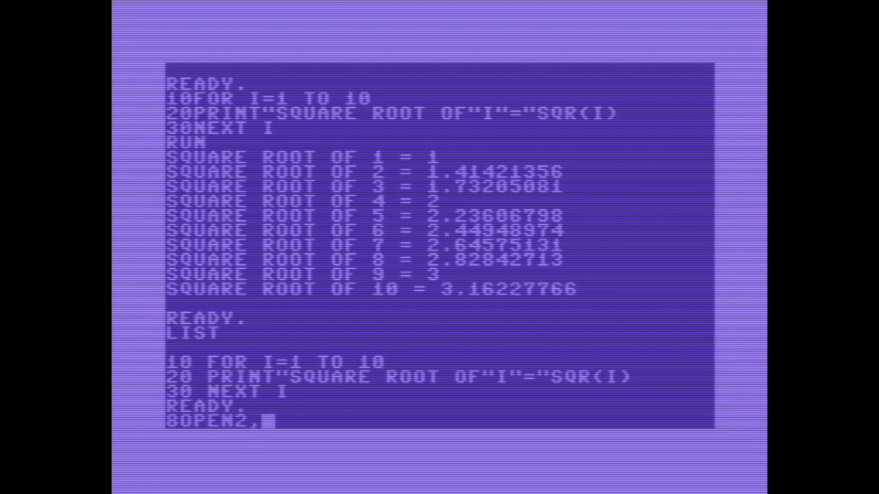
text(8,)
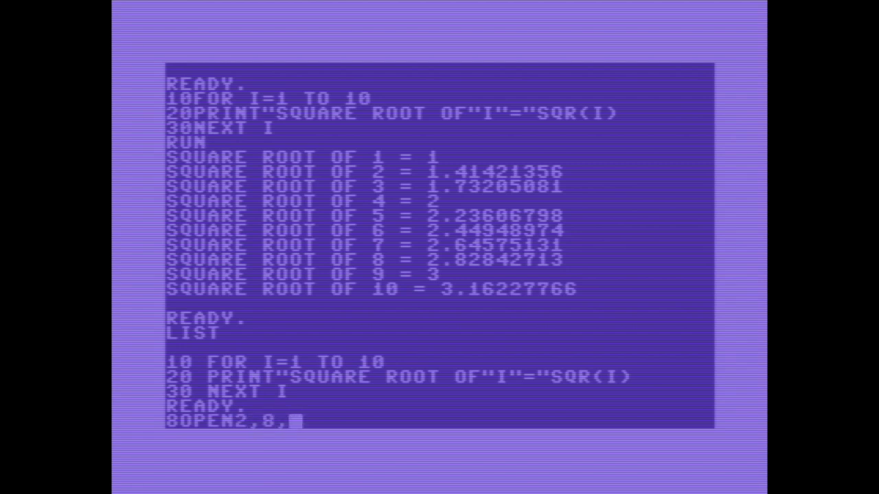
text(2)
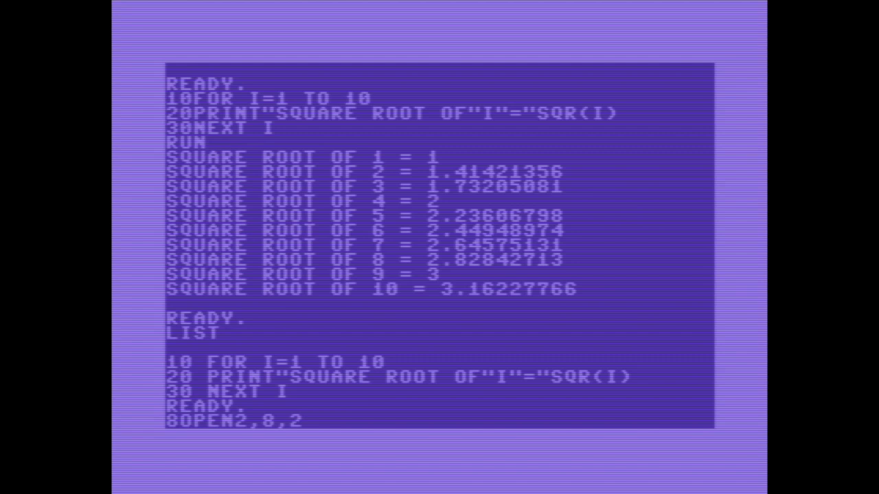
text(,)
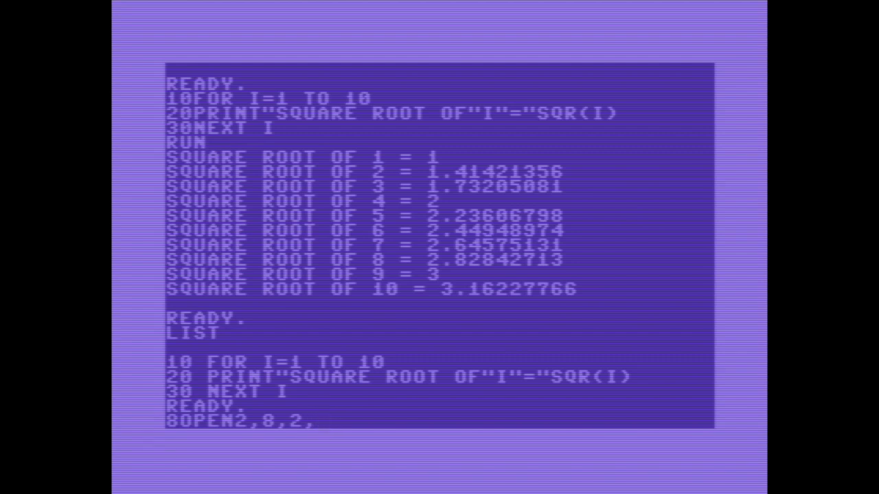
text(")
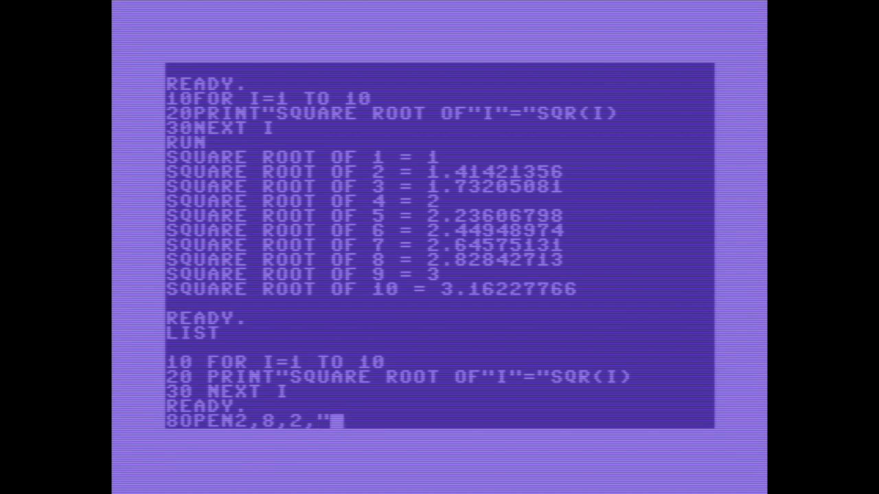
text(SQUARES)
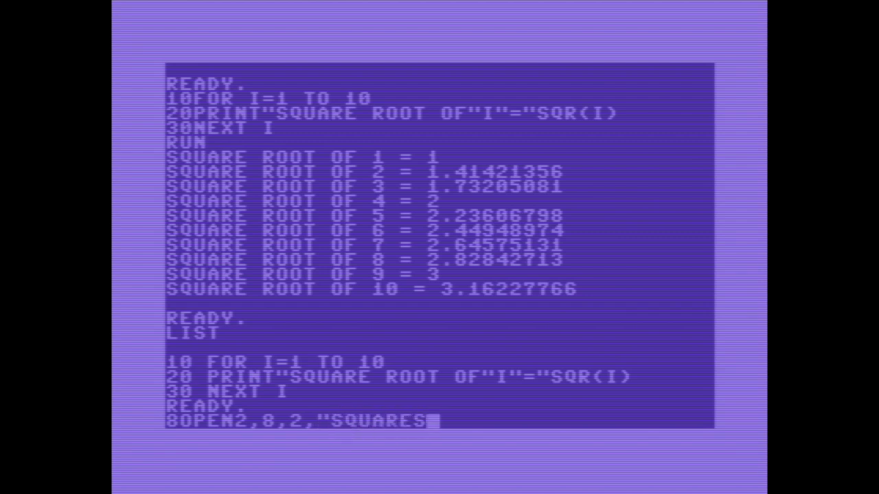
text(,S)
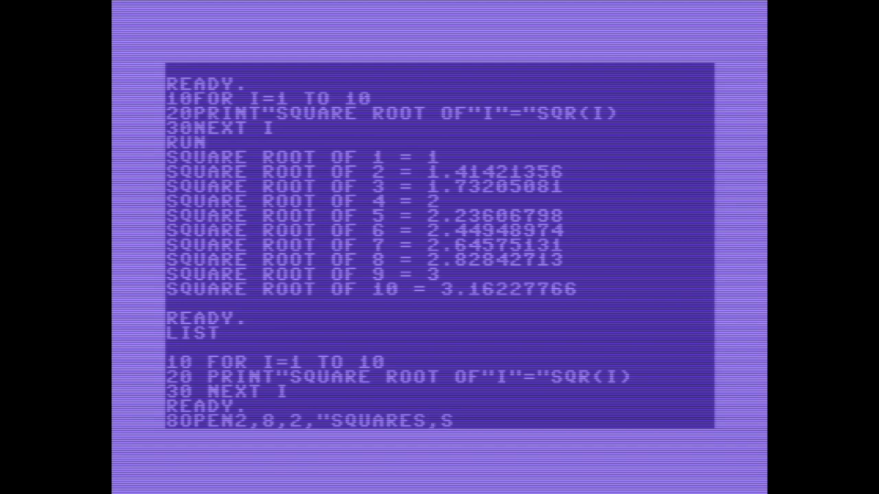
text(,)
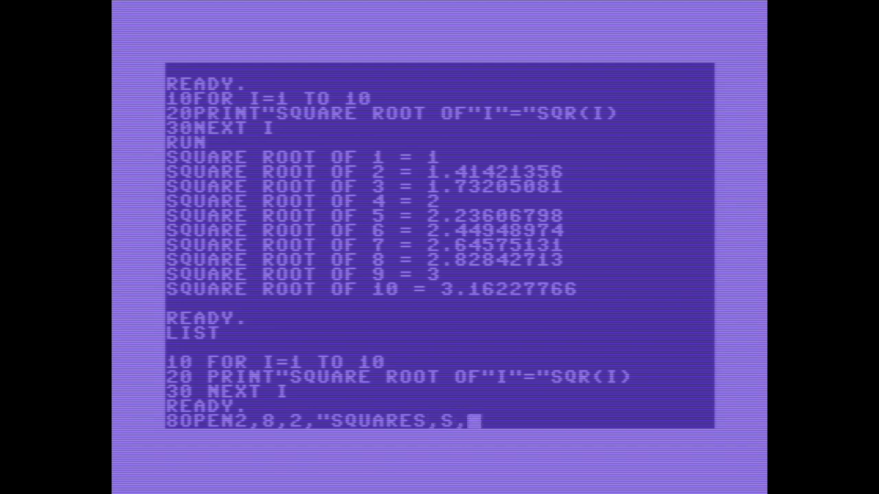
text(W")
click(398, 376)
text(#  )
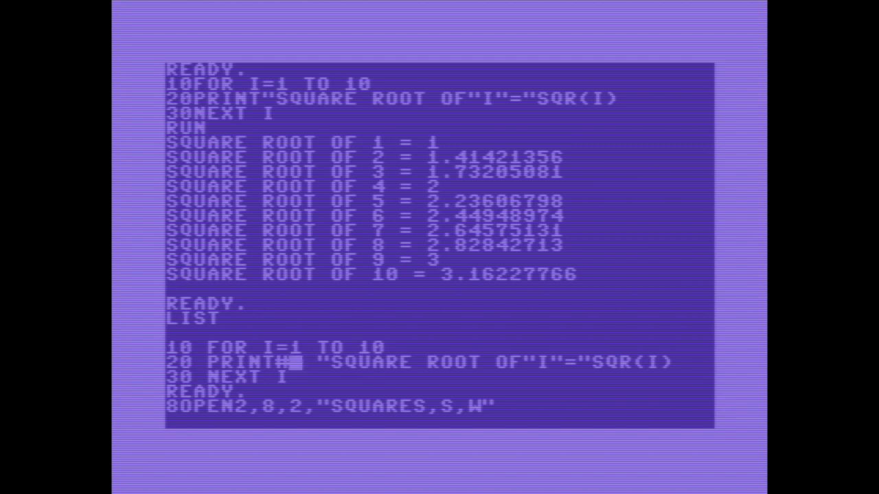
Redirect line 20 to PRINT#2, add 40 CLOSE2 and list the full program.
text(2,)
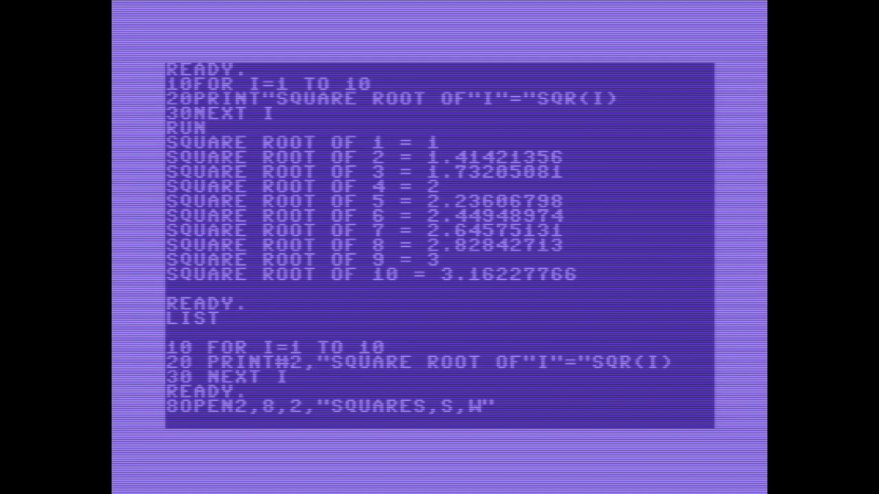
text(40C)
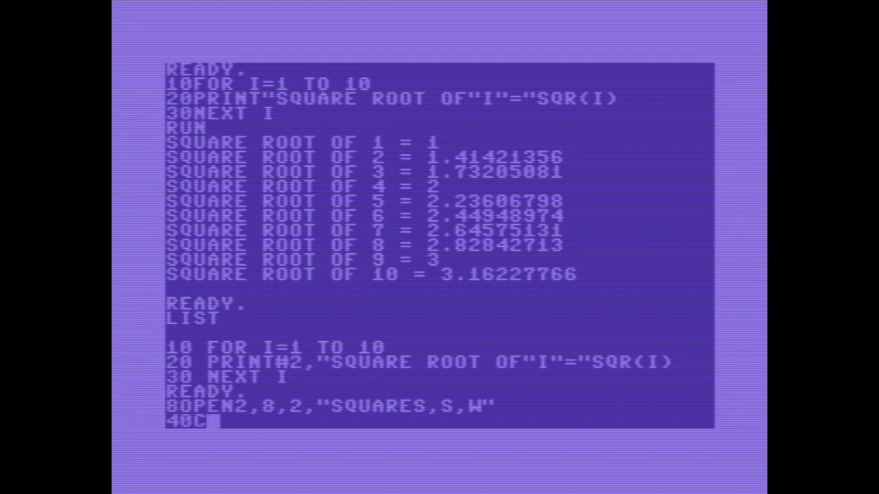
text(LOSE2)
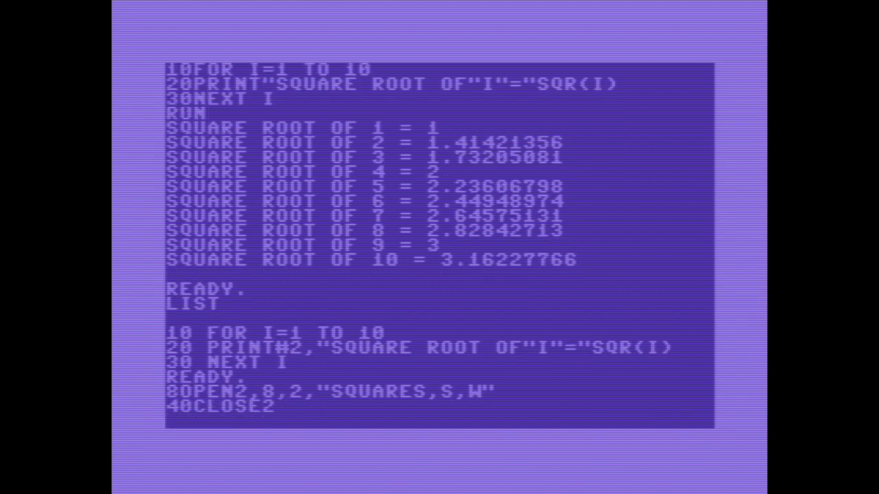
text(LIST)
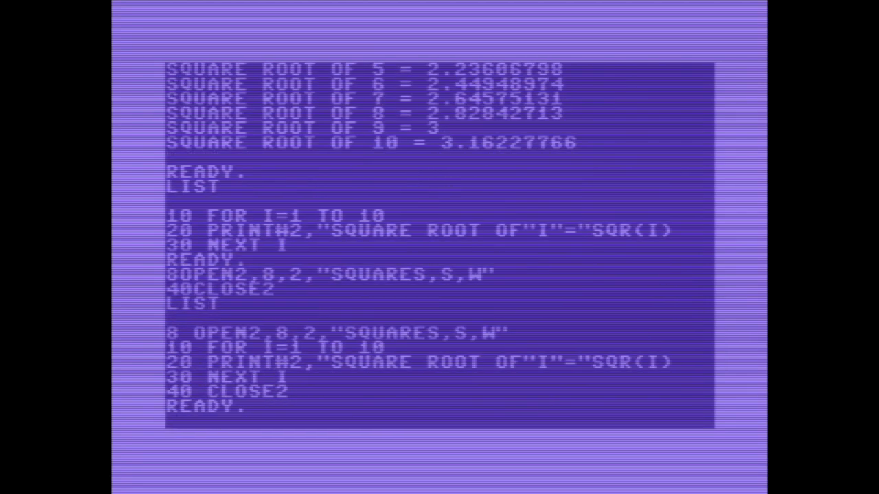
Save the file-writing program to disk as WRSQ and run it once.
text(SAVE)
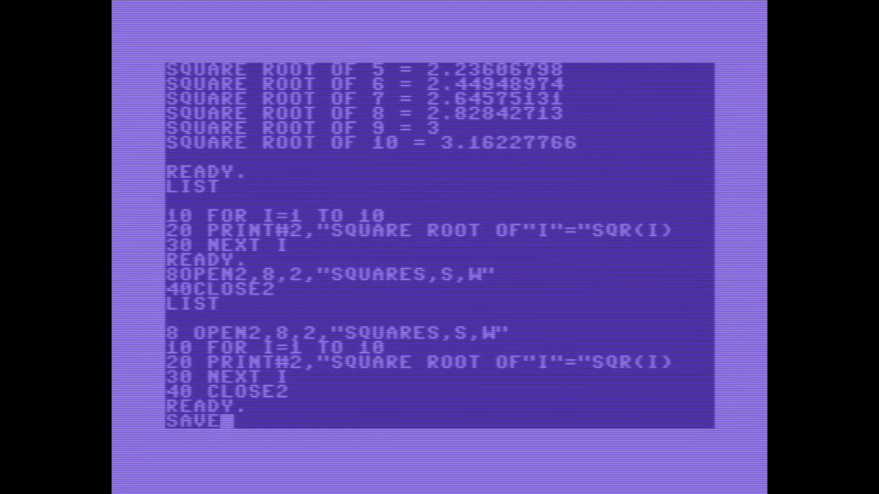
text(")
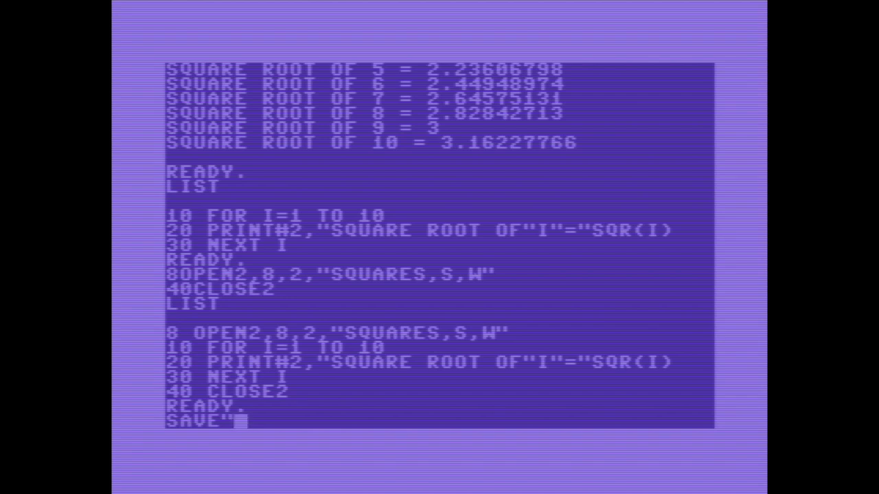
text(WRS)
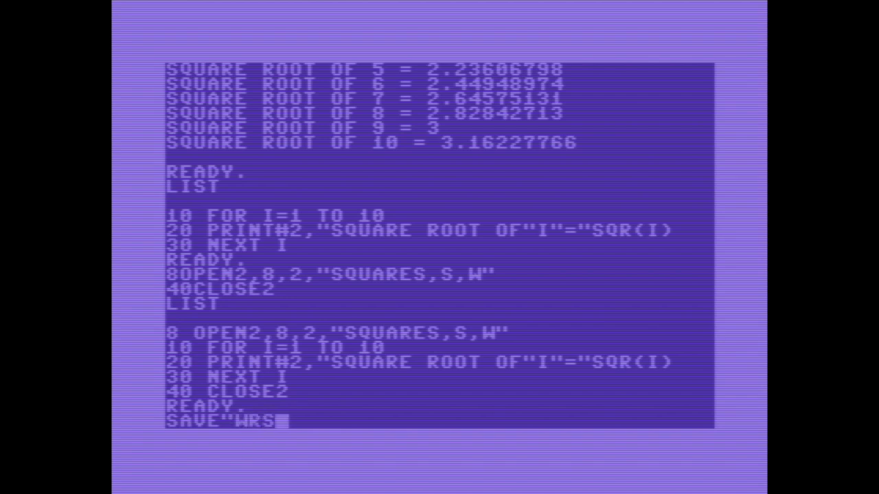
text(Q",8)
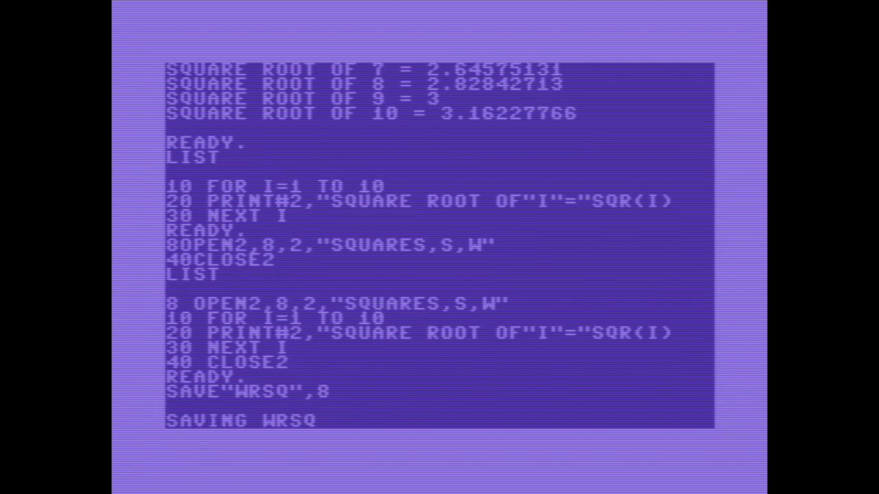
scroll(down, 3)
text(RUN)
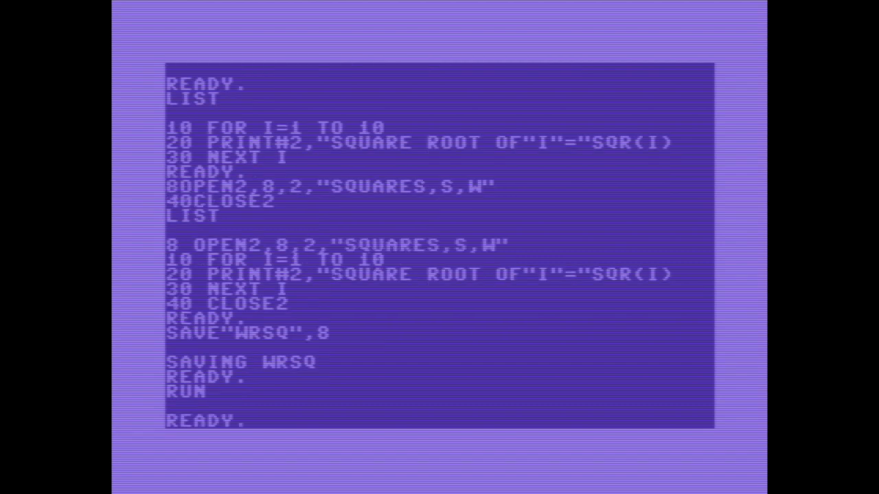
Load and list the disk directory showing HELLO, WRSQ and SQUARES, then clear memory with NEW.
text(LOAD"$",8)
text(LIST)
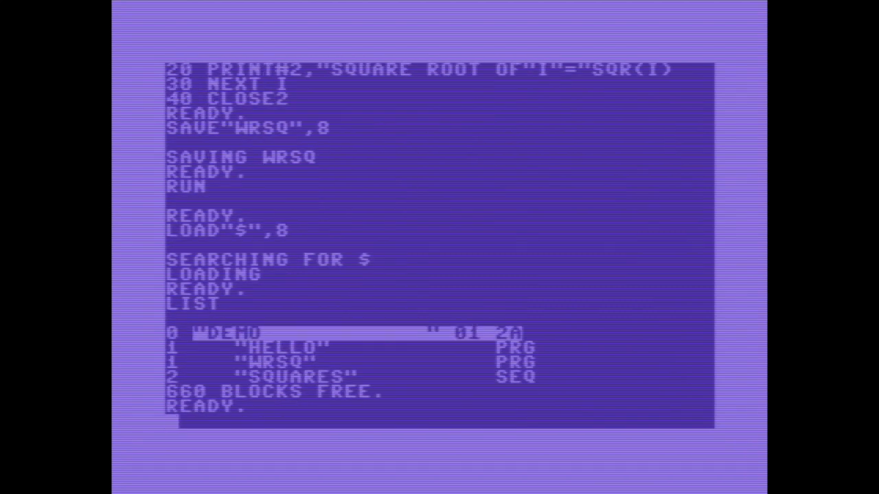
mouse_move(328, 391)
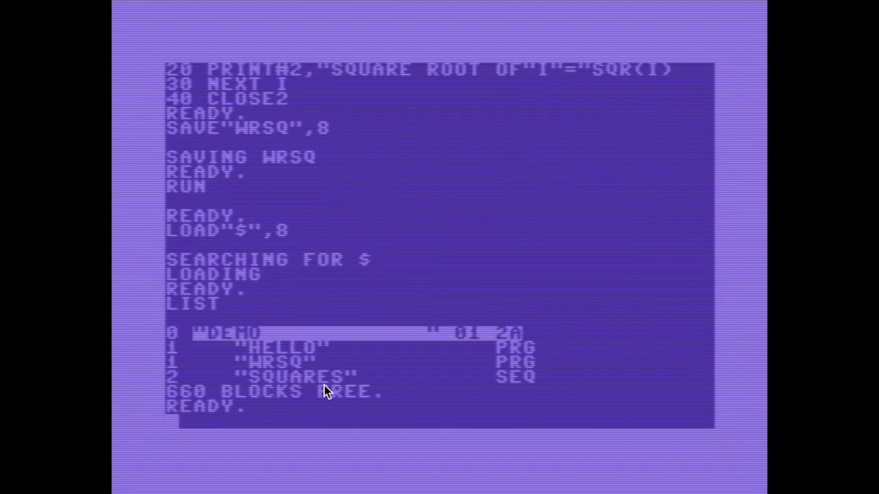
mouse_move(500, 390)
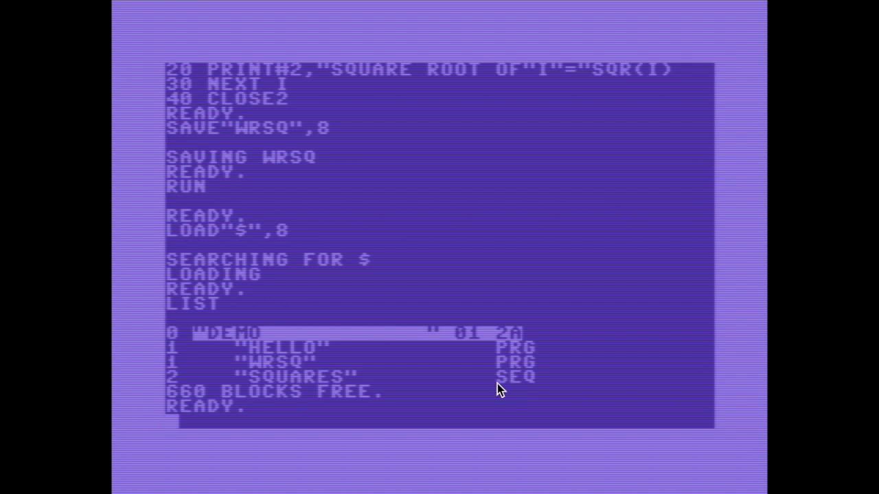
mouse_move(176, 382)
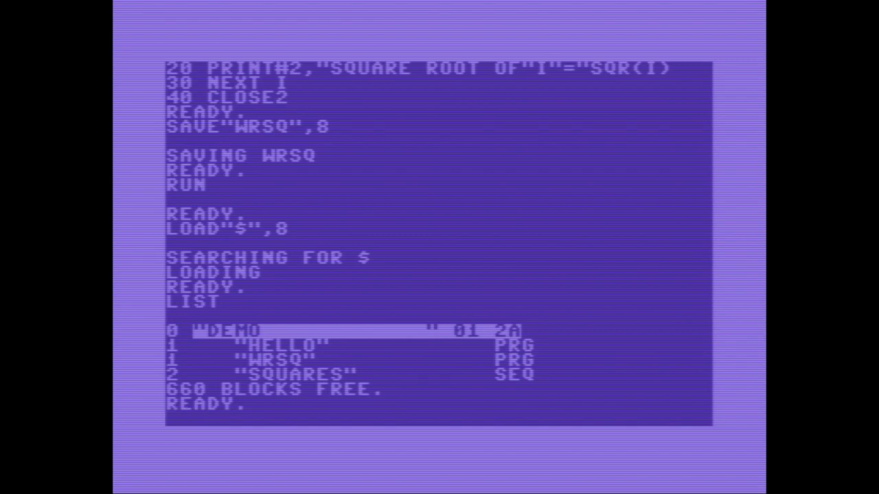
text(NEW)
text(10OPEN2,8,2,")
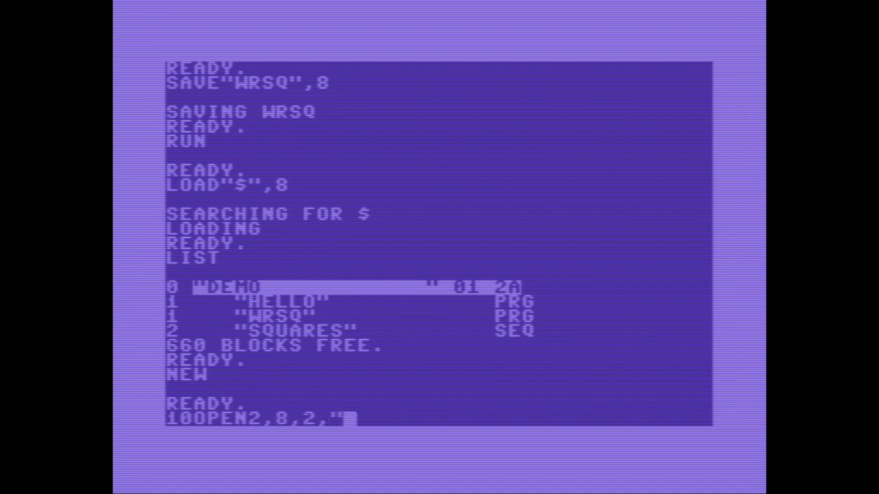
Enter lines 10 OPEN2,8,2,"SQUARES,S,R", 20 INPUT#2,L$ and 30 PRINT L$.
text(SQU)
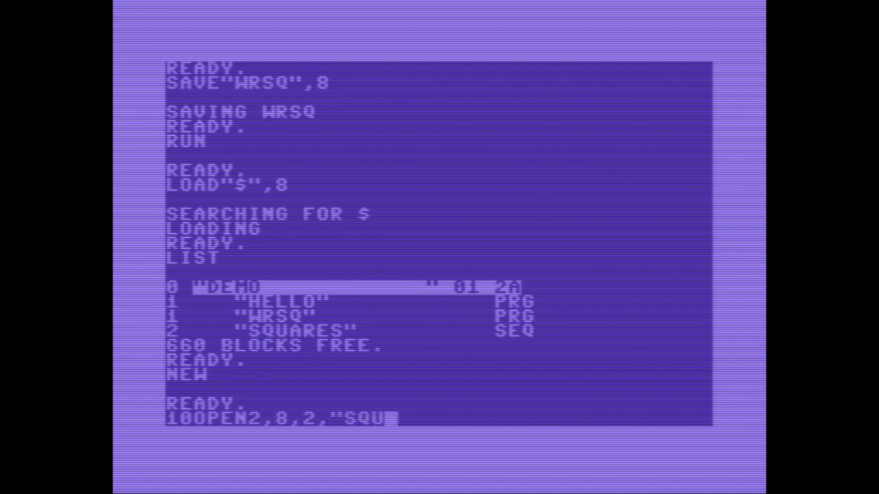
text(ARES)
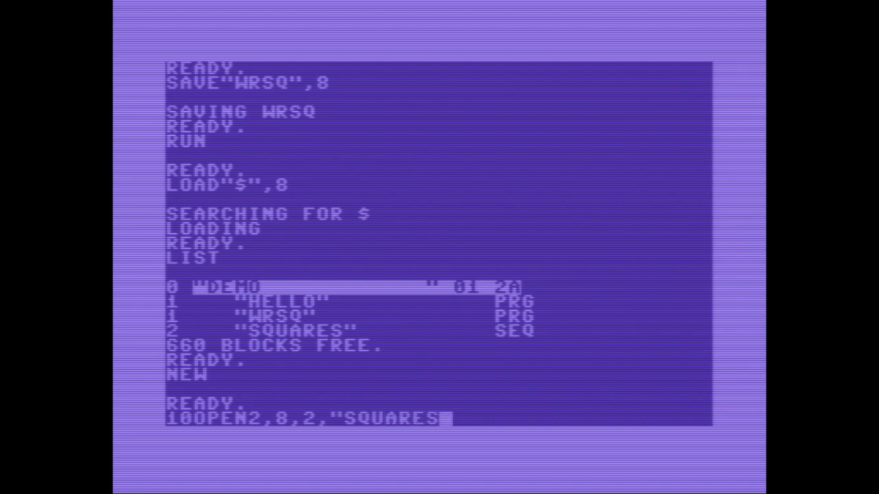
text(S,)
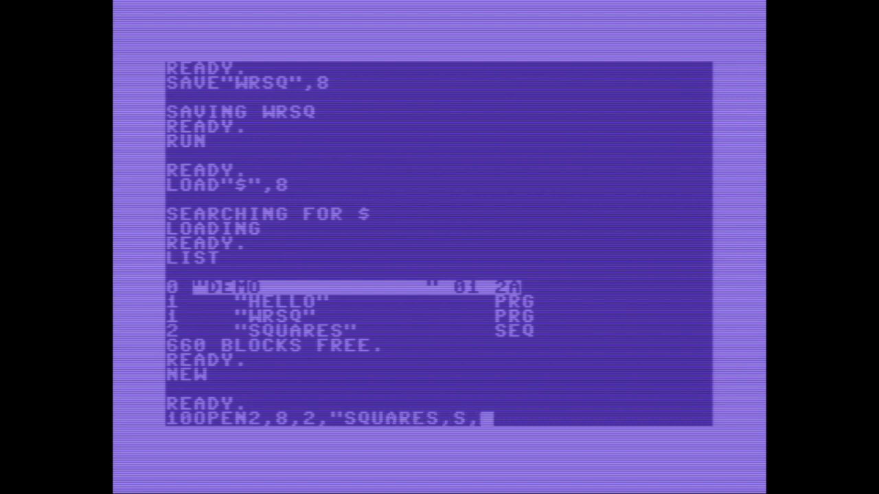
text(R")
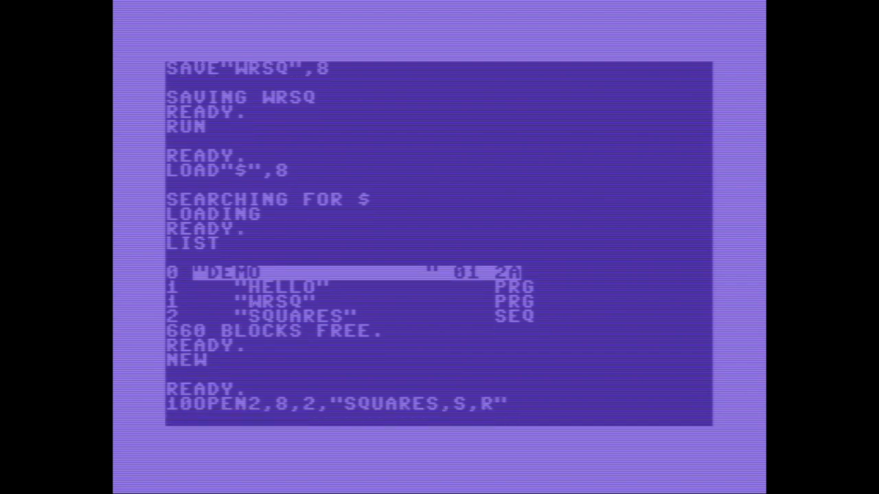
text(20INPUT)
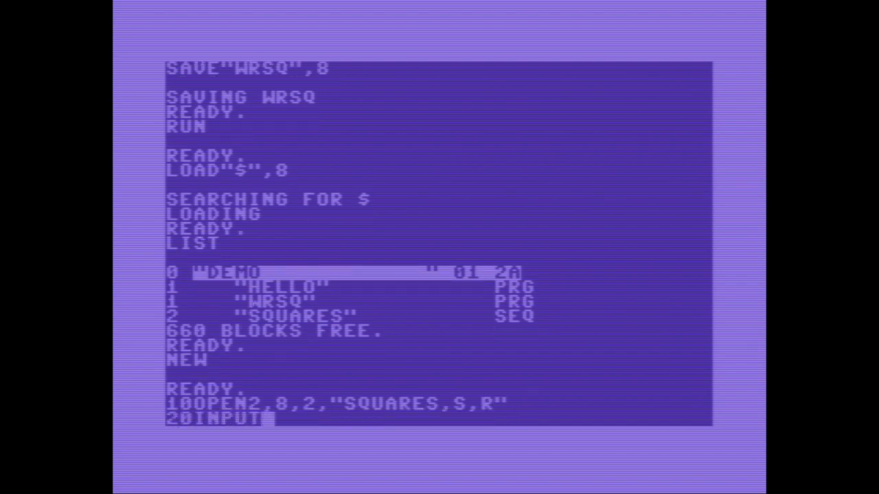
text(A)
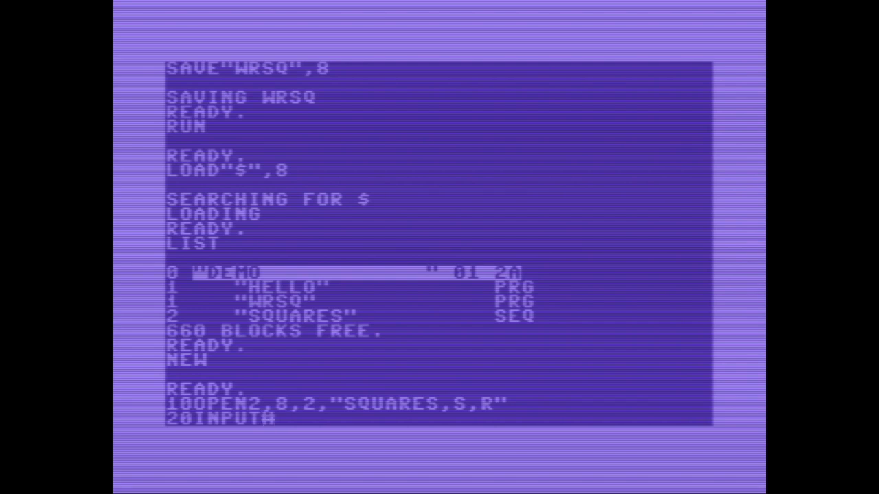
text(2,)
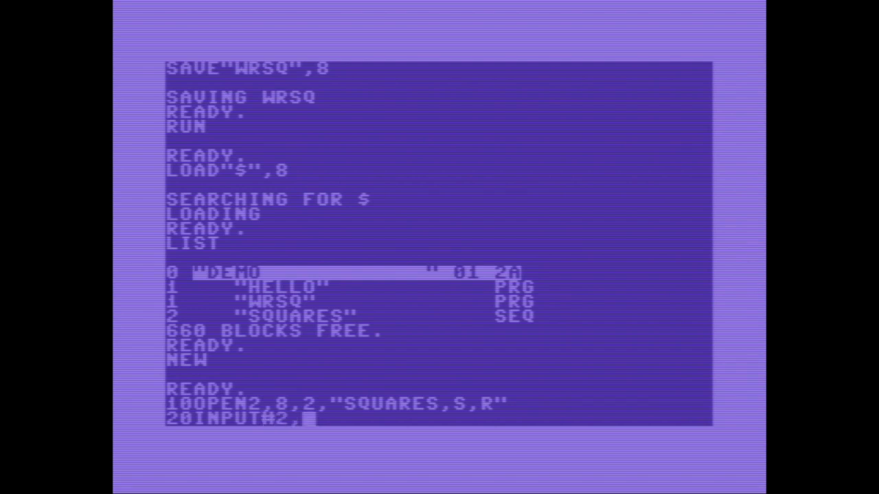
text(L$)
text(30)
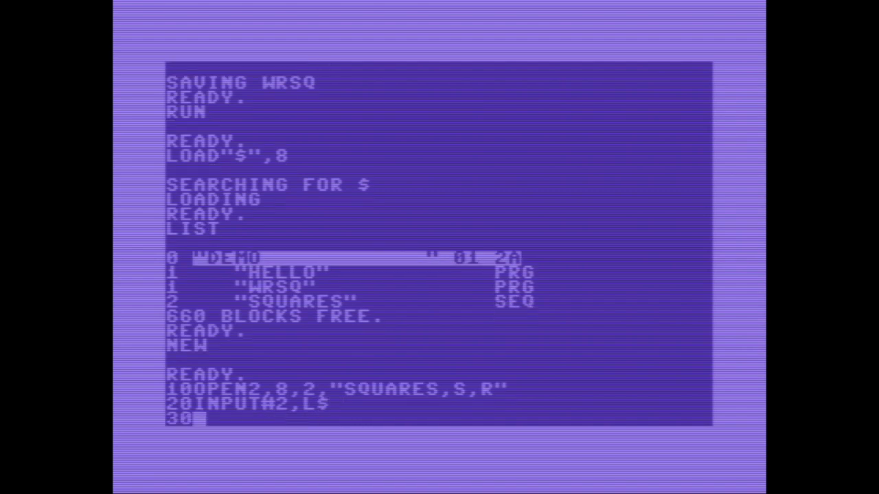
text(PRINT)
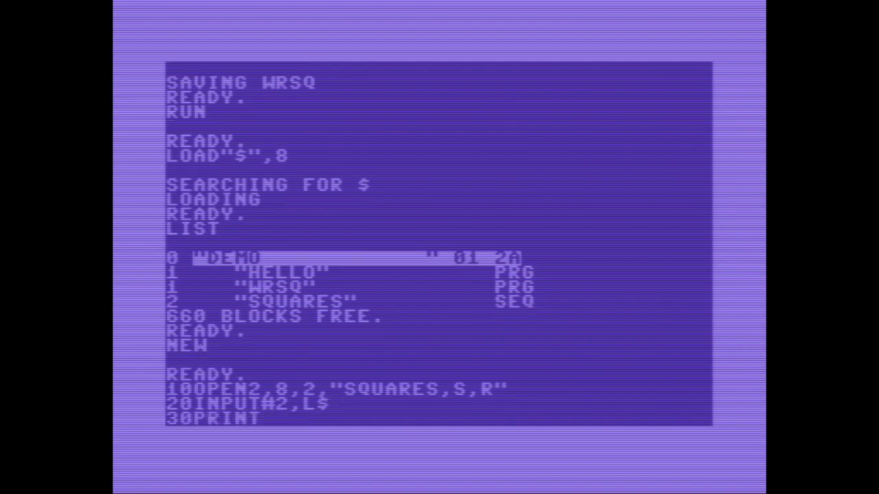
text(L$)
text(40)
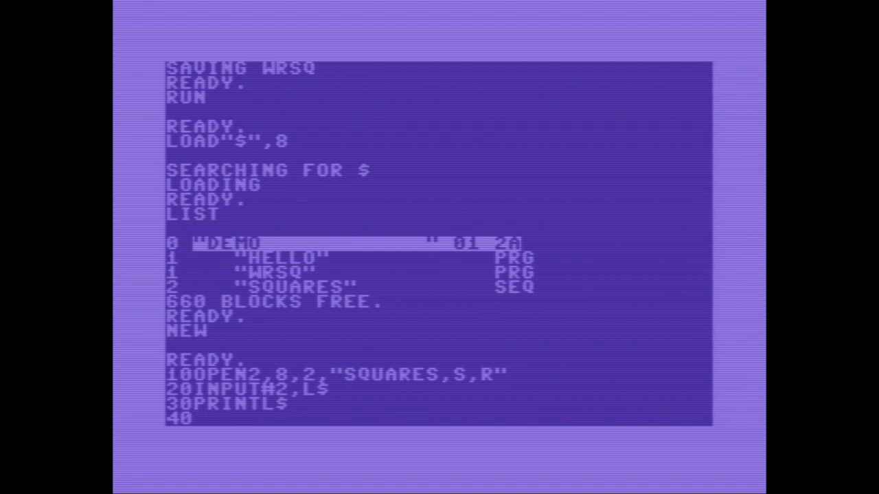
Add status checks: IF ST=0 THEN 20 to loop, IF ST=64 THEN 70 at end of file.
text(IF)
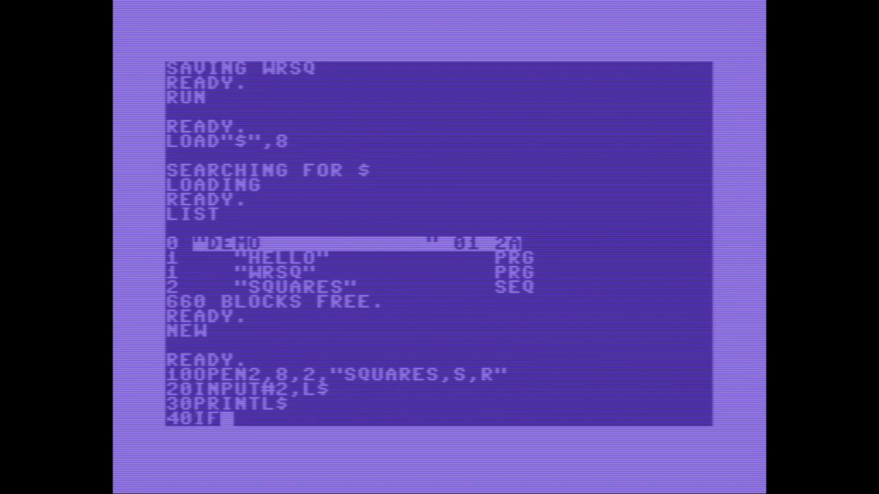
text(ST)
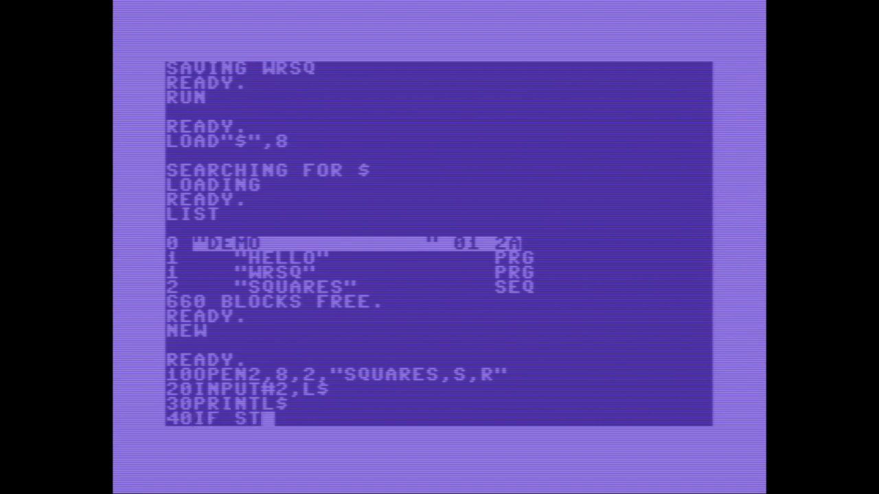
text(=)
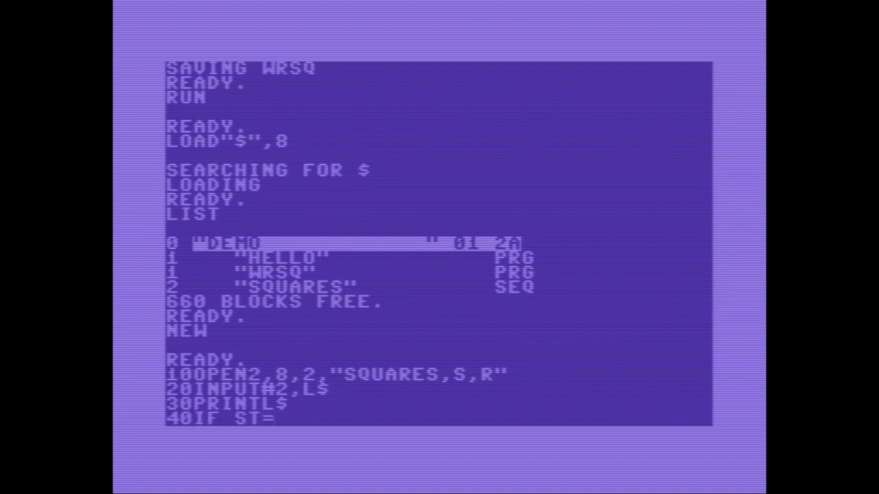
text(0)
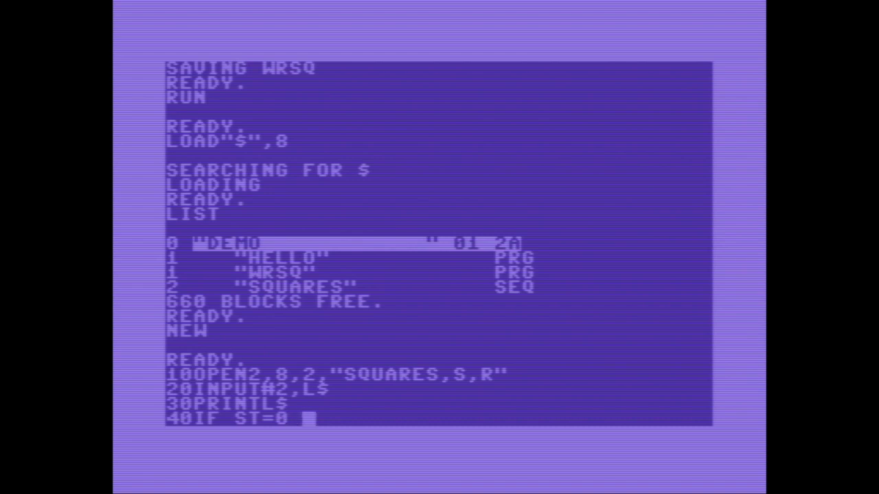
text(THEN)
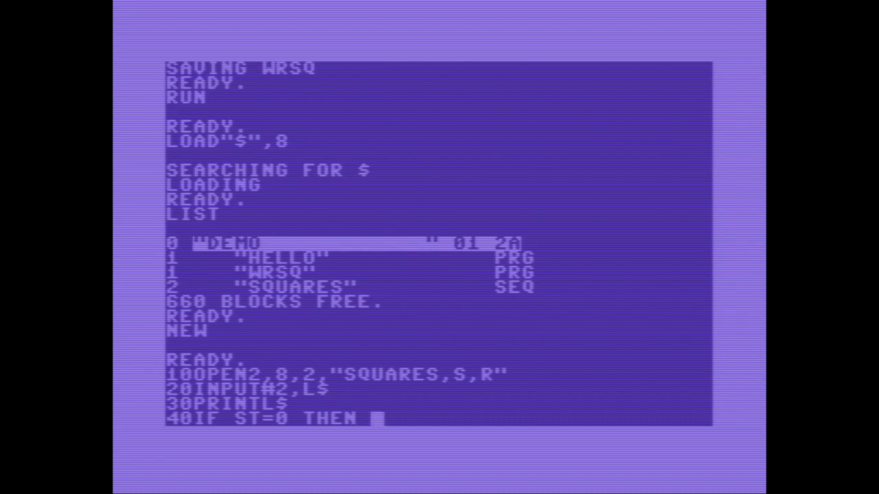
text(20)
text(4)
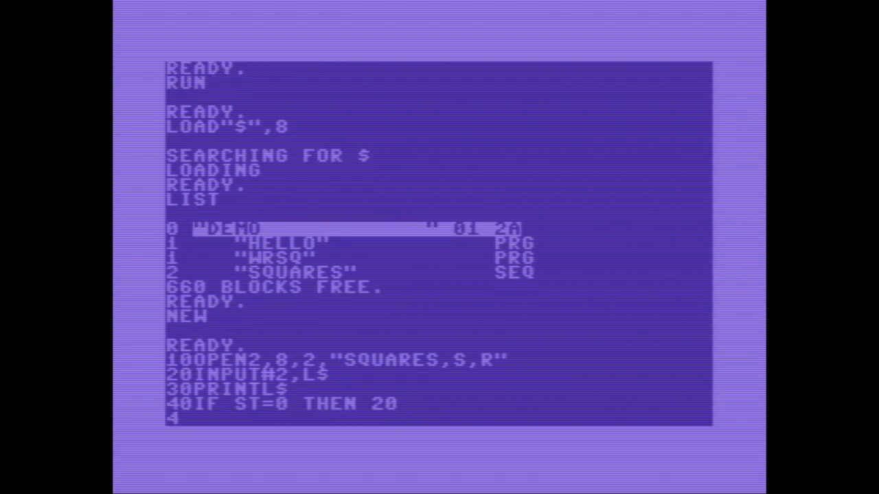
text(0)
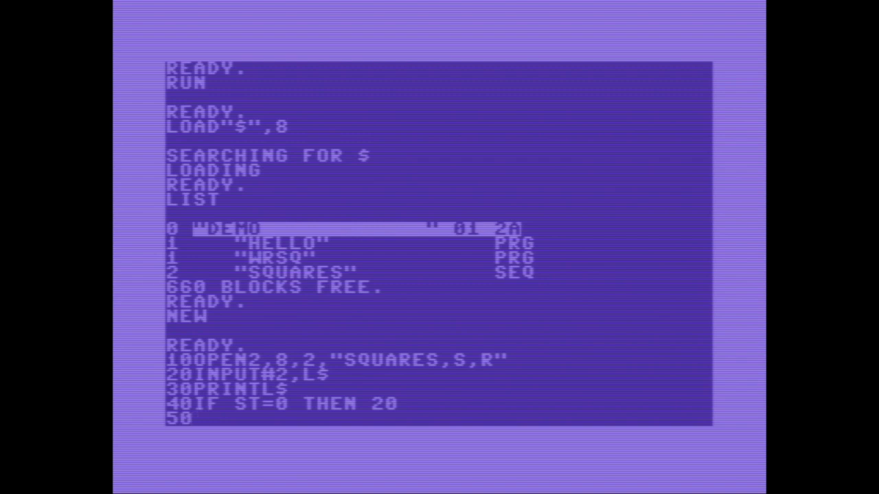
text(IF ST)
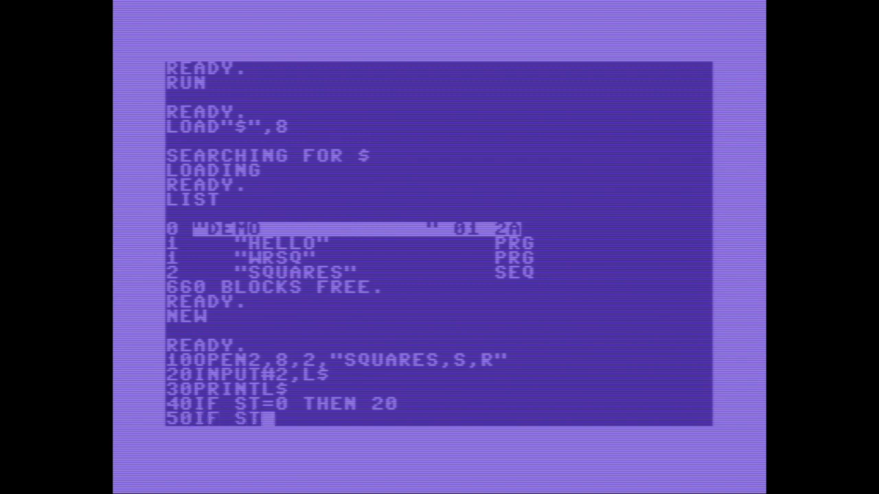
text(=)
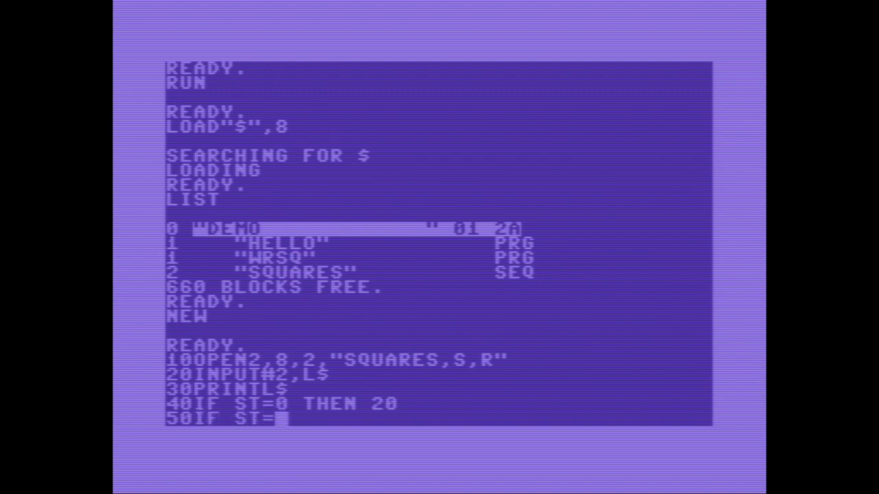
text(64 THEN)
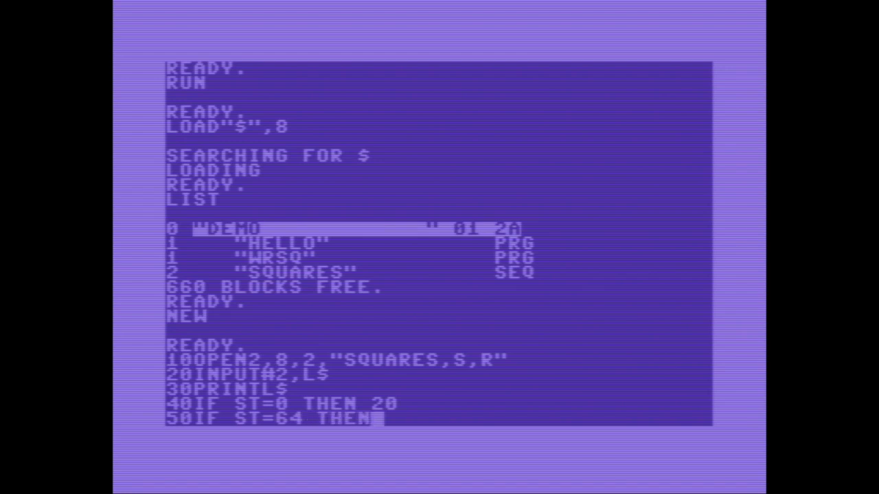
text(70)
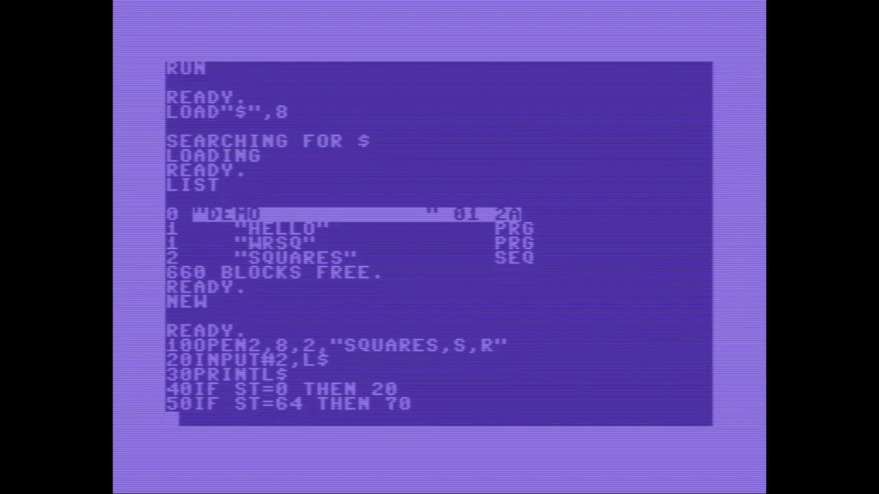
Add 60 PRINT"ERROR:"ST and 70 CLOSE2, then save the reader to disk as RDSQ.
text(60PRINT)
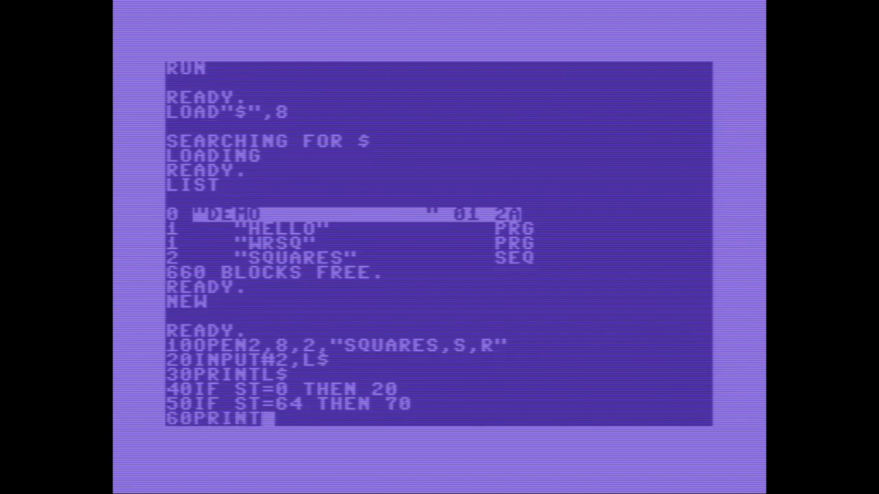
text(")
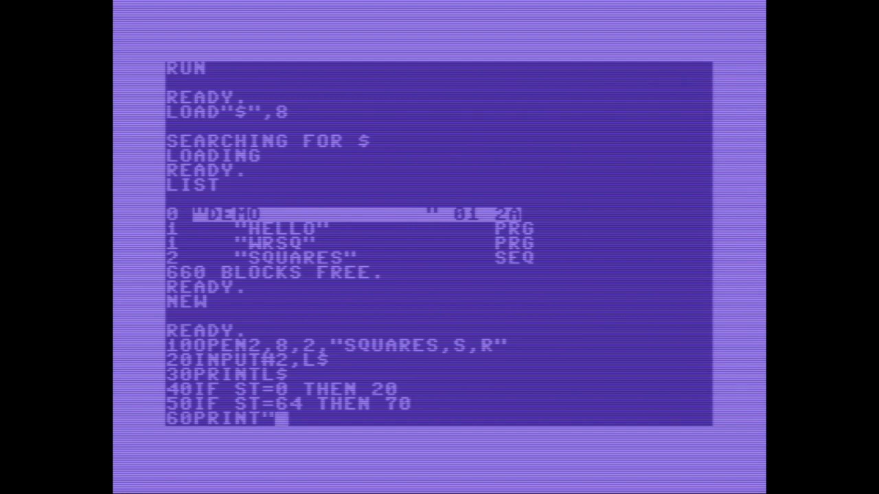
text(ERROR)
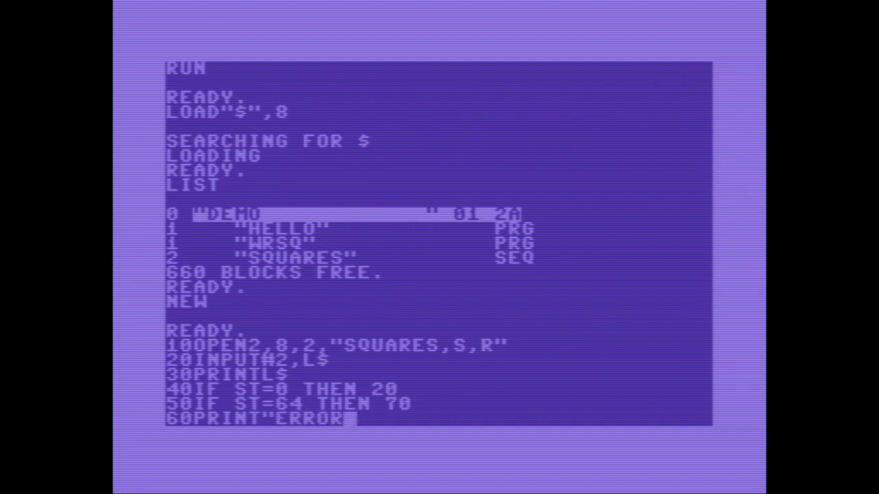
text(:)
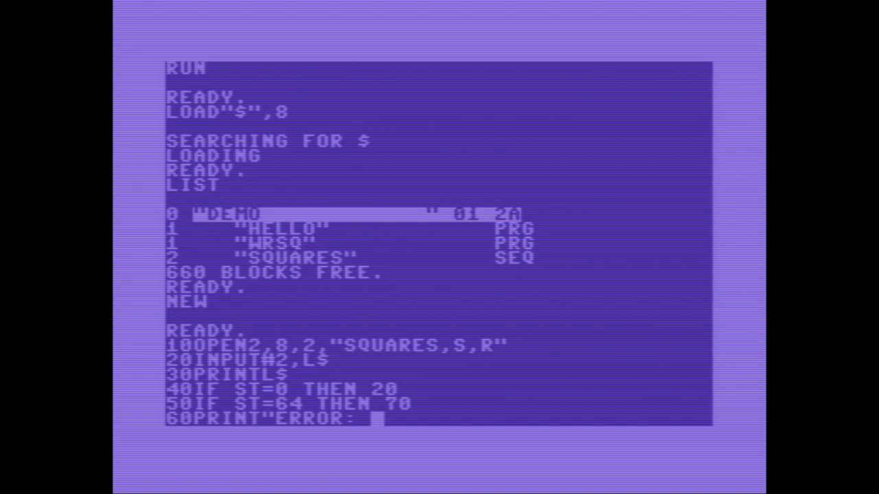
text(S)
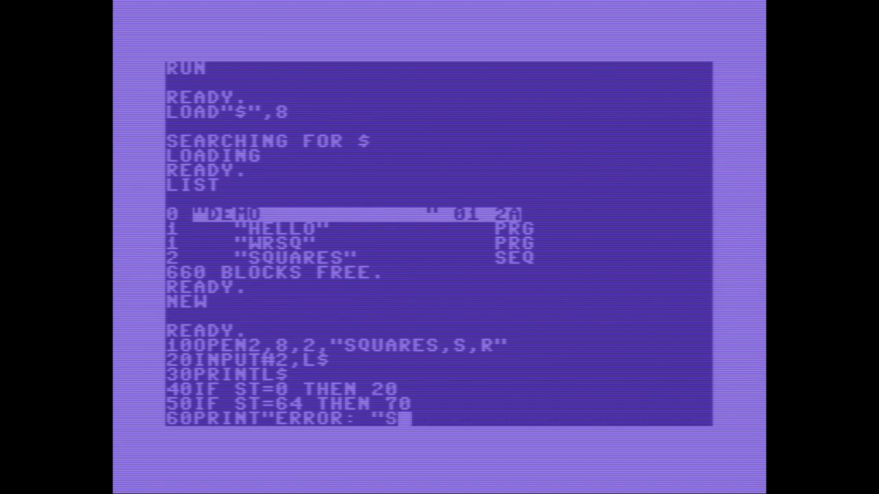
text(T:STOP)
text(70)
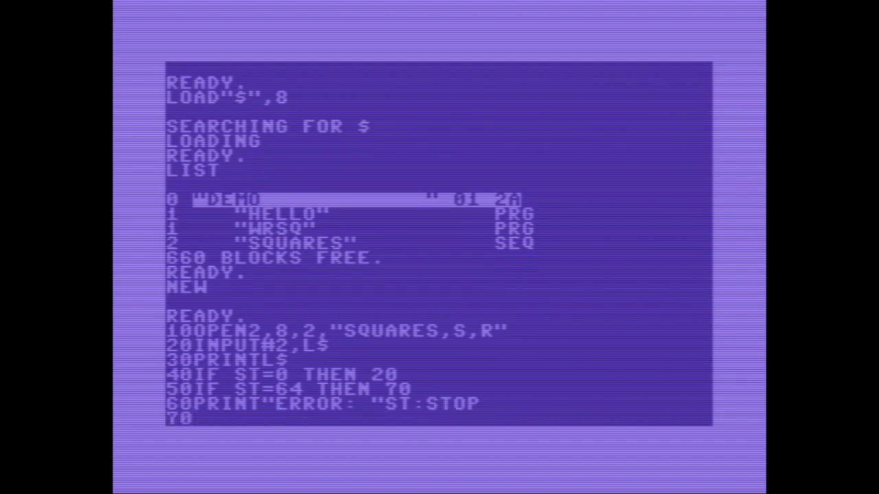
text(CLOSE)
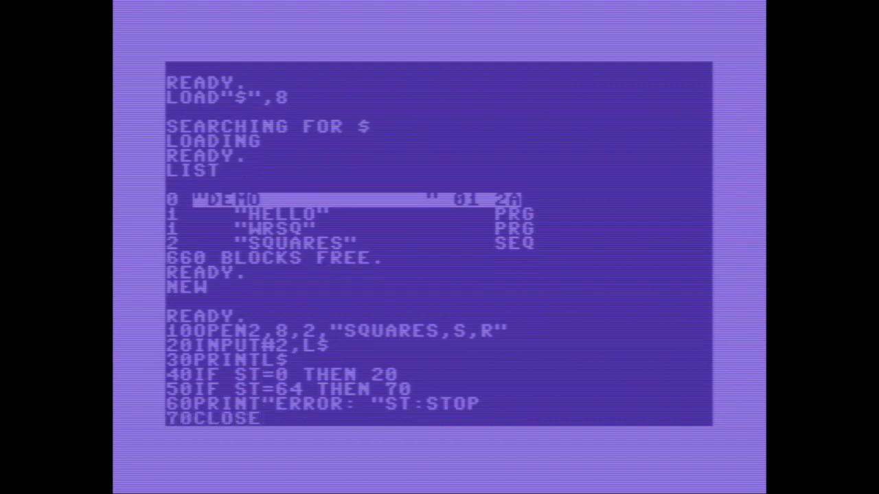
text(1)
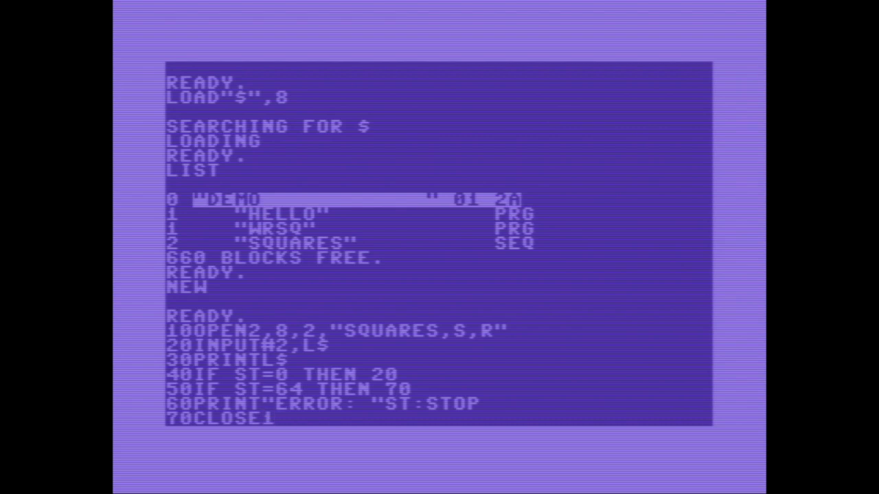
text(2)
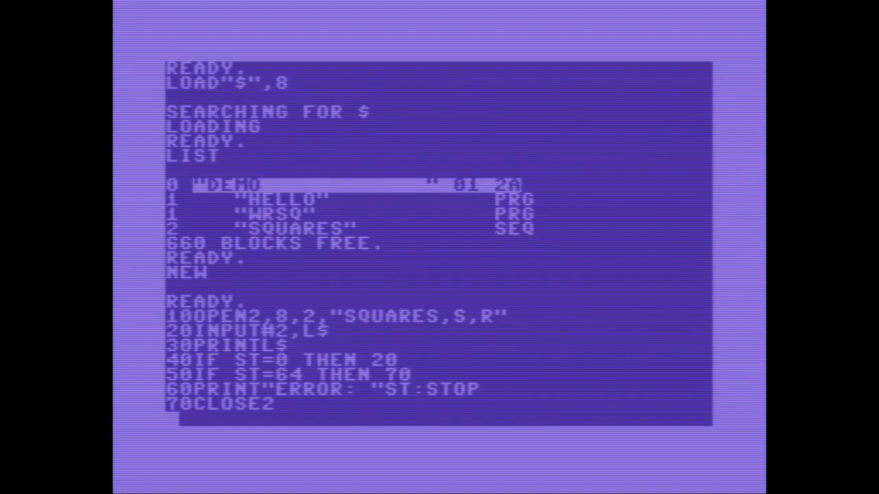
text(SAVE"R)
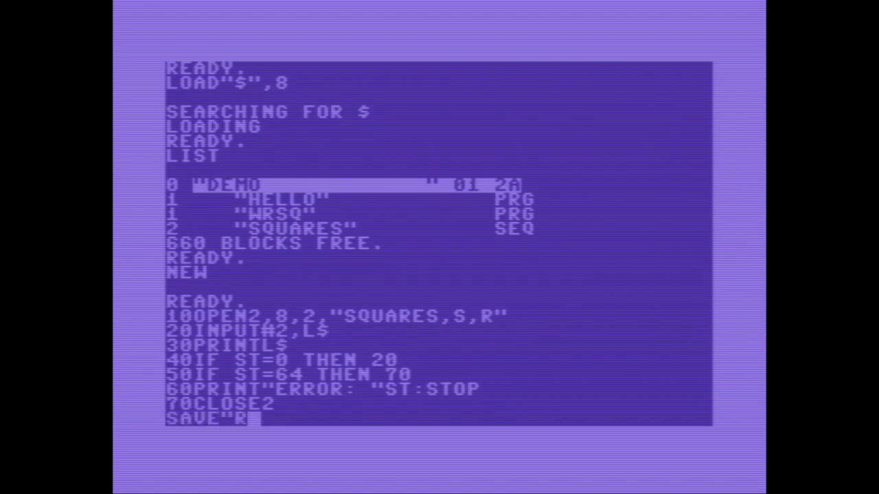
text(DSQ",8)
text(R)
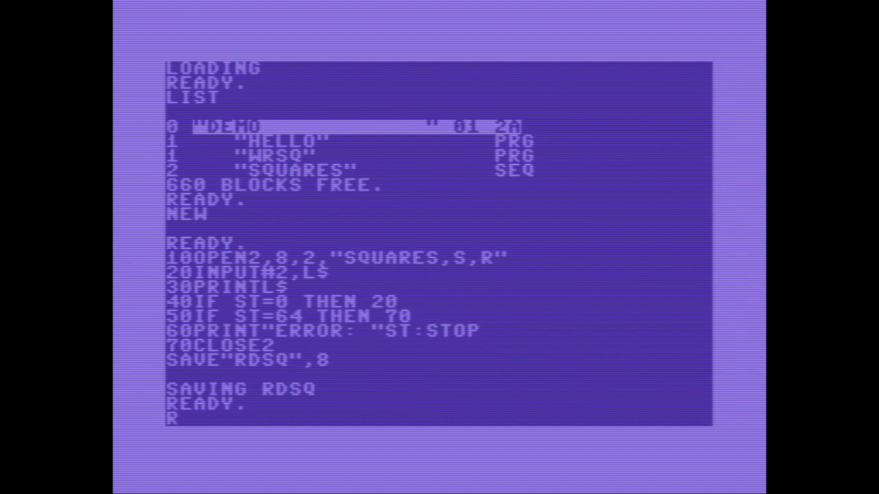
Run RDSQ to print the square roots of 1 to 10 read back from SQUARES.
text(UN)
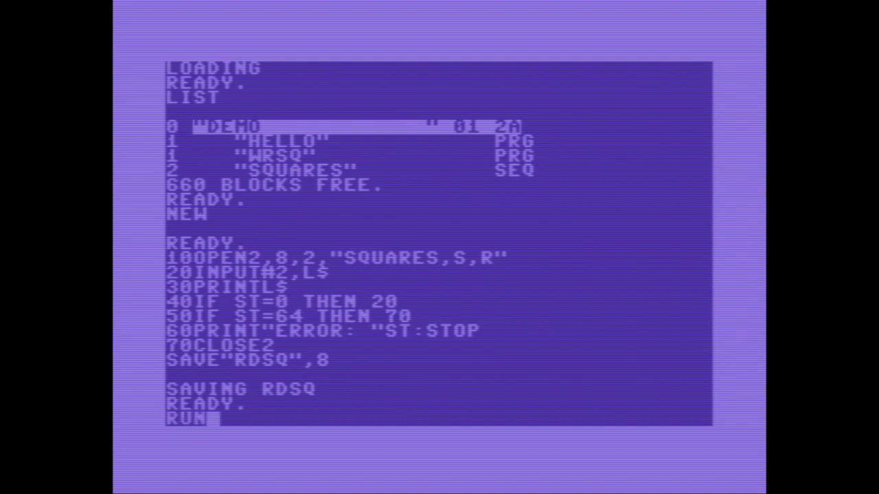
key(Return)
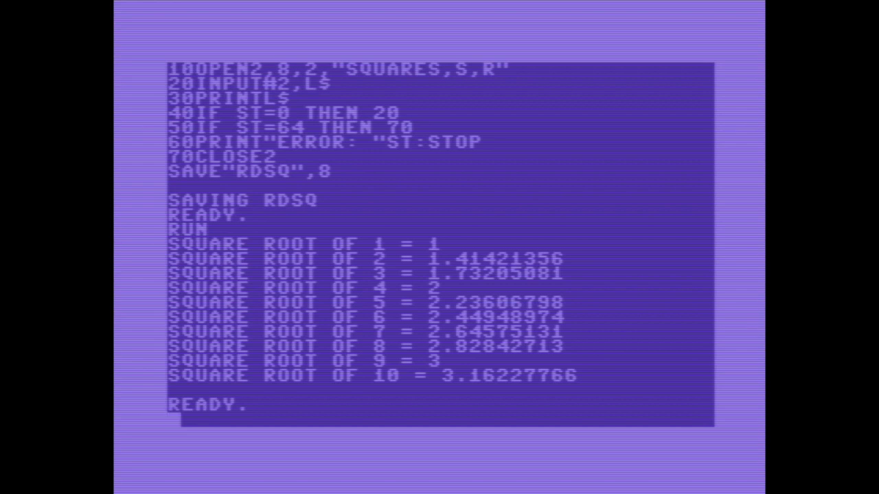
Load WRSQ, list it and change line 10 to FOR I=11 TO 20, then run it.
text(LOAD"WRS)
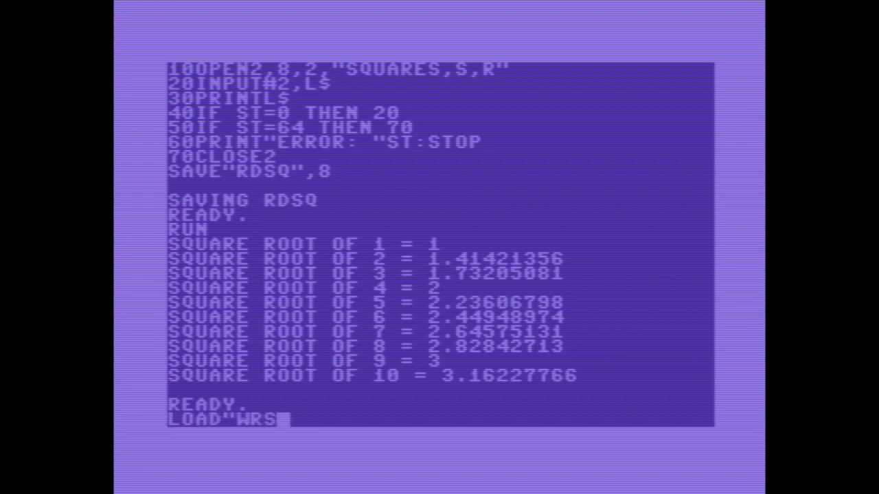
text(Q",8)
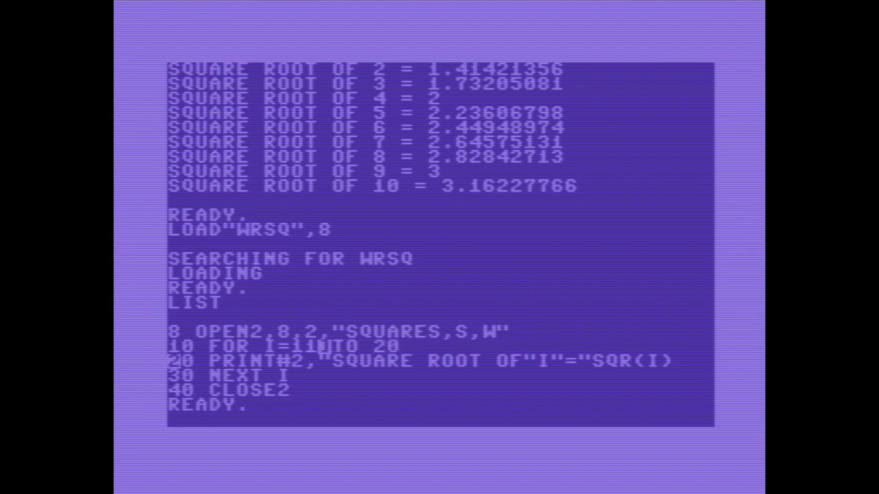
text(LIST)
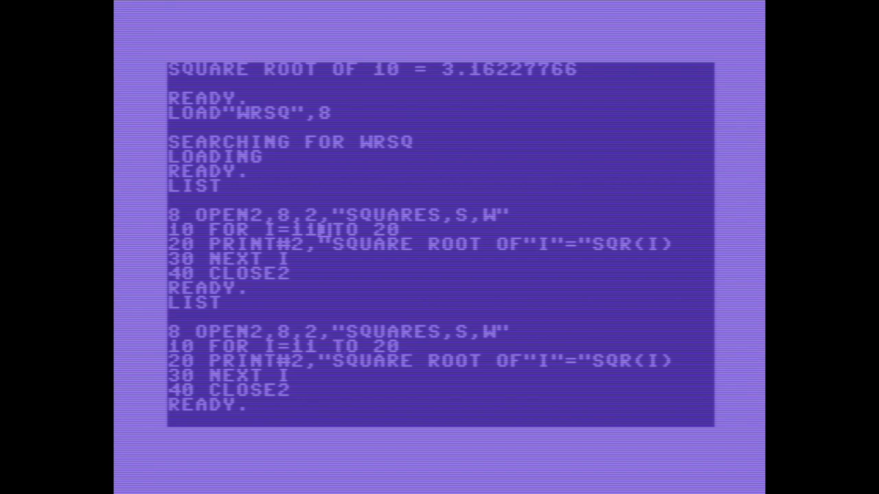
text(LIST10)
text(RUN)
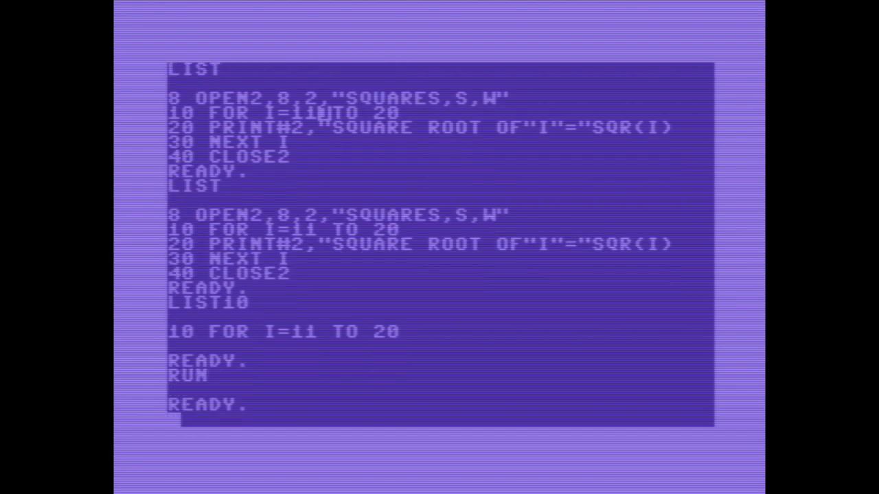
Load RDSQ and run it, still reading back square roots 1 to 10.
text(LOAD")
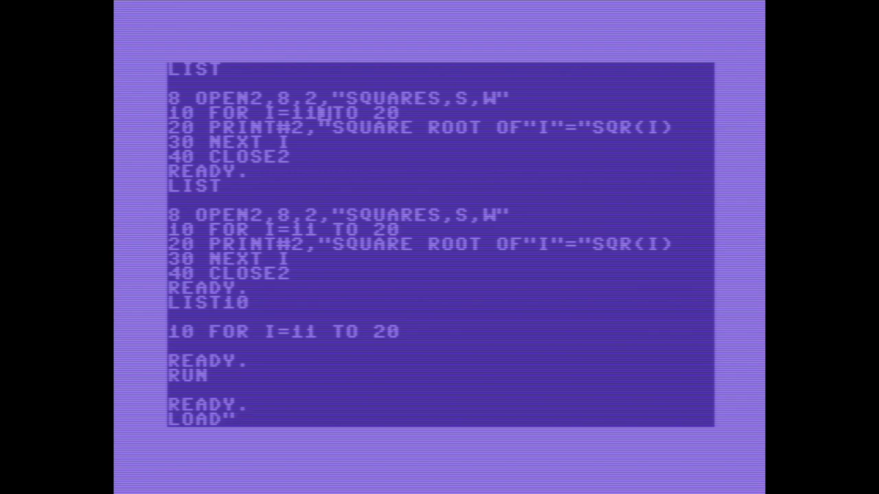
text(RDSQ",8)
text(RU)
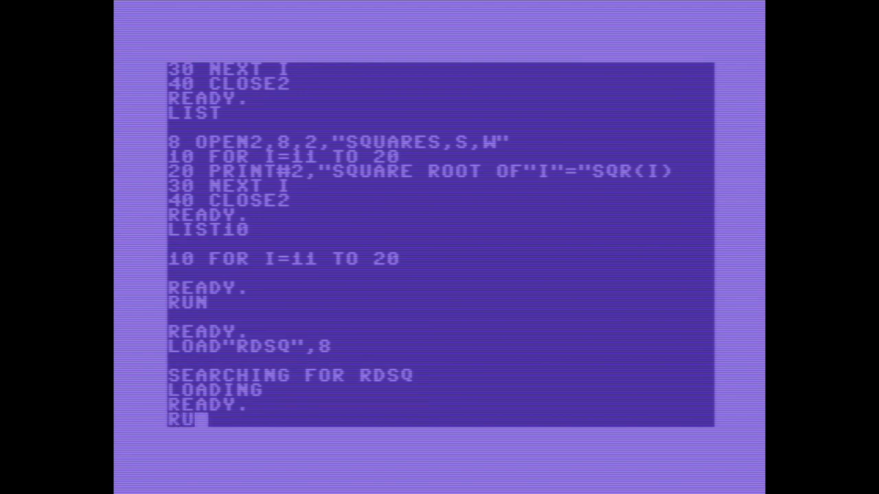
key(Return)
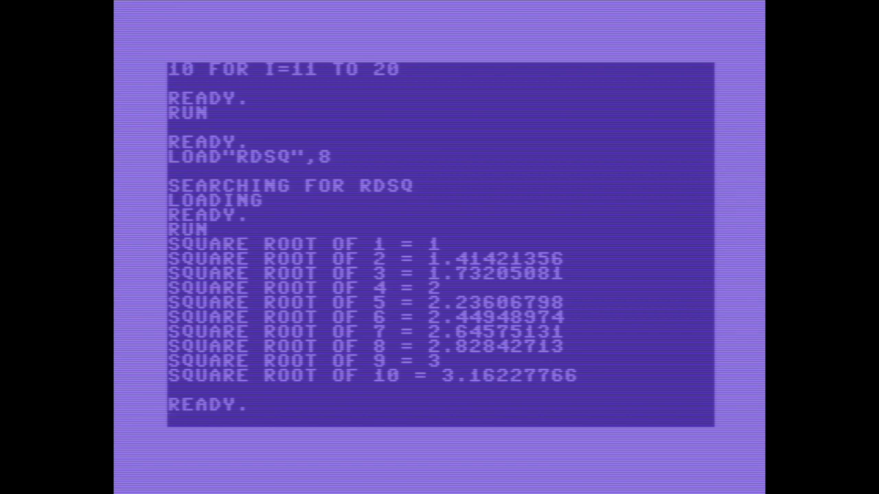
Load WRSQ again and list it, showing the 11 TO 20 loop writing SQUARES.
text(LOAD")
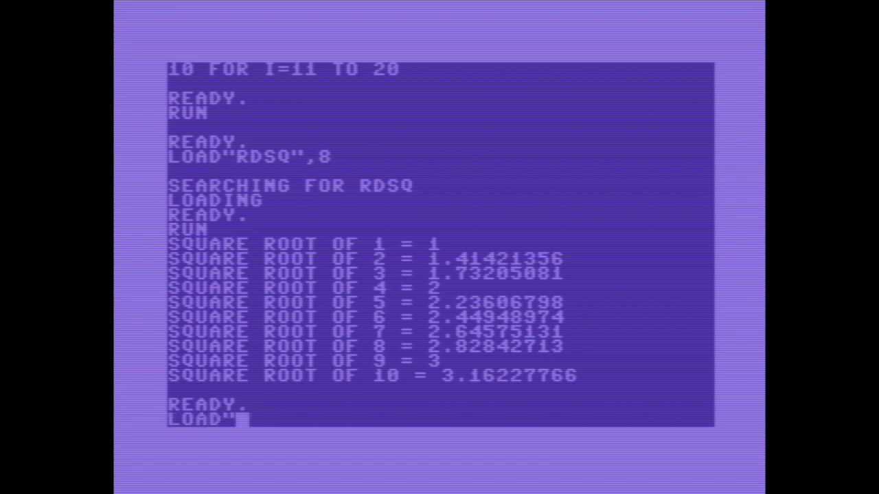
text(WRSQ",8)
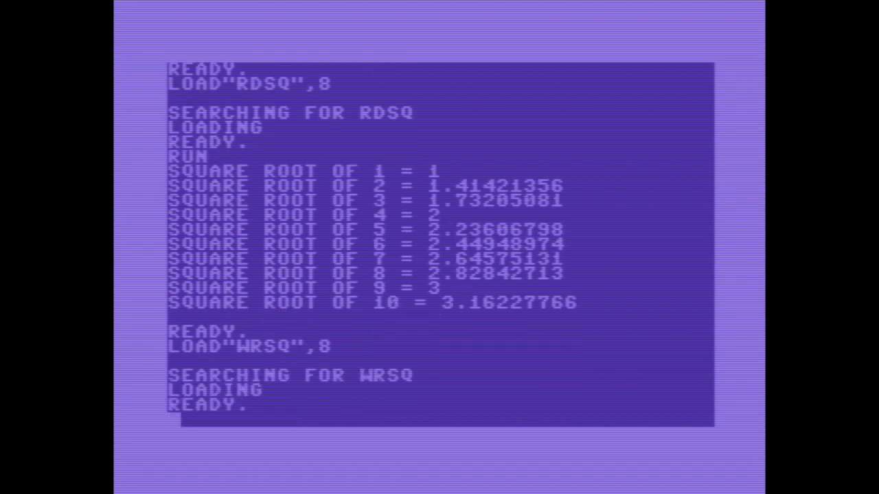
text(LIST)
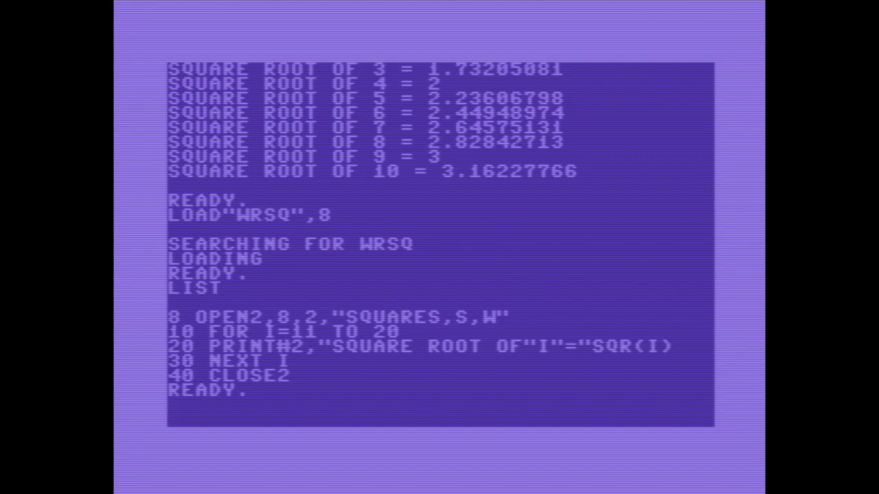
Add line 6 OPEN15,8,15 for the command channel and GOSUB1000 calls at lines 9 and 25.
text(60P)
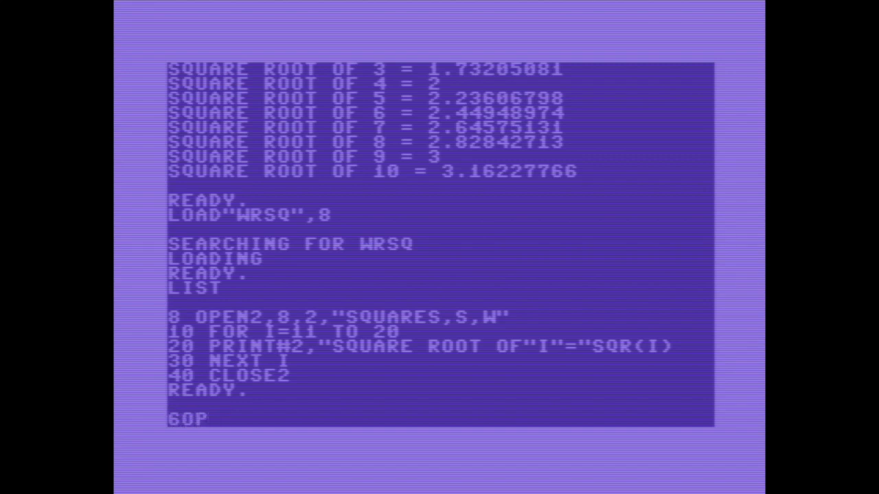
text(EN)
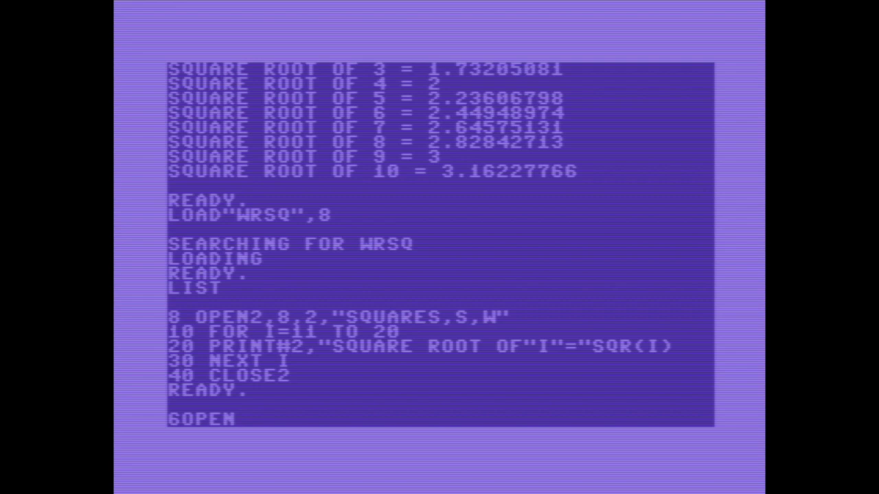
text(15,)
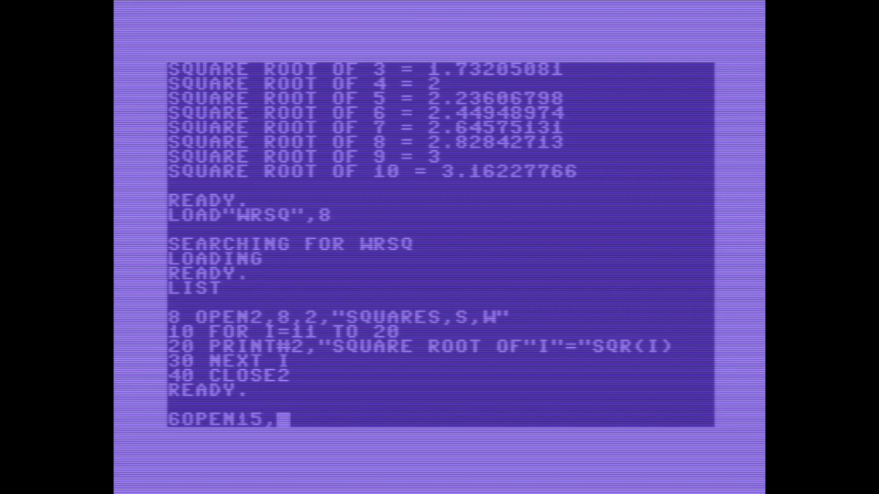
text(8,15)
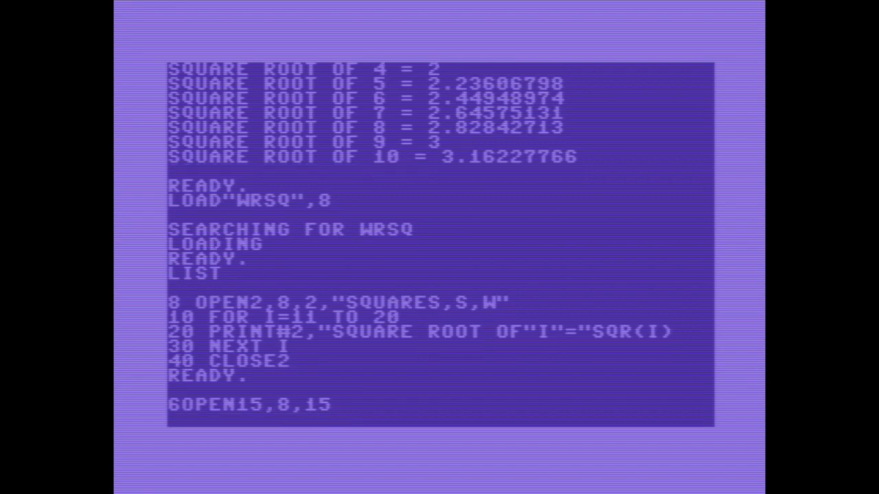
text(9)
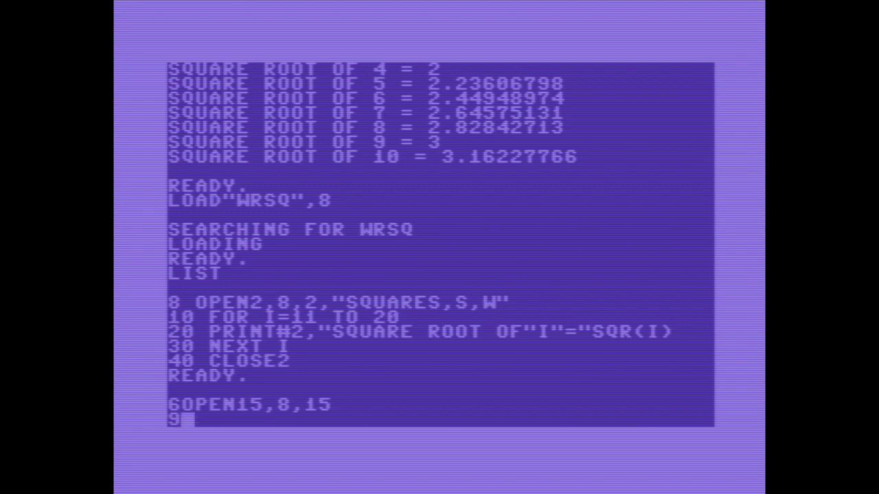
text(GOSUB1000)
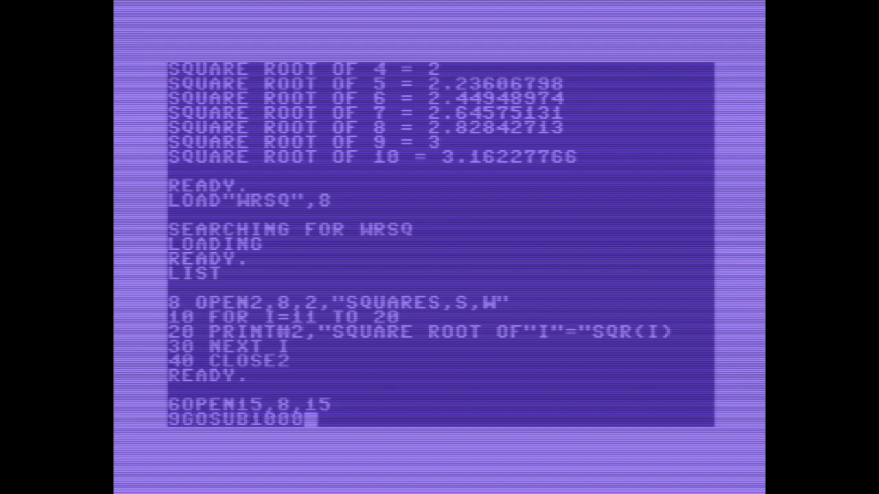
key(Return)
text(2)
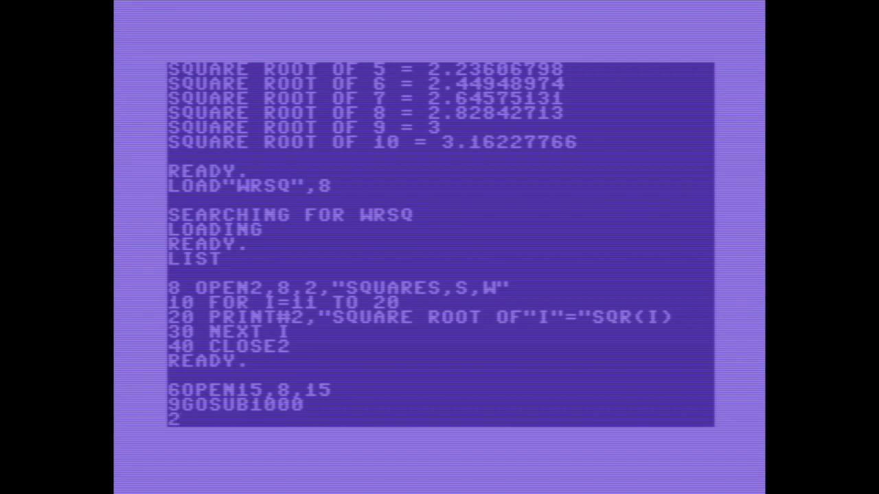
text(5GOSUB)
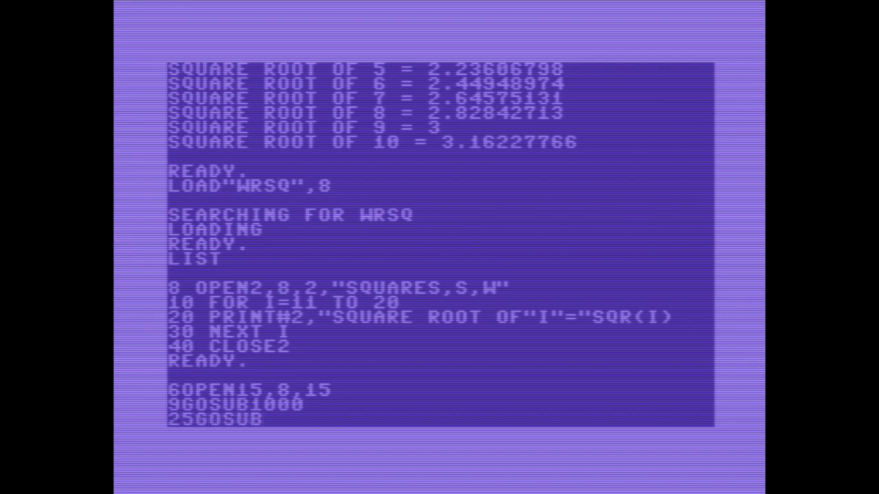
text(1000)
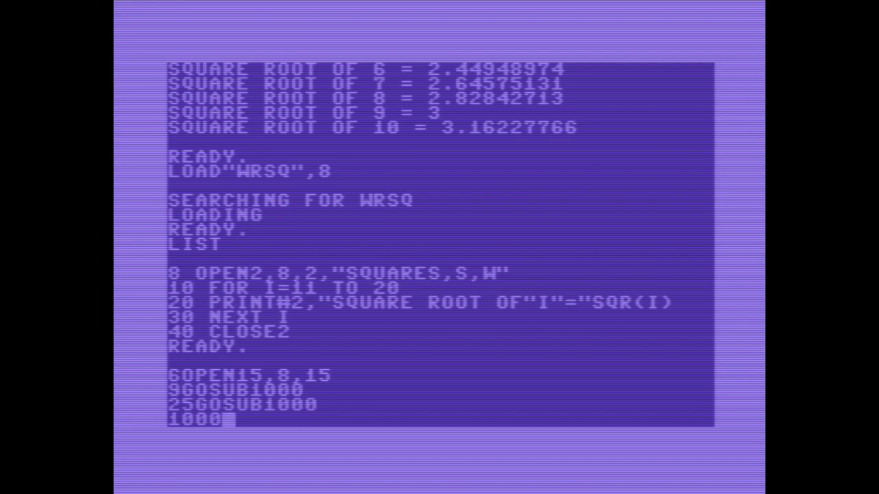
Write subroutine 1000-1020: INPUT#15,EN,EM$, return if no error, else print ERROR: EN,EM$ and STOP.
text(INPUT)
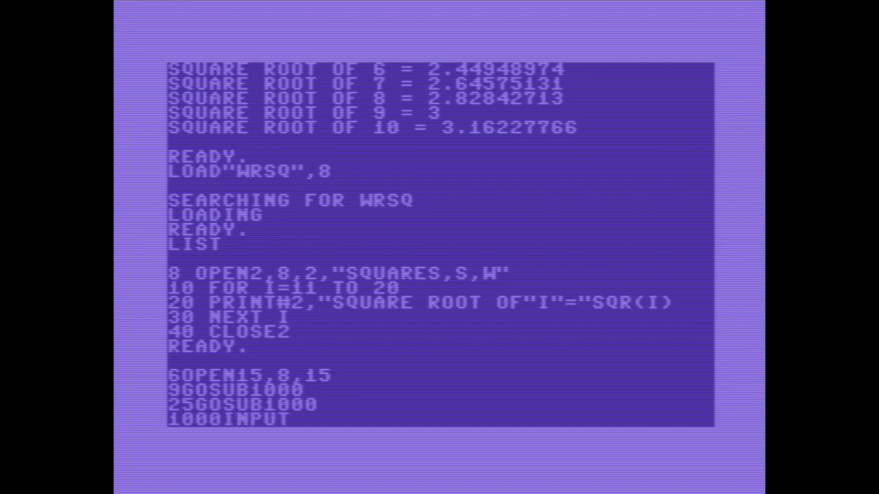
text(#15,)
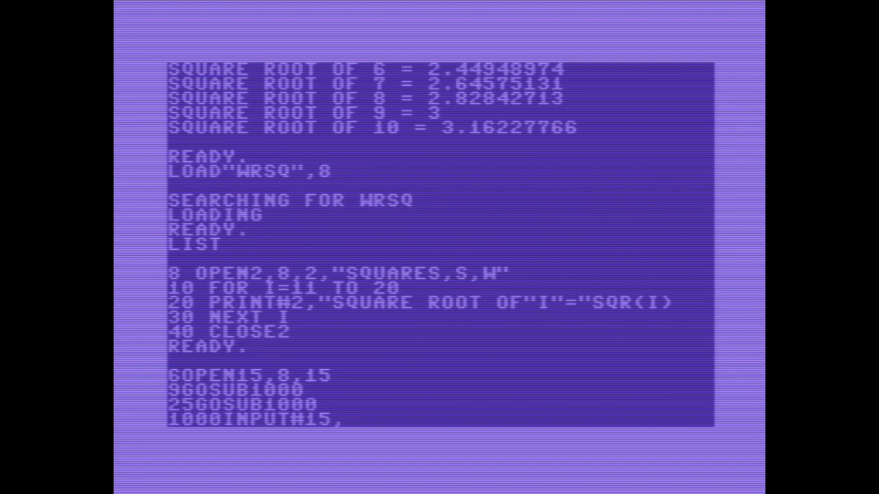
text(EN)
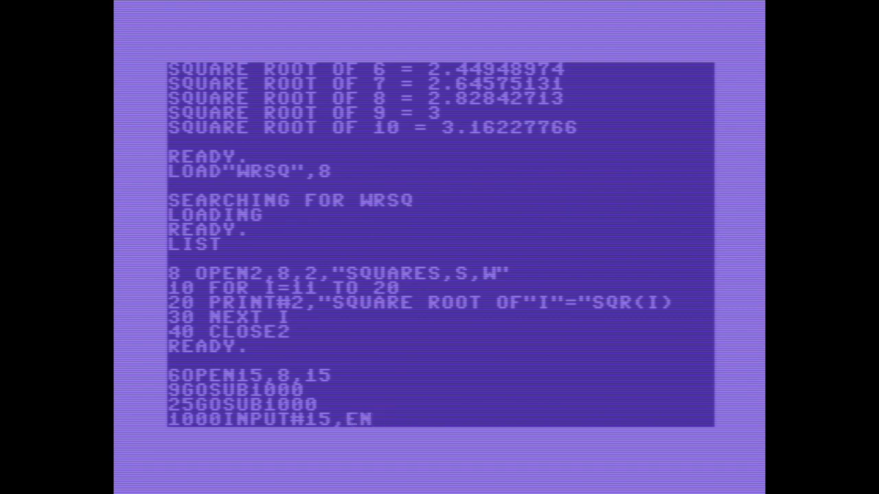
text(,EM$,ET,)
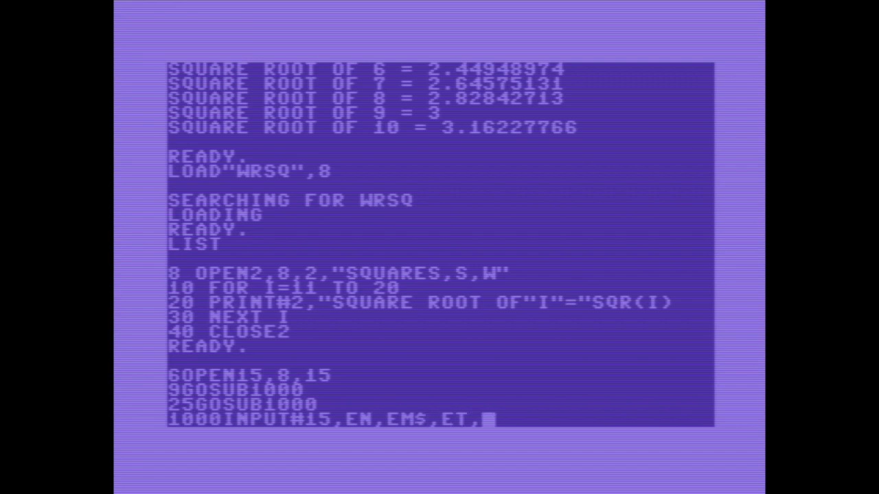
text(S)
text(1010)
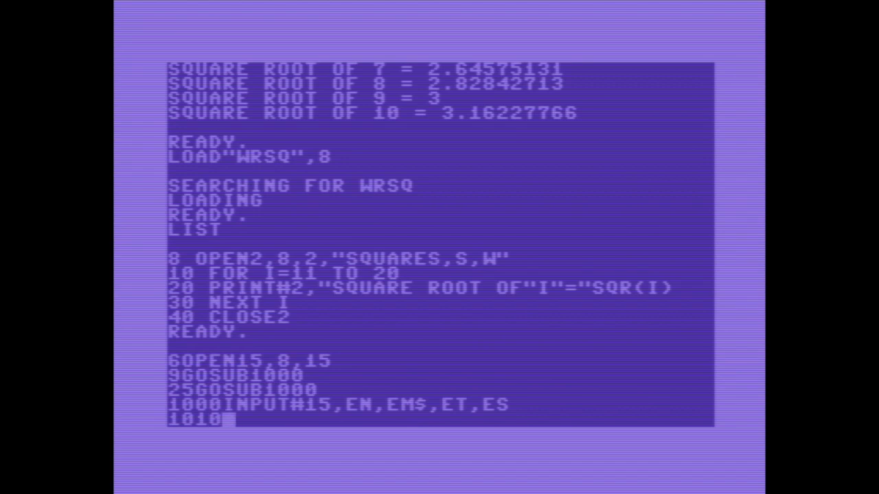
text(IF EM)
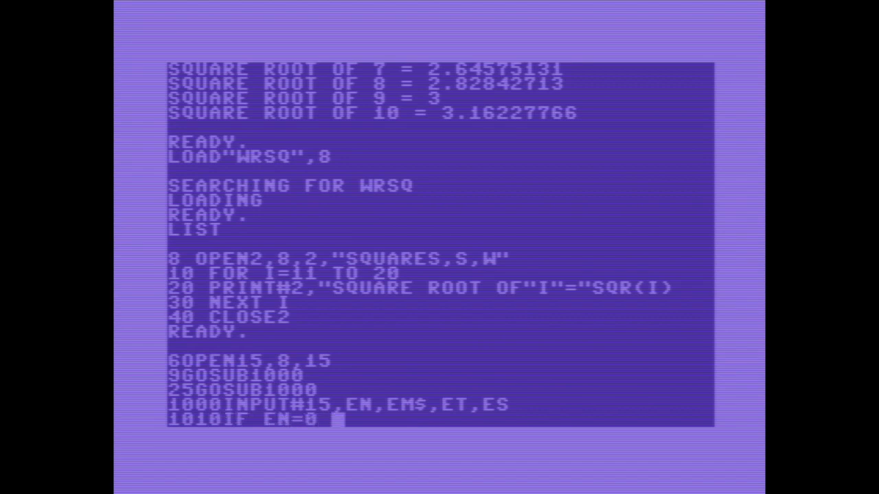
text(THEN RETURN)
text(1020PRINT)
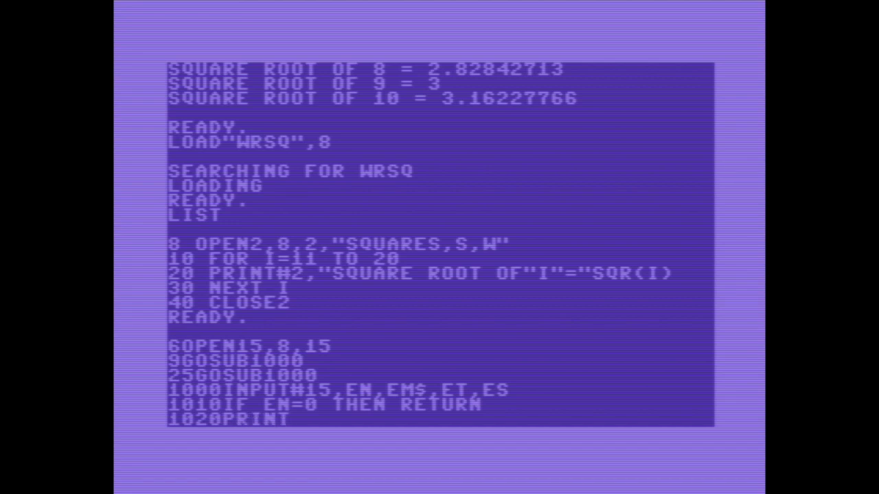
text("ERROR)
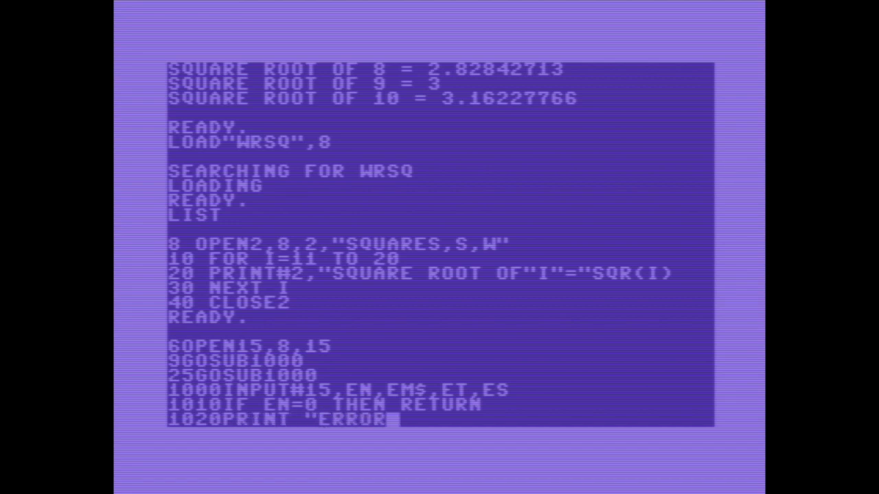
text(: ")
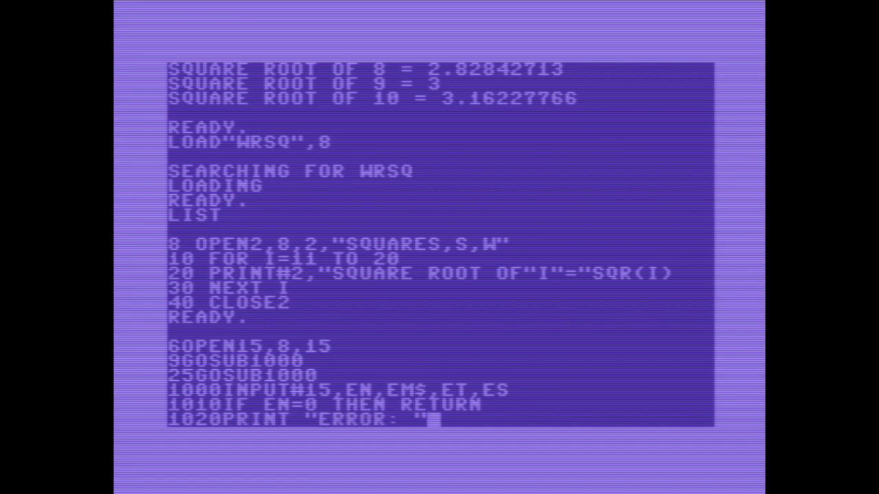
text(EN)
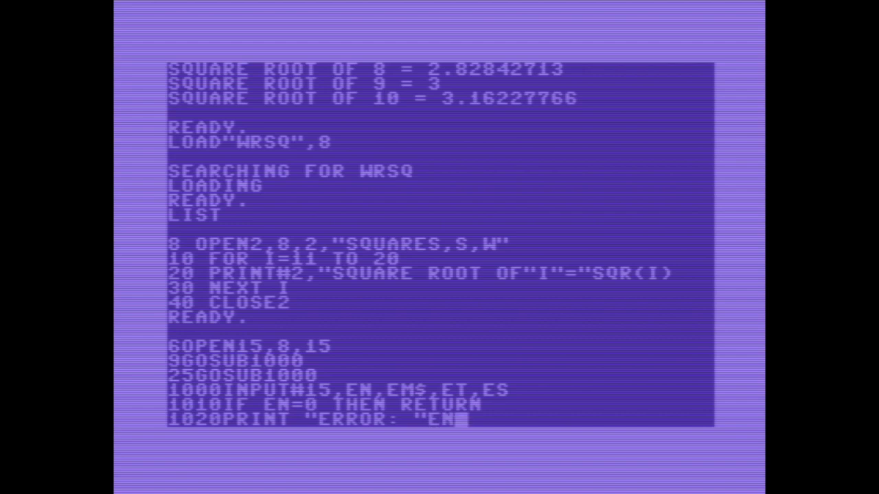
text(,EM)
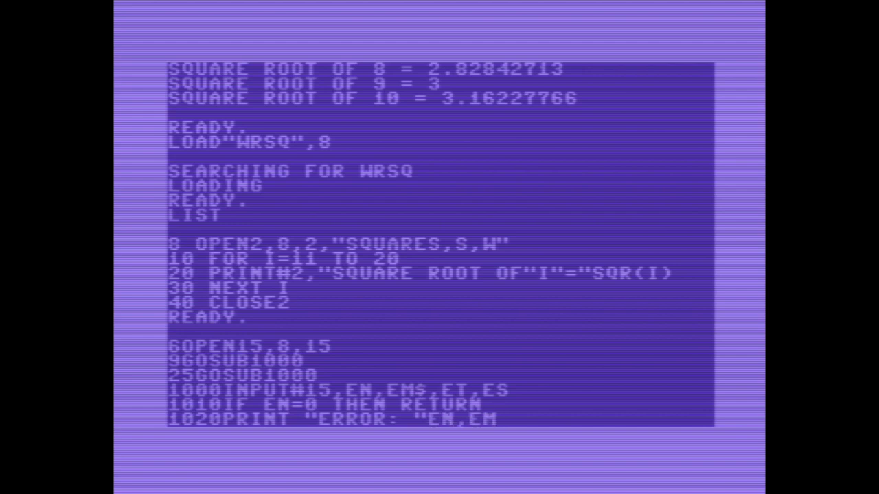
text($)
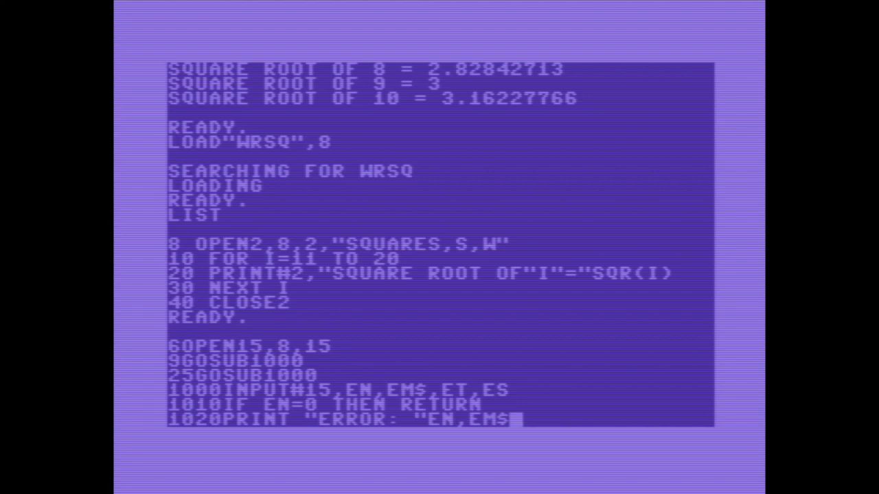
text(:STOP)
text(LIST)
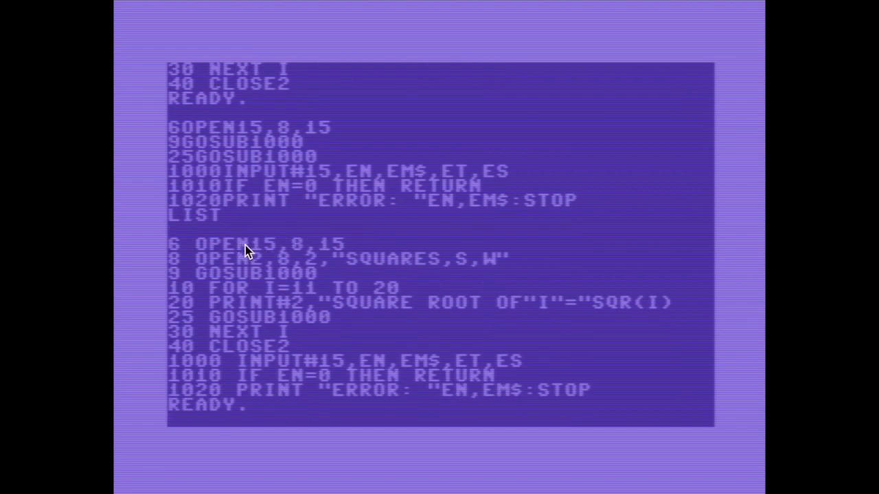
mouse_move(250, 287)
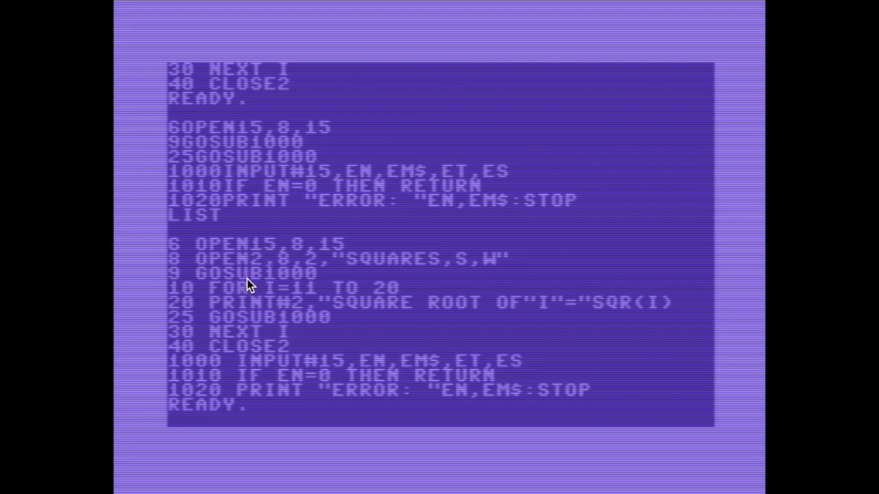
mouse_move(213, 352)
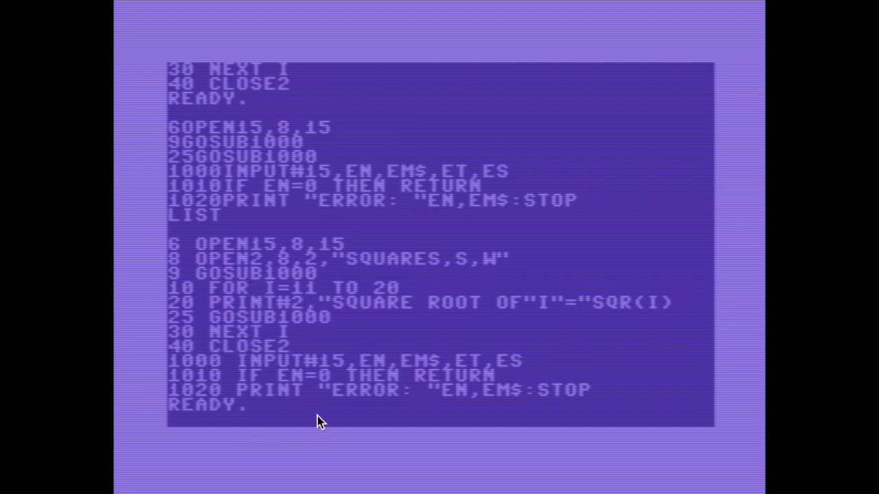
Add 50 END and save the revised program over the old copy as "@0:WRSQ".
text(50END)
text(LIST)
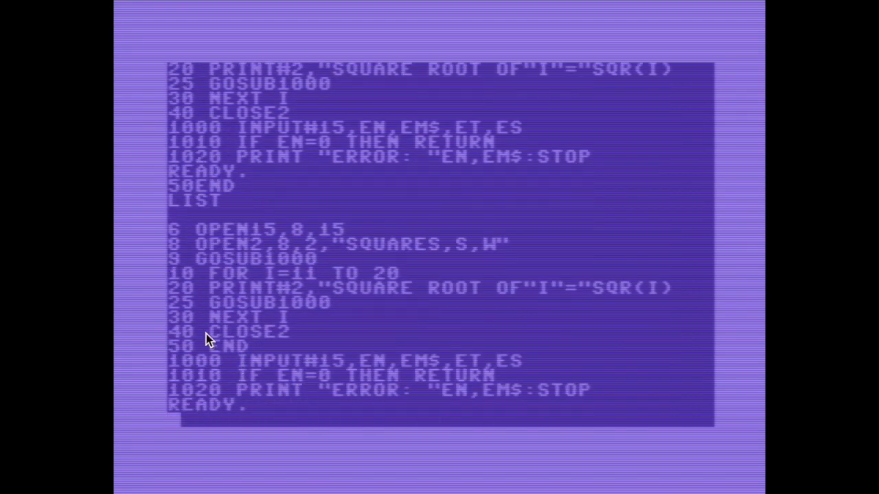
mouse_move(357, 377)
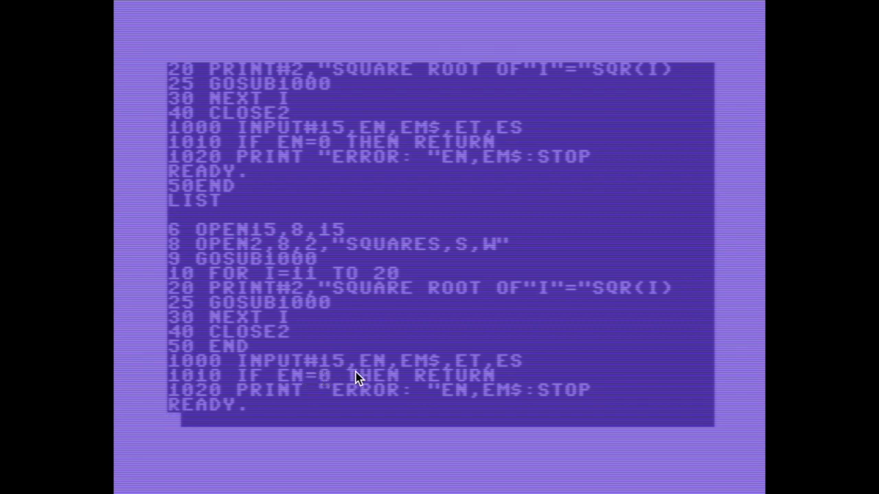
text(SAVE)
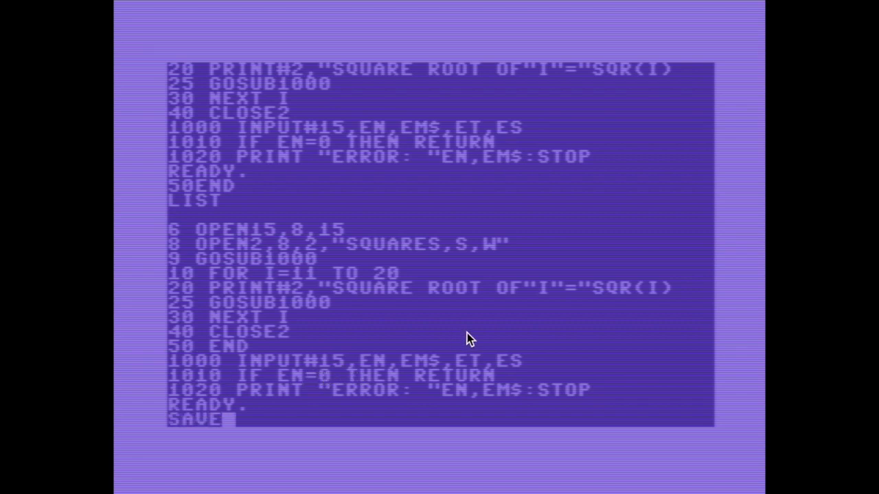
text("WRS)
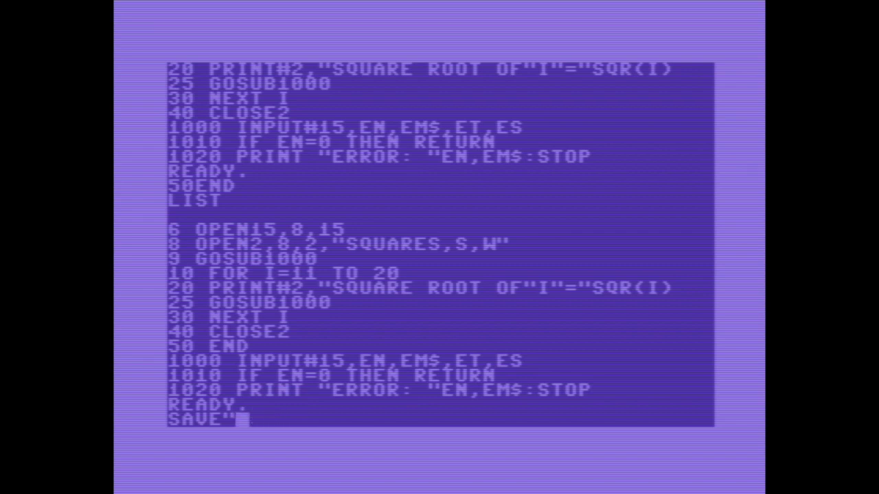
text(@0:)
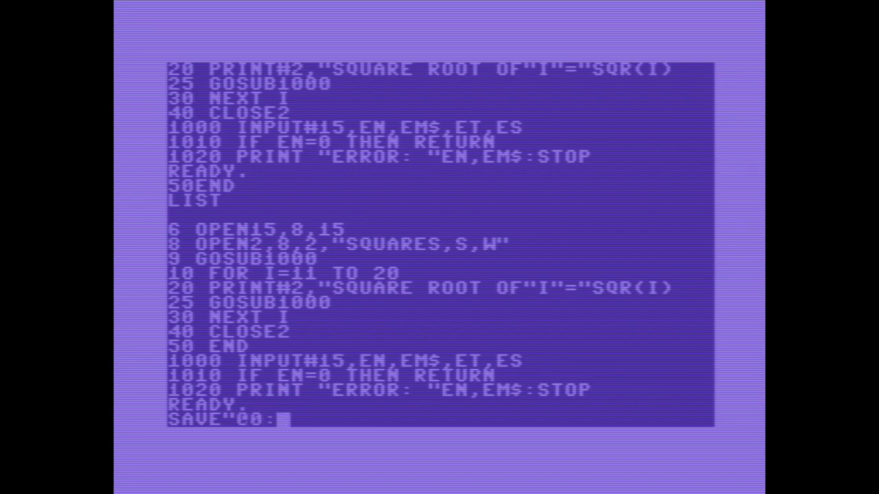
text(WRS)
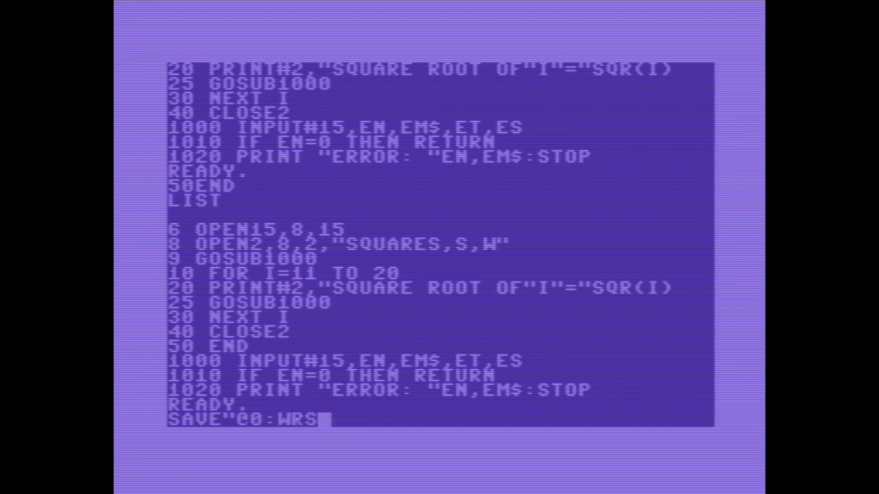
text(Q",8)
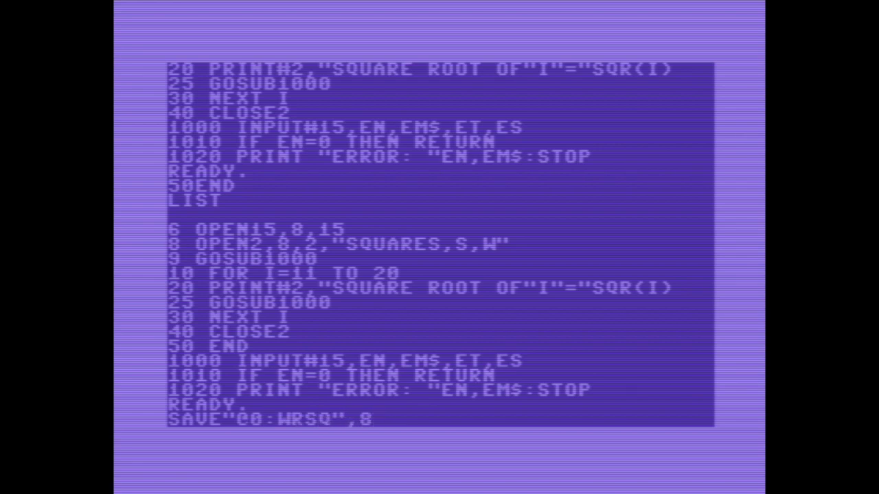
key(Return)
text(RU)
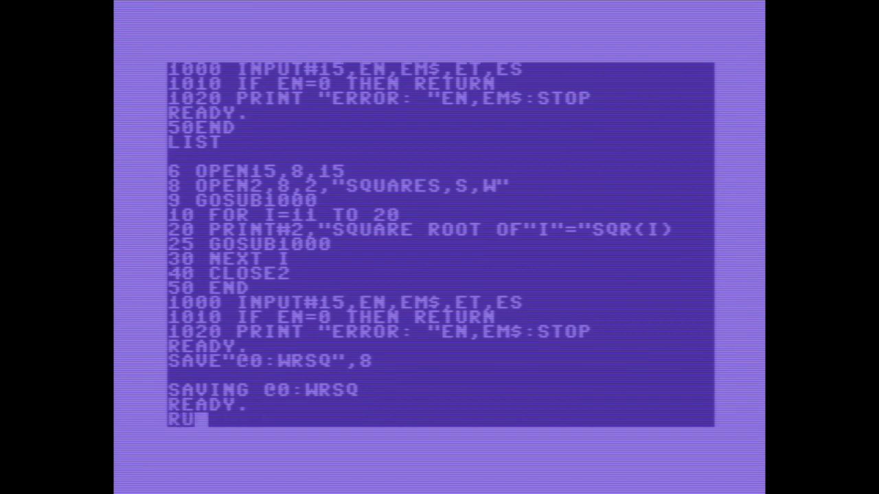
Run WRSQ to get FILE EXISTS, then edit line 8 to open "@0:SQUARES,S,W".
key(Return)
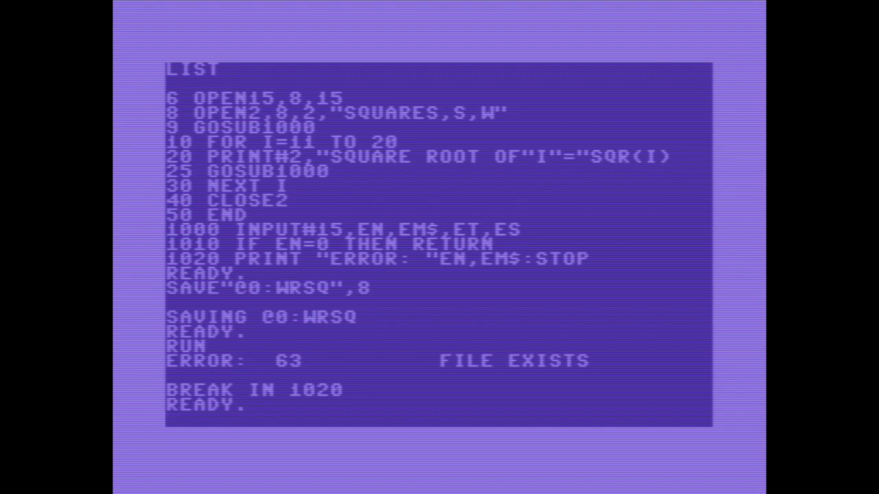
text(LIST8)
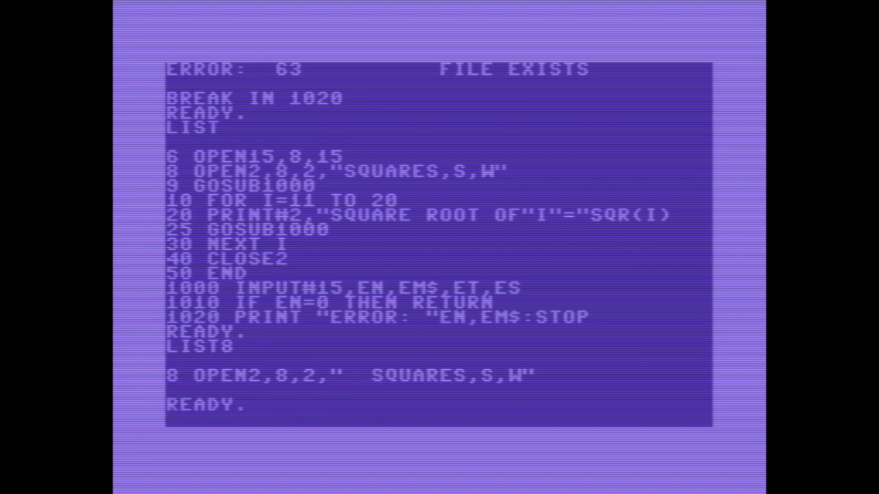
text(@0)
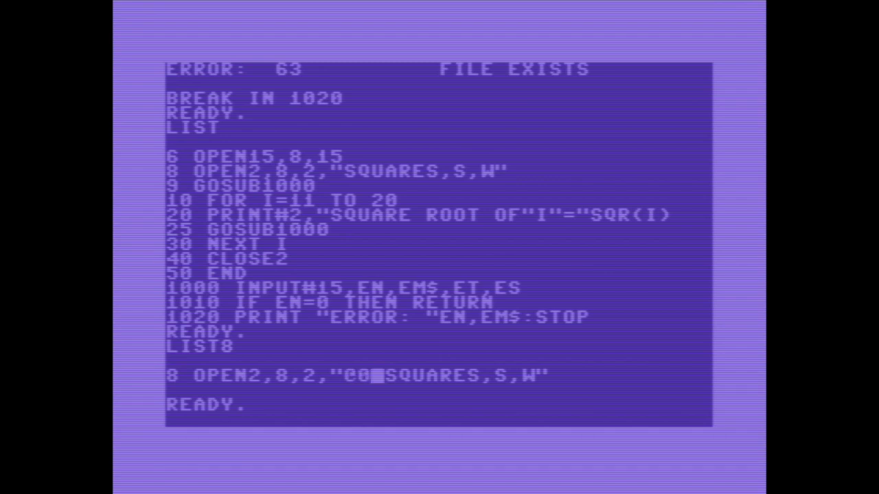
text(:)
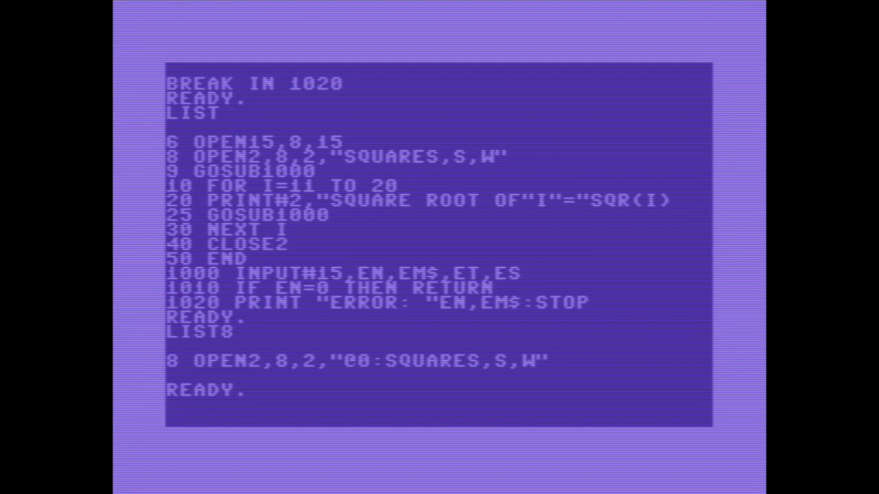
Close channels with CLOSE2:CLOSE15 so the program reruns without error.
text(CLOSE)
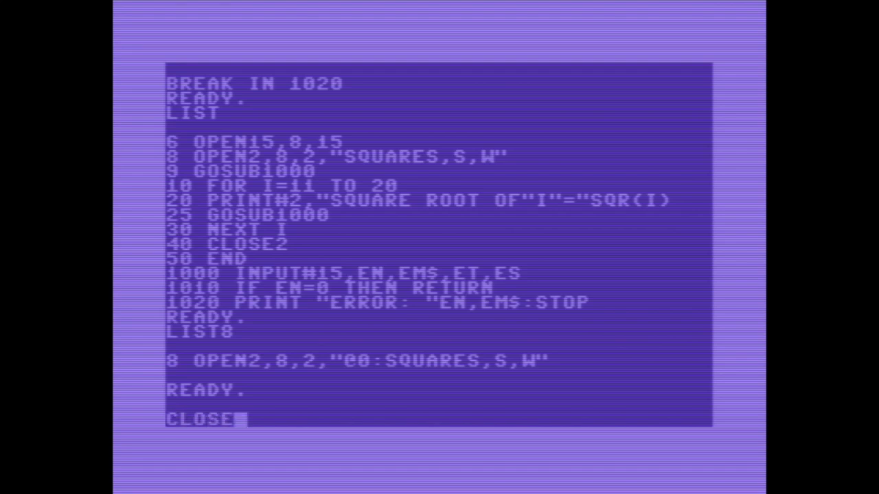
text(2:)
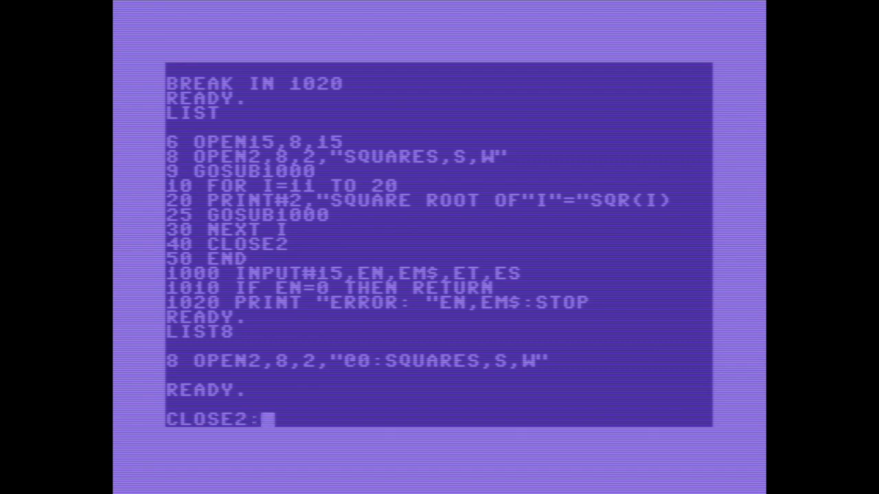
text(CLOSE15)
text(RUN)
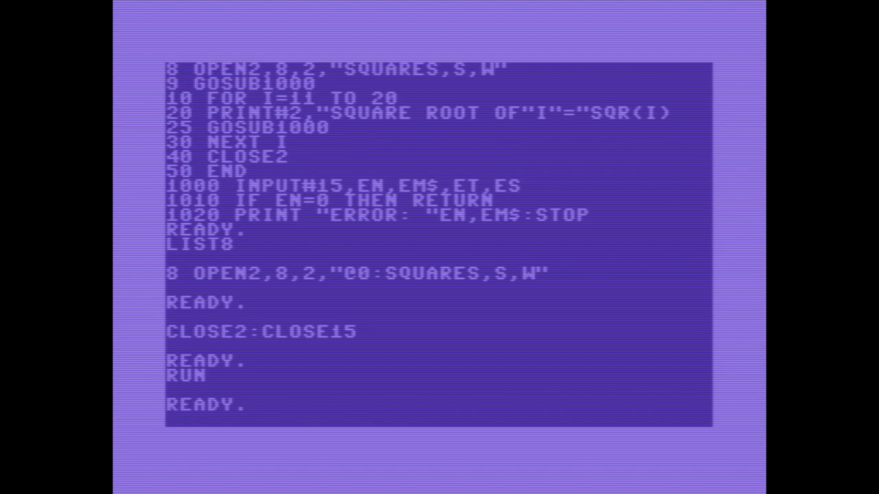
Enter LOAD"RDSQ",8 to load the RDSQ program from the DEMO disk.
text(LOAD")
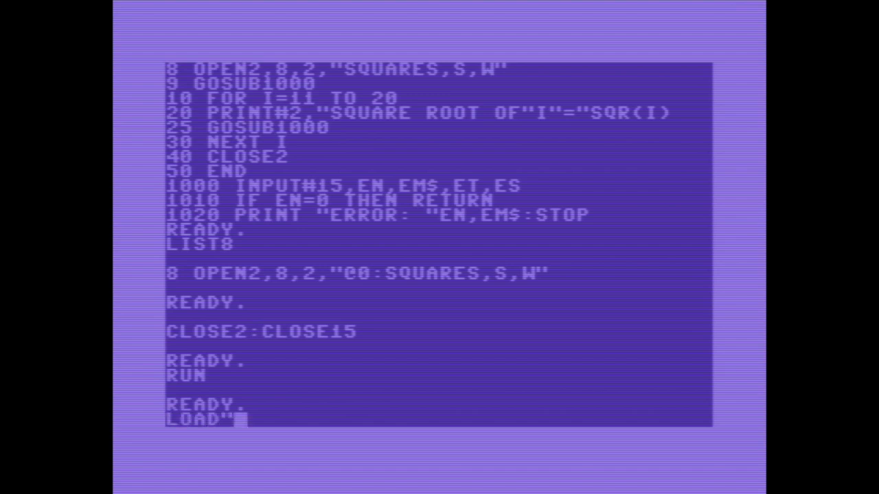
text(RDSQ")
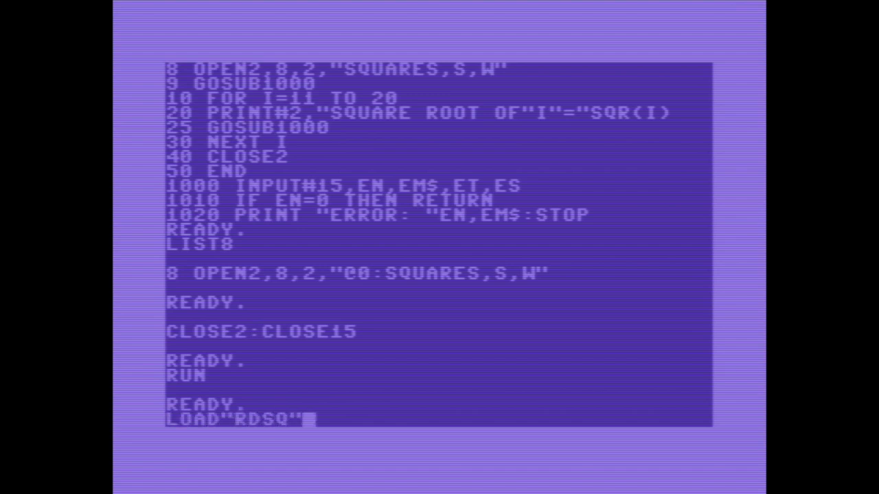
text(,8)
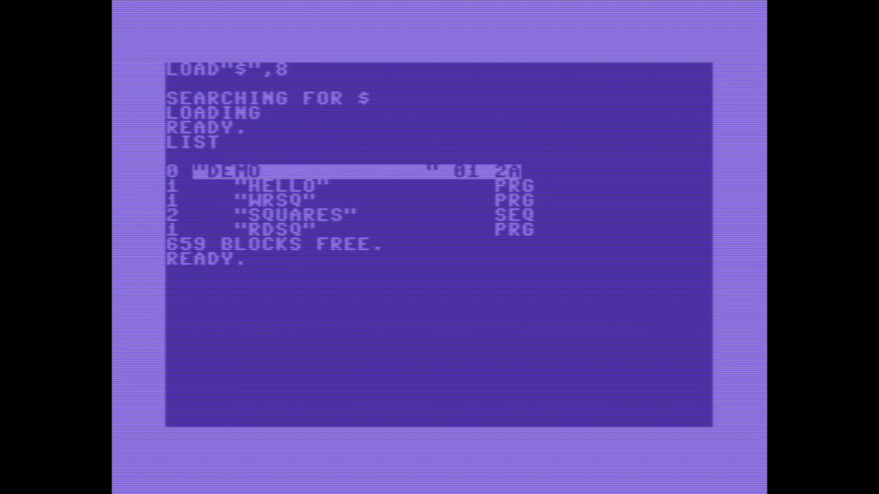
Copy SQUARES to BACKUPSQ via OPEN15,8,15,"C0:BACKUPSQ=SQUARES":CLOSE15 on the command channel.
text(OPEN15,8,15,"C0:BACKUP)
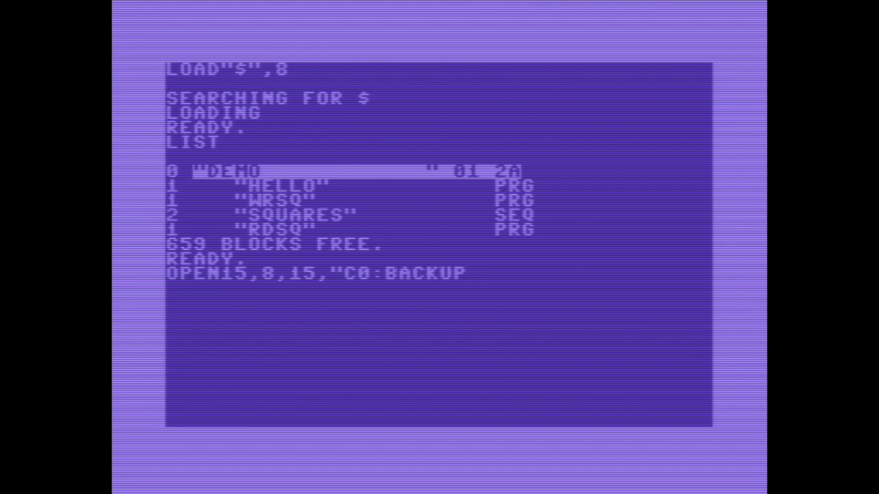
text(SQ=)
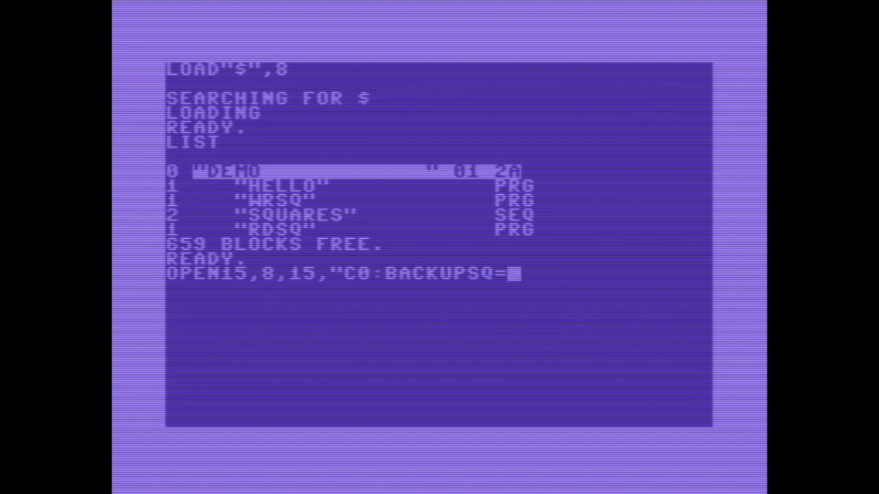
text(SQUARES":)
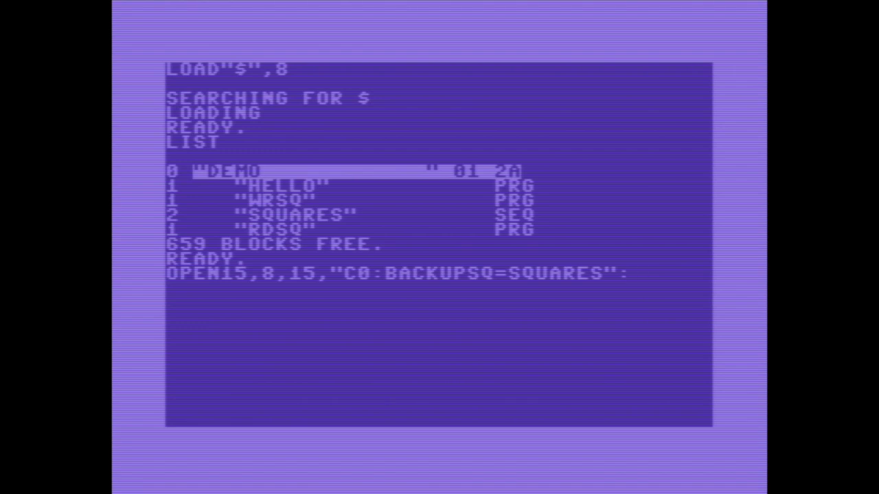
text(CLOSE15)
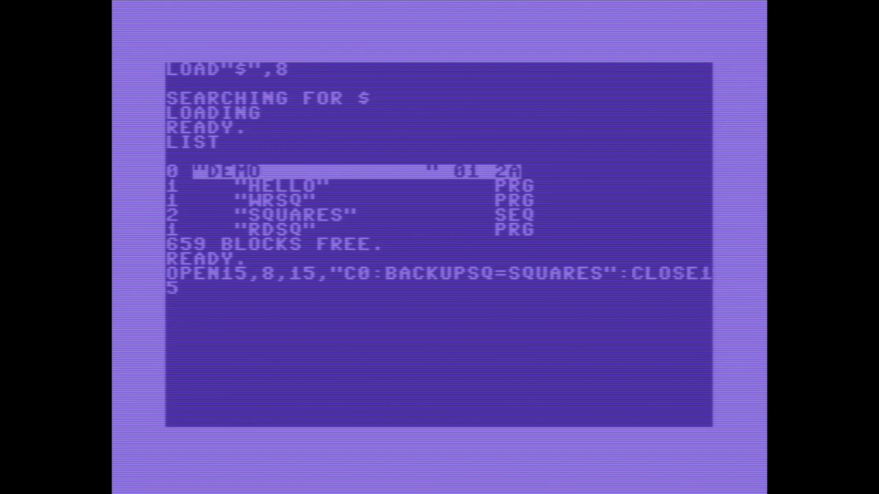
key(Return)
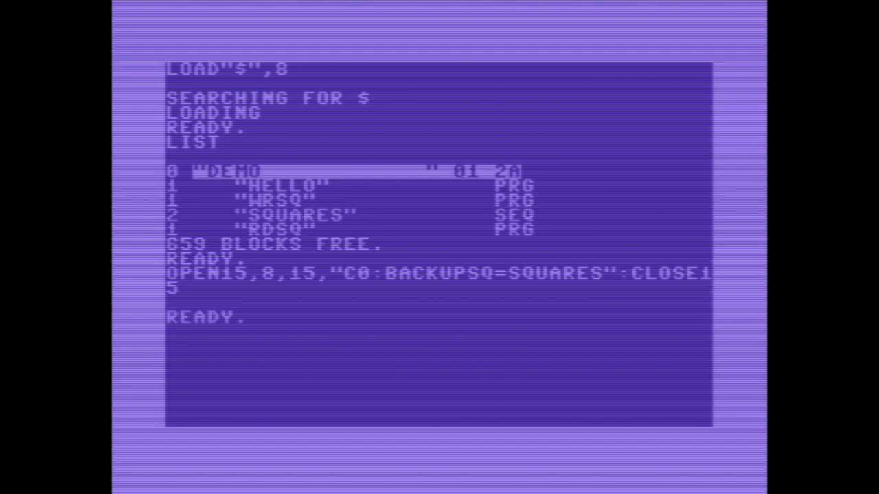
Reload the disk directory to confirm BACKUPSQ exists with 657 blocks free.
text(LOAD")
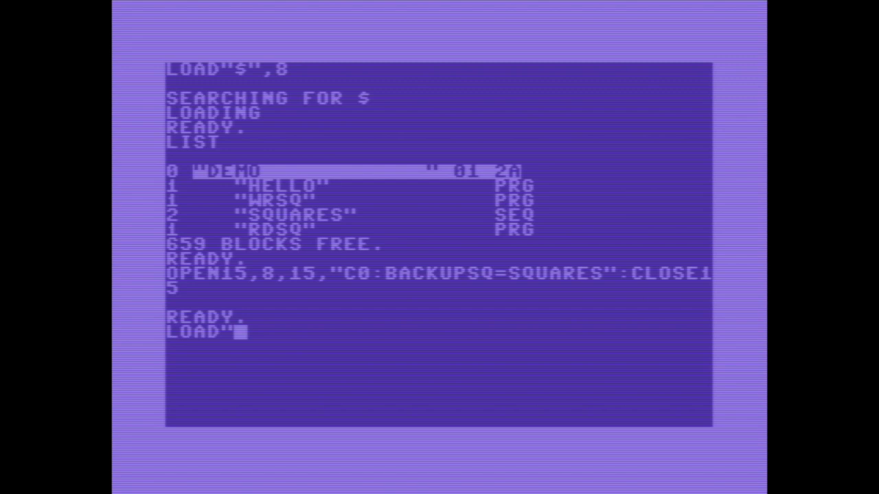
key(Return)
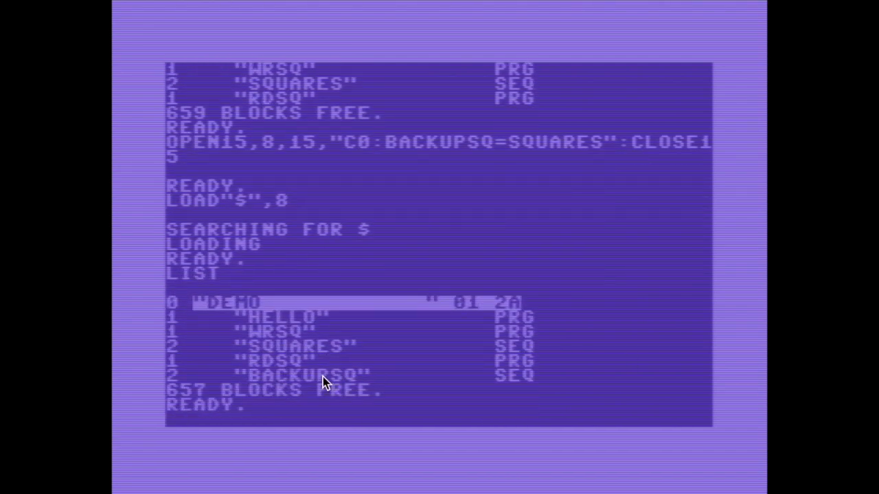
mouse_move(228, 376)
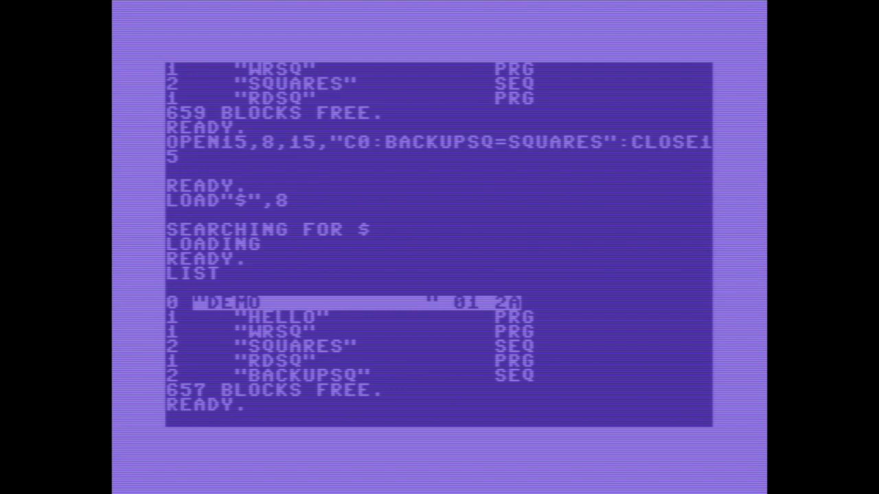
Rename BACKUPSQ to BKSQUARES via OPEN15,8,15,"R0:BKSQUARES=BACKUPSQ":CLOSE15 on the command channel.
text(OPEN15,8)
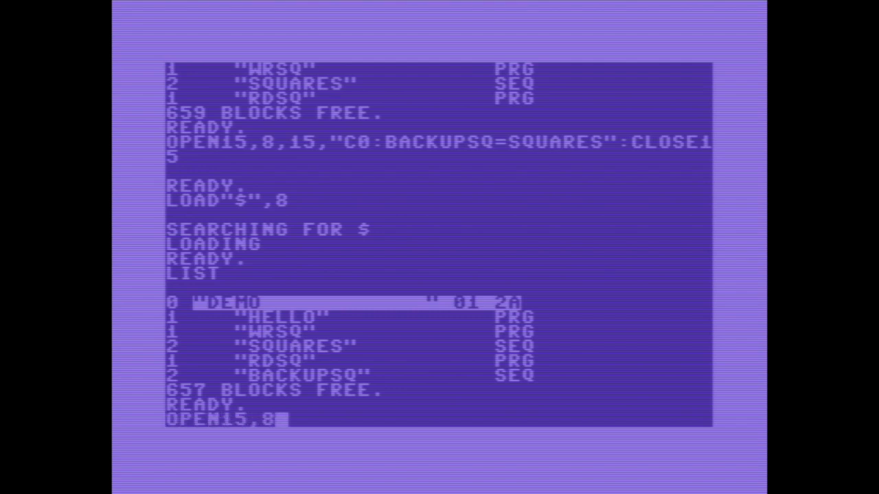
text(,15,)
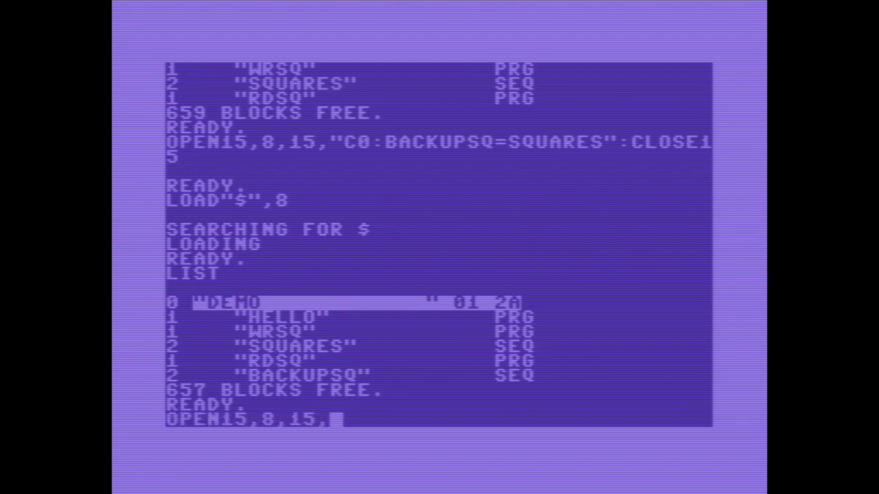
text(")
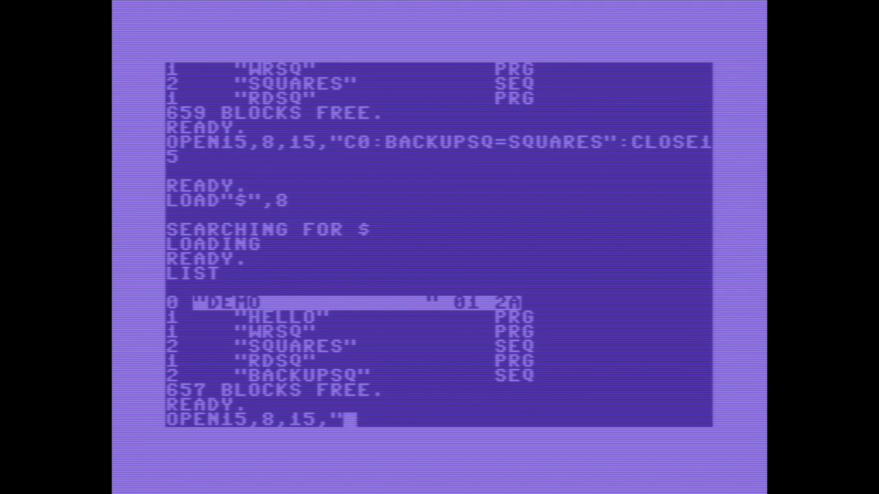
text(R0)
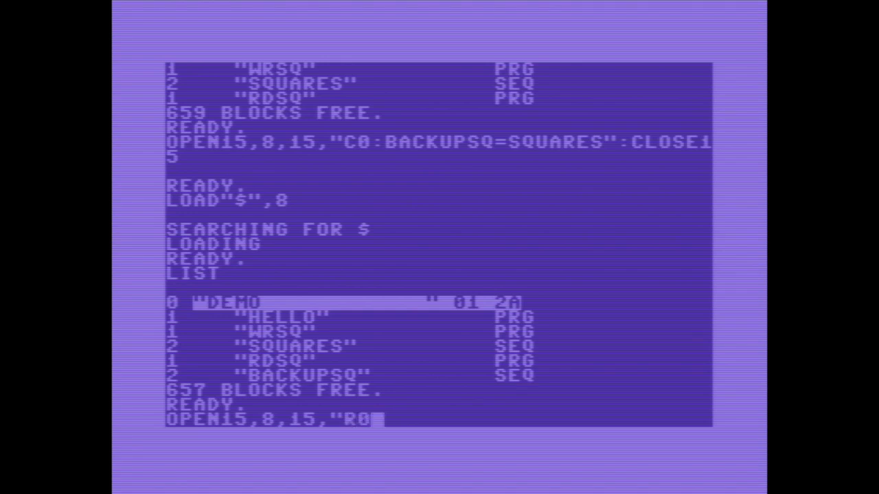
text(:)
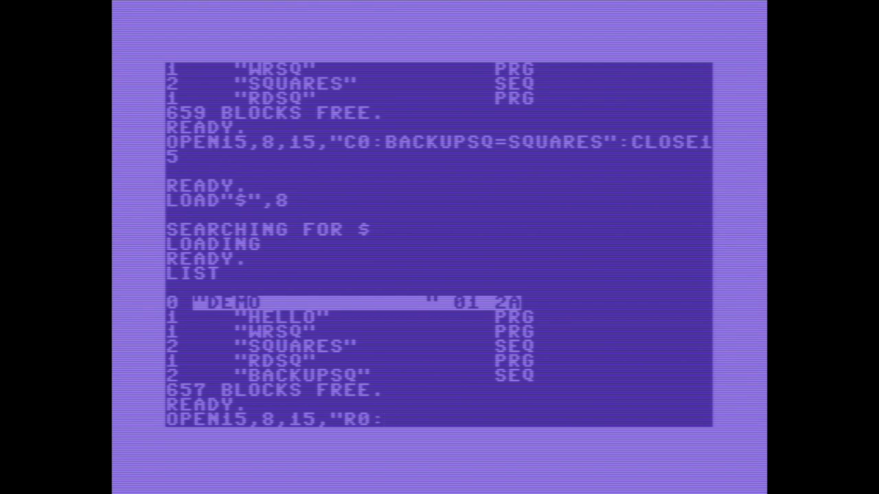
text(BK)
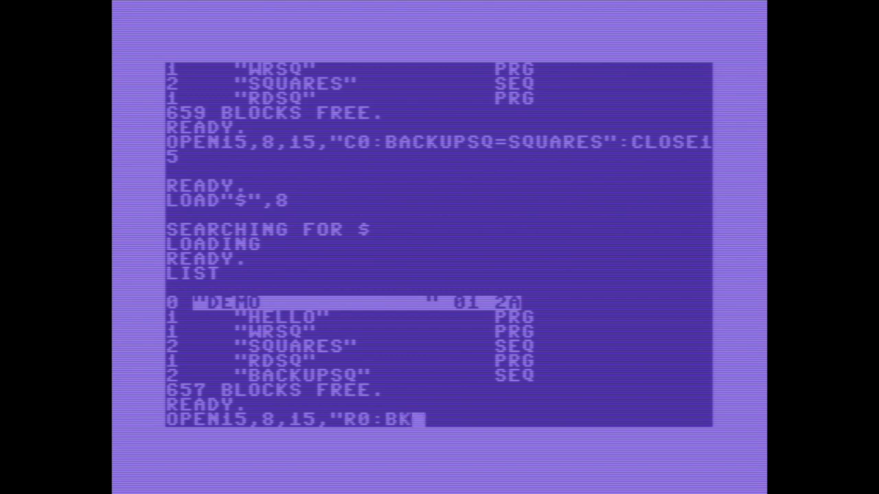
text(SQUARES)
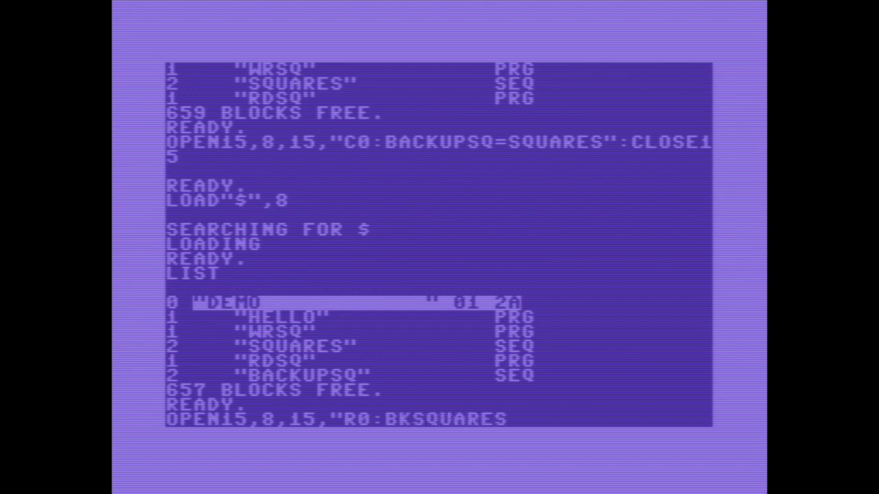
text(=)
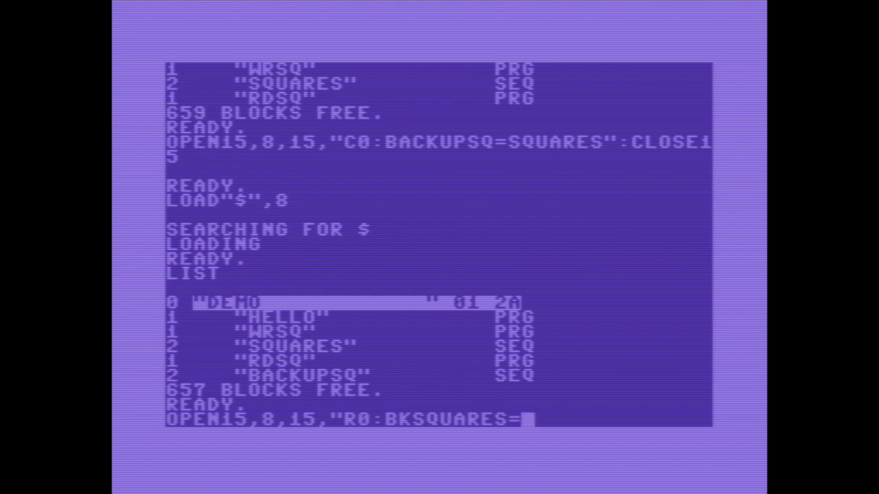
text(BACKUPS)
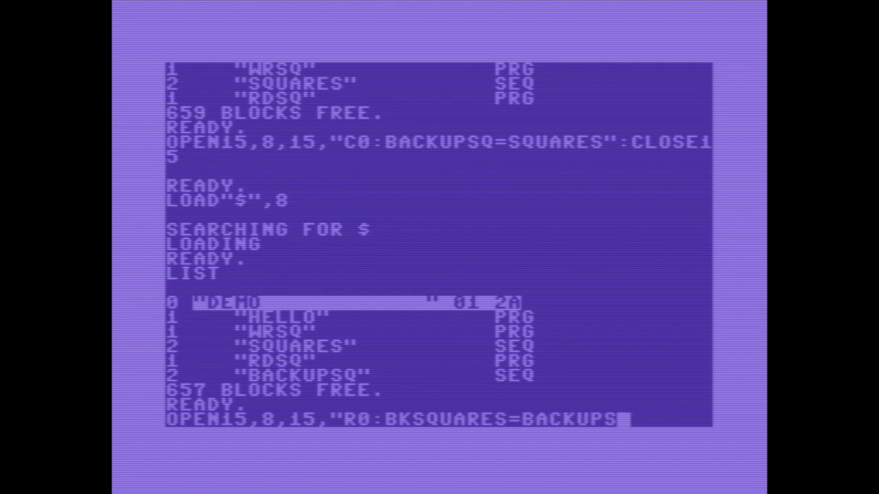
text(Q")
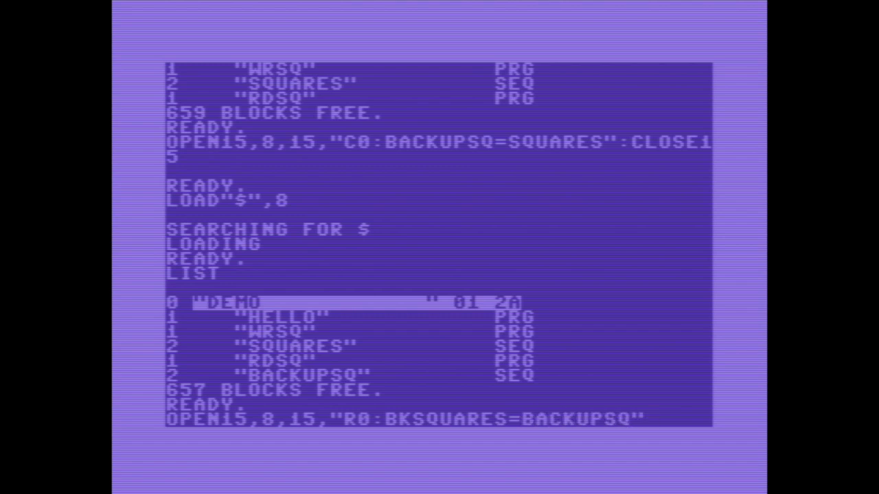
text(:CLOSE15)
text(LOAD"$",8)
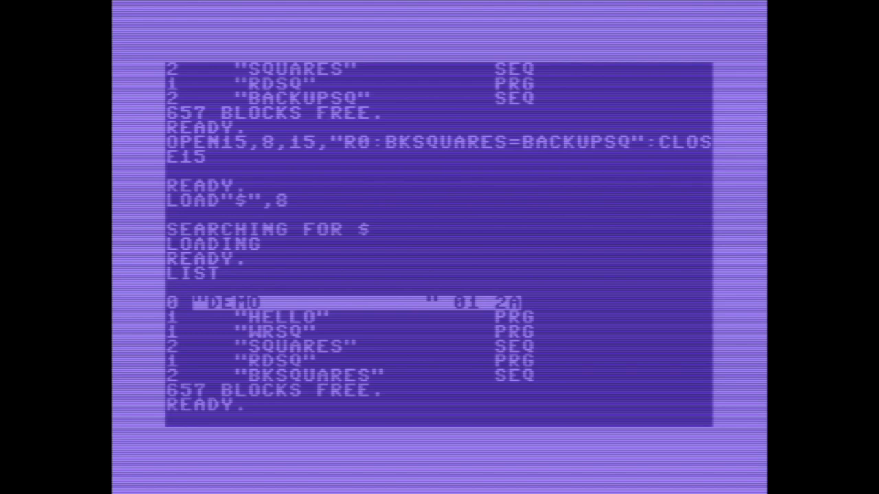
Enter the scratch command OPEN15,8,15,"S0:BKSQUARES":CLOSE15 to delete BKSQUARES from the disk.
text(OPEN15,)
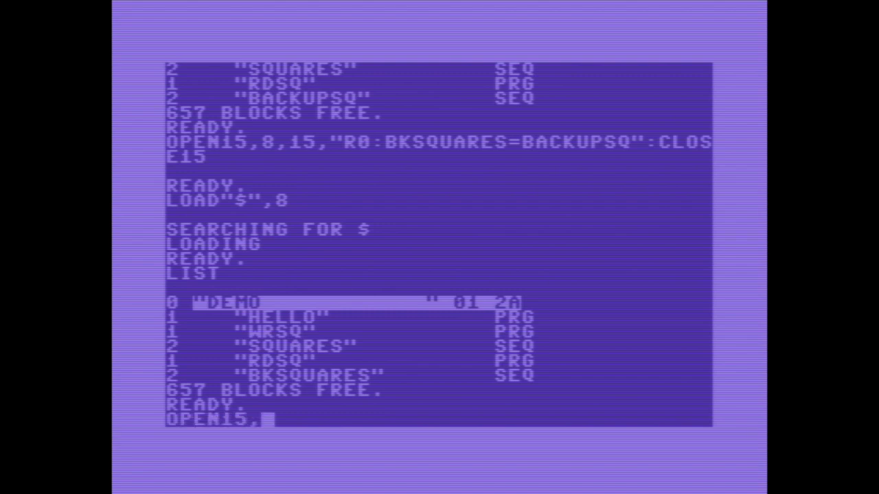
text(8,15,")
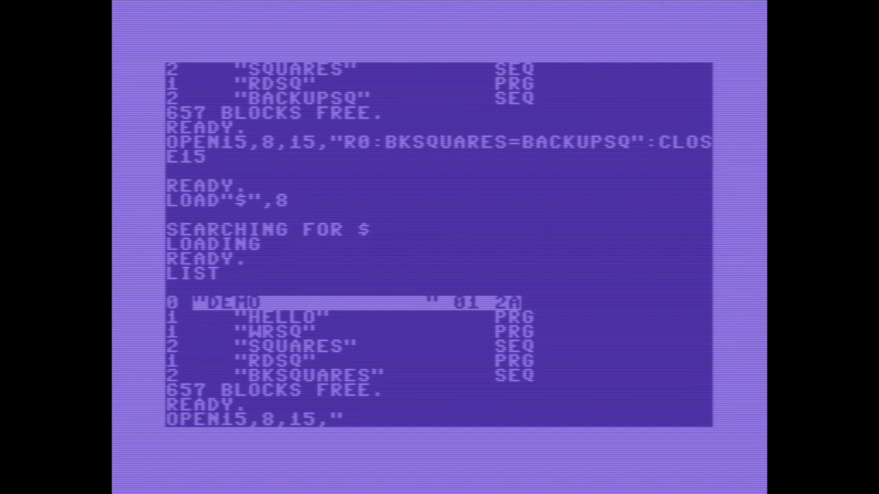
text(S0:)
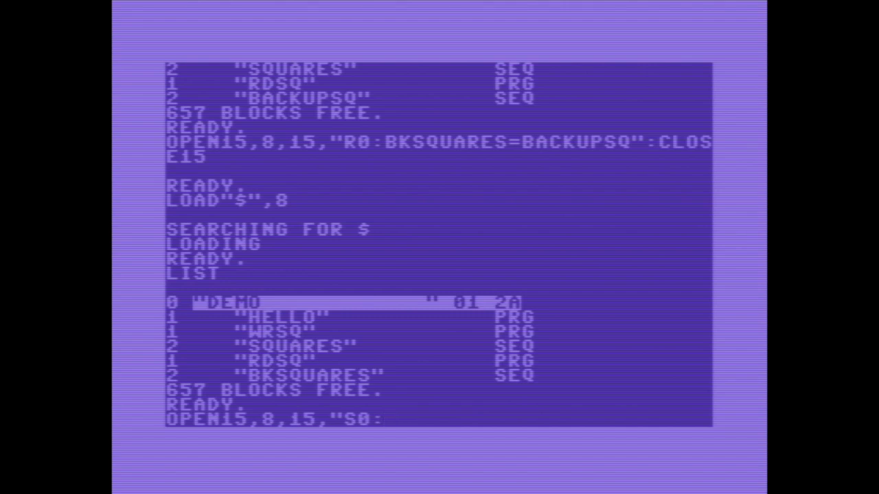
text(BKSQ)
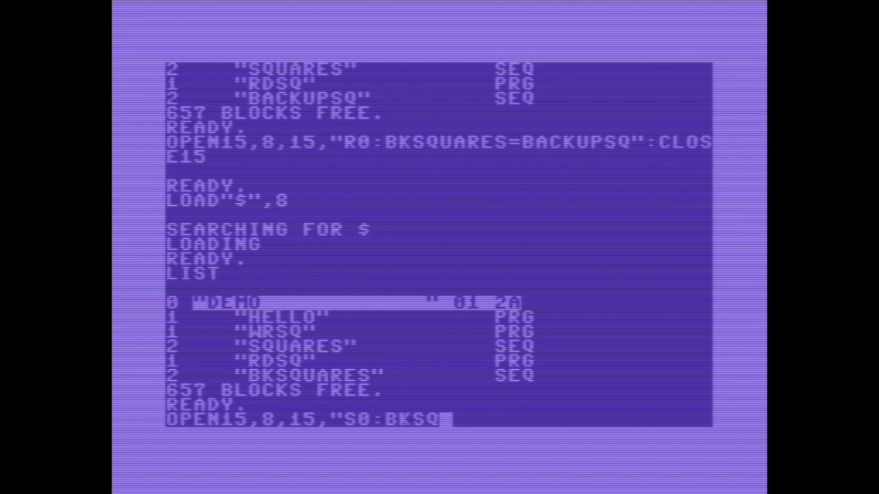
text(UARES")
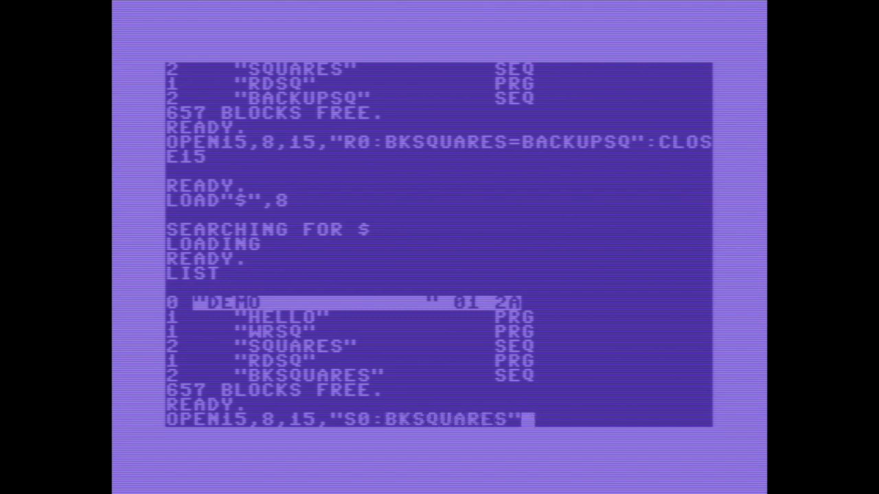
text(:C)
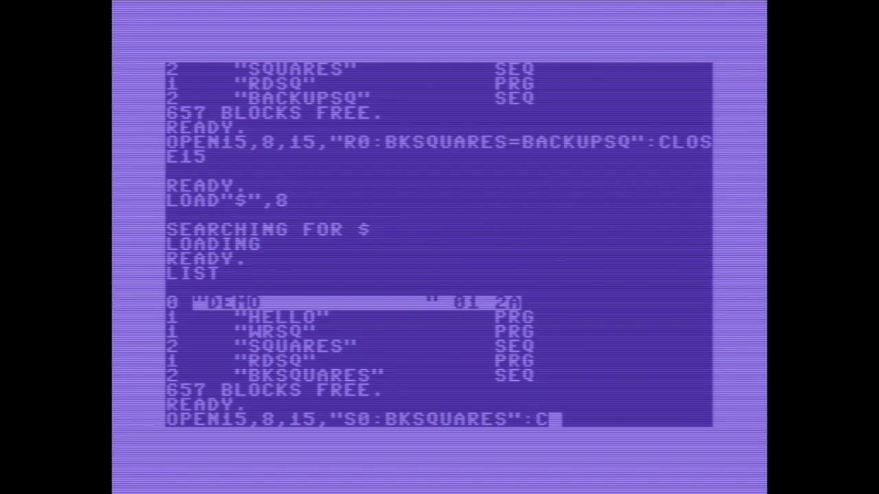
text(LOSE15)
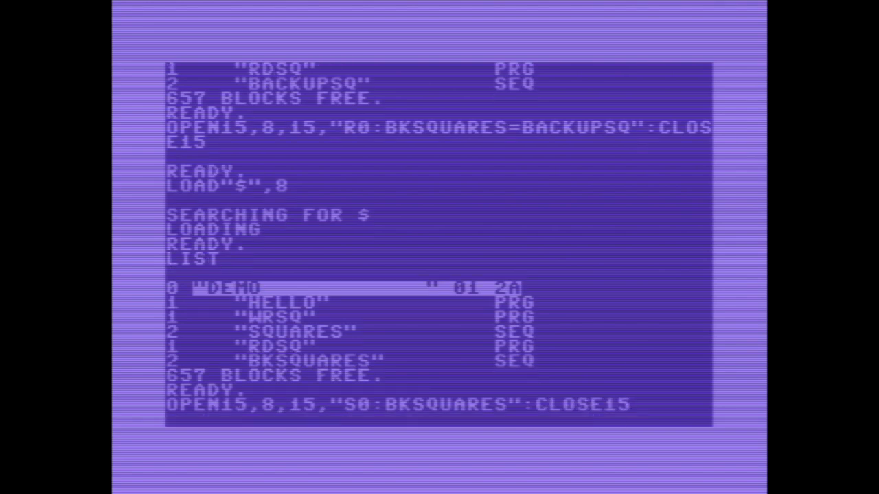